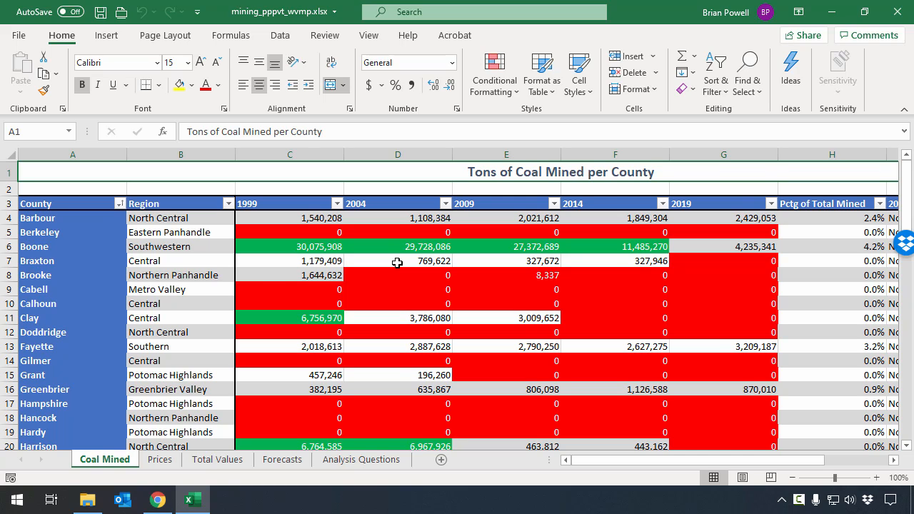
pyautogui.moveTo(262, 280)
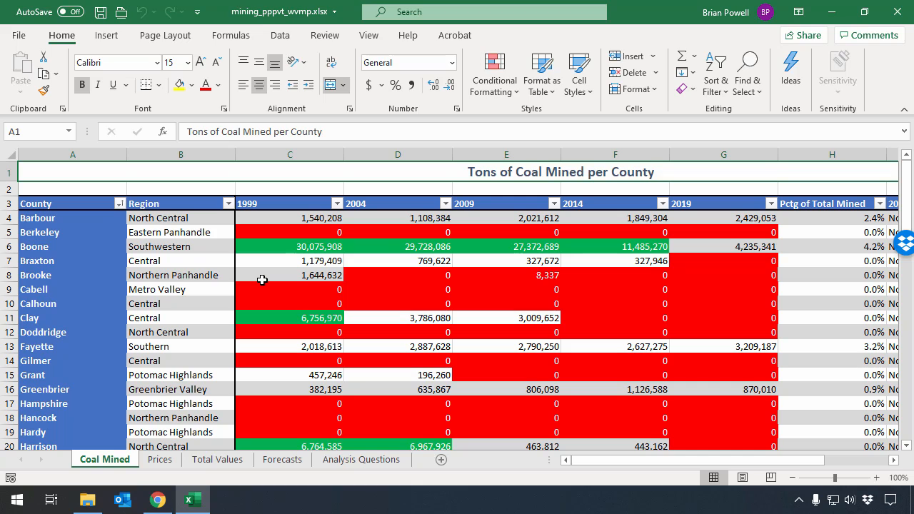
# Insert a PivotTable from the CoalMined table onto a new worksheet
pyautogui.click(60, 202)
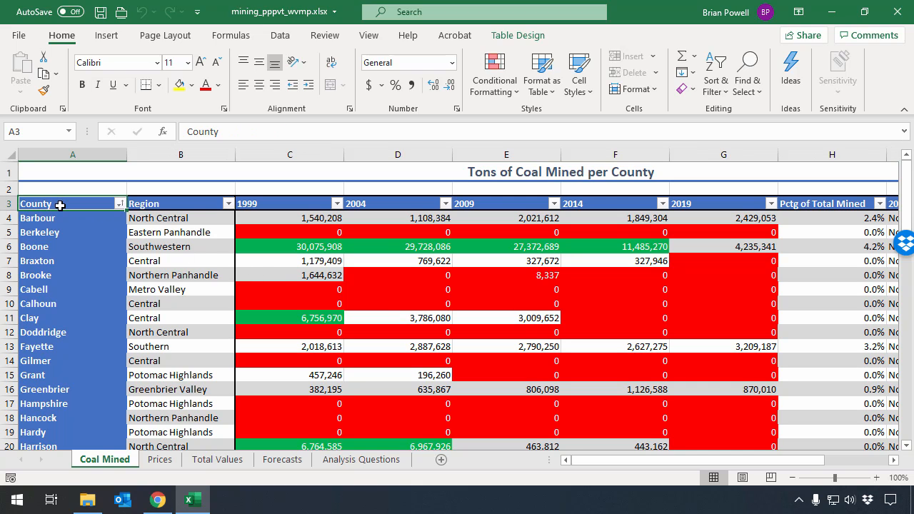
pyautogui.hscroll(3)
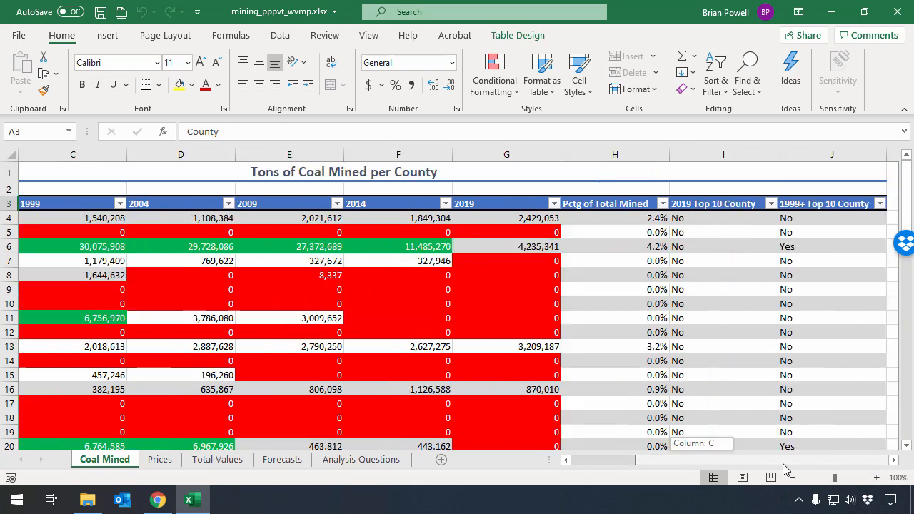
pyautogui.scroll(-3)
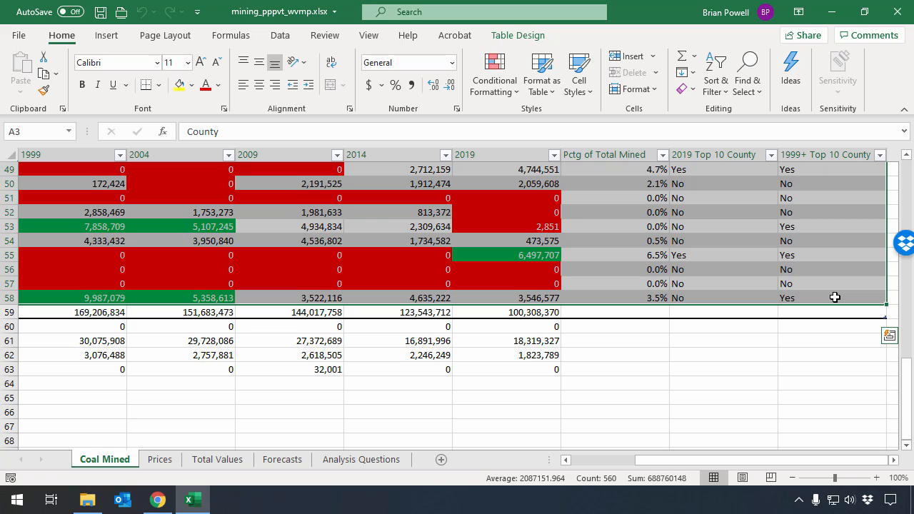
pyautogui.moveTo(830, 309)
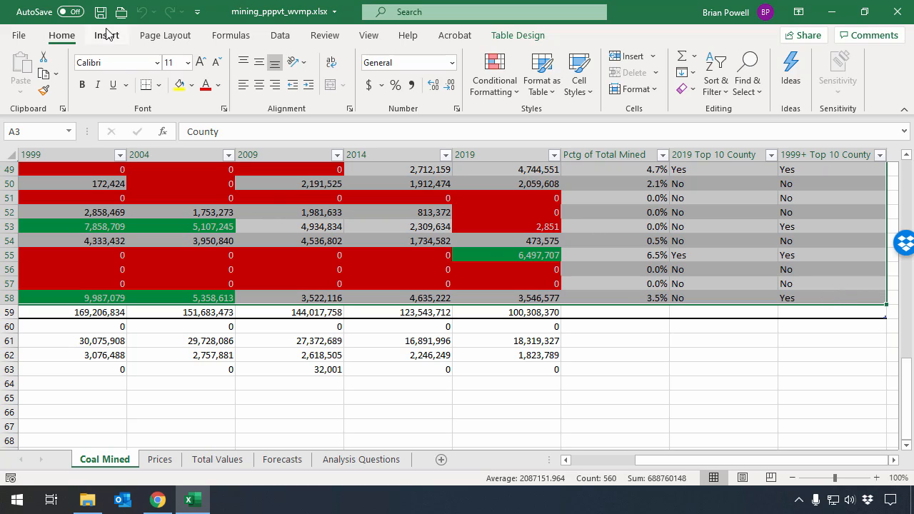
pyautogui.click(106, 34)
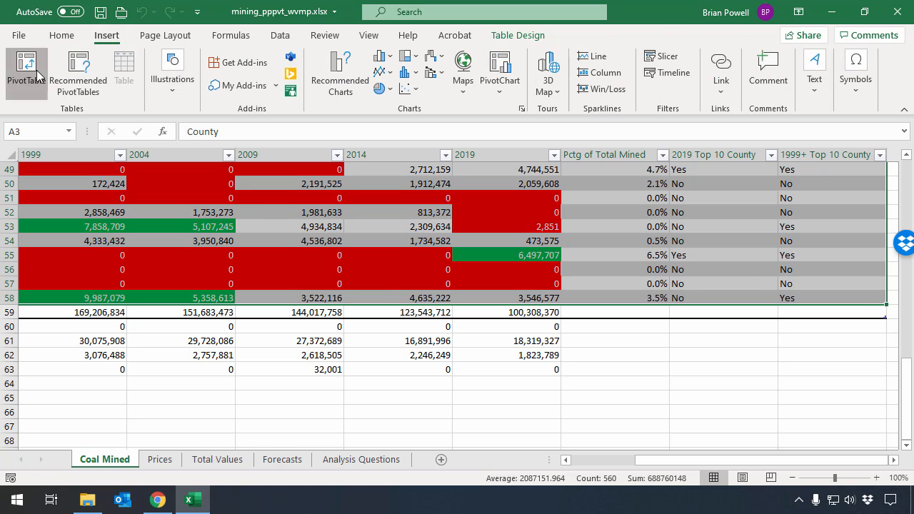
pyautogui.click(25, 68)
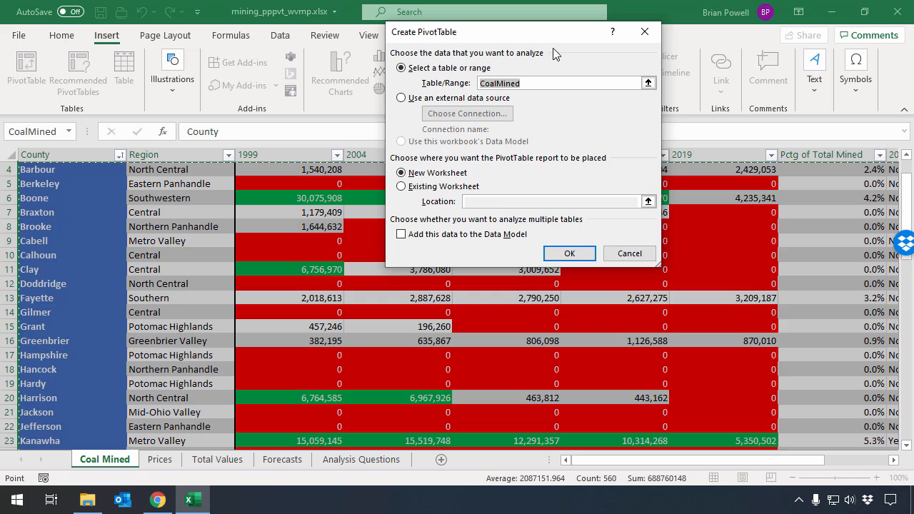
pyautogui.moveTo(521, 260)
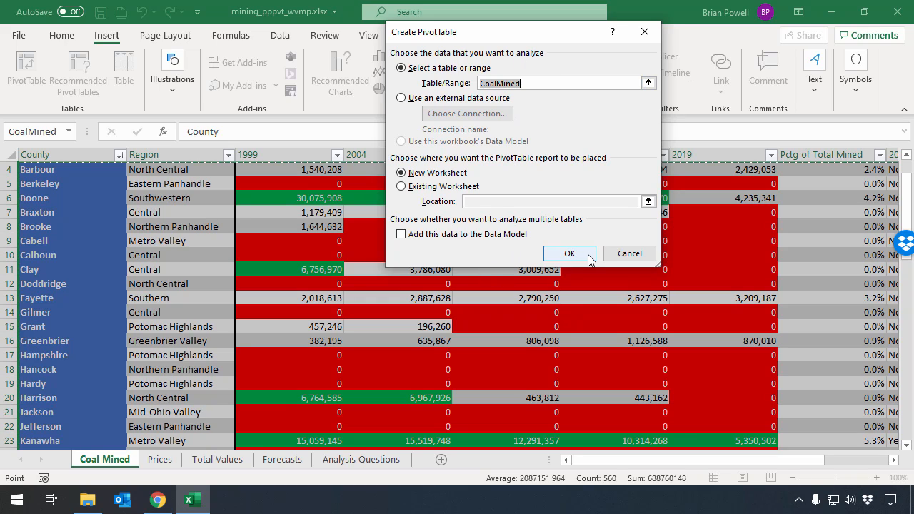
pyautogui.click(569, 254)
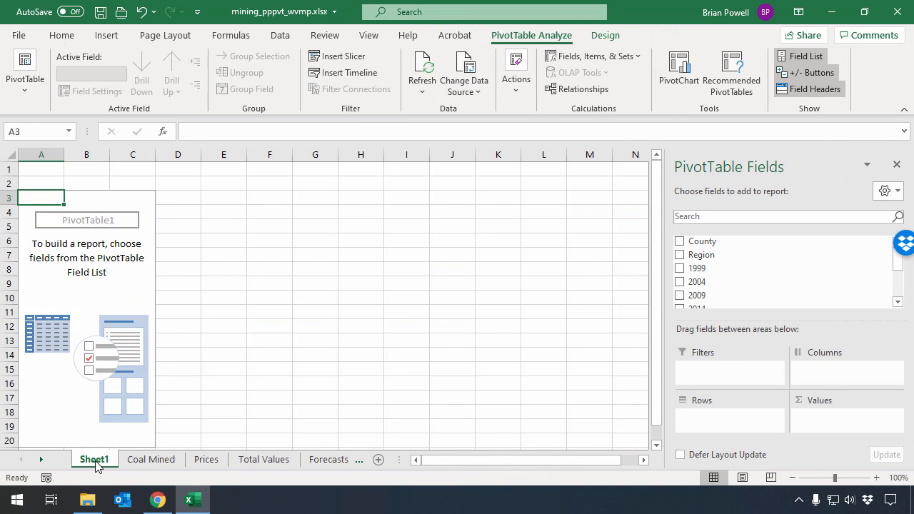
pyautogui.moveTo(134, 243)
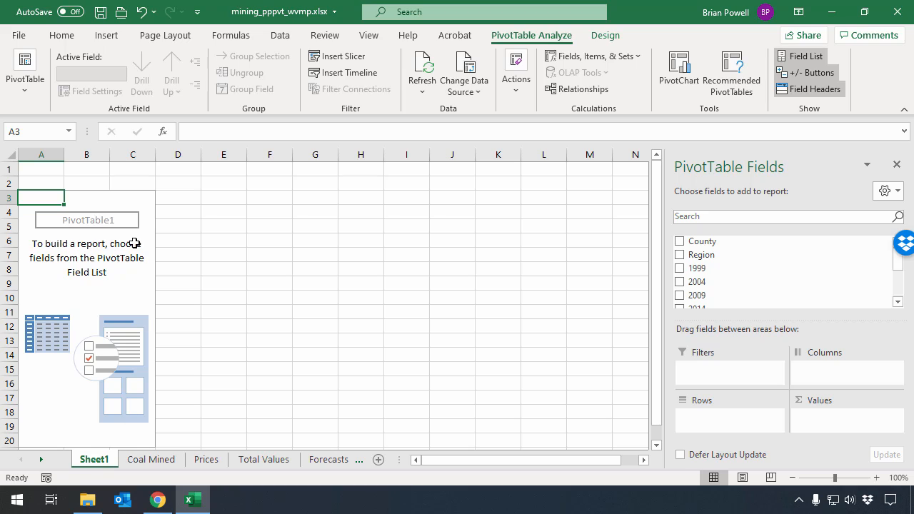
pyautogui.moveTo(206, 237)
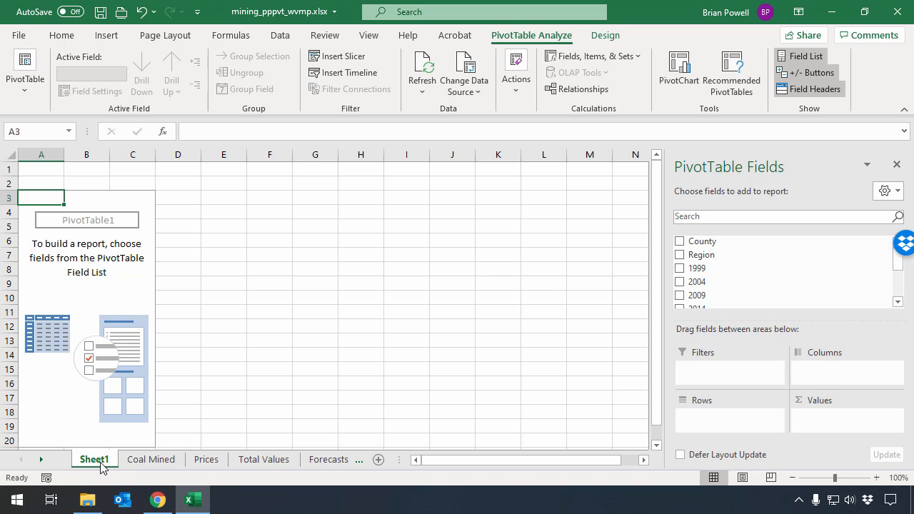
pyautogui.moveTo(471, 136)
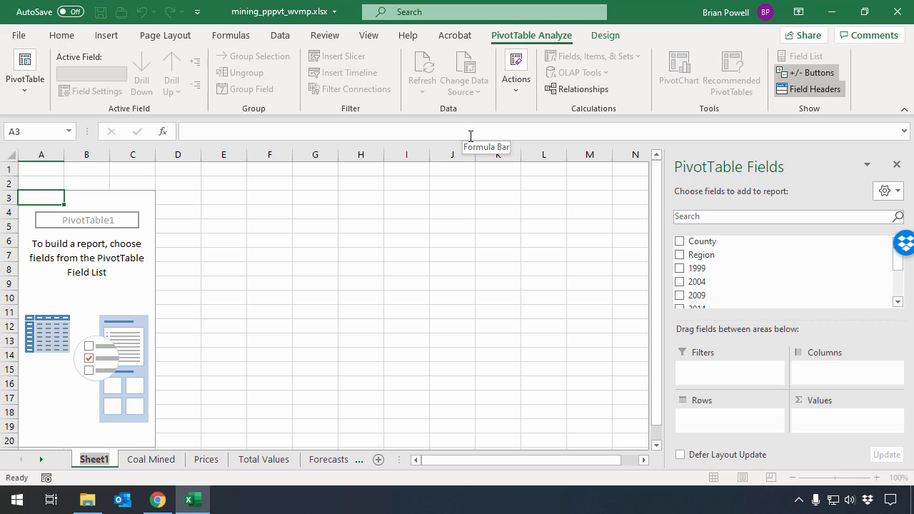
# Rename the Sheet1 tab to Coal Mined PivotTable
pyautogui.doubleClick(94, 459)
pyautogui.write('Coal Mined PivotTable')
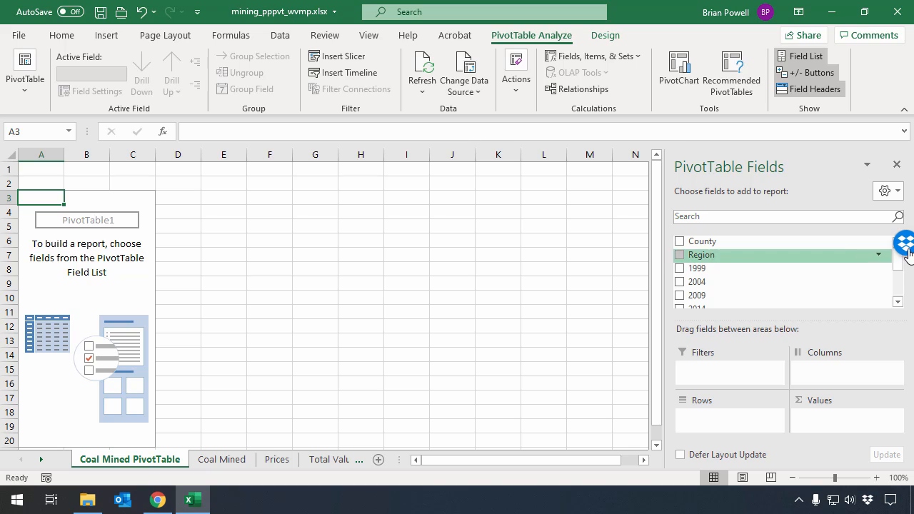
pyautogui.moveTo(885, 249)
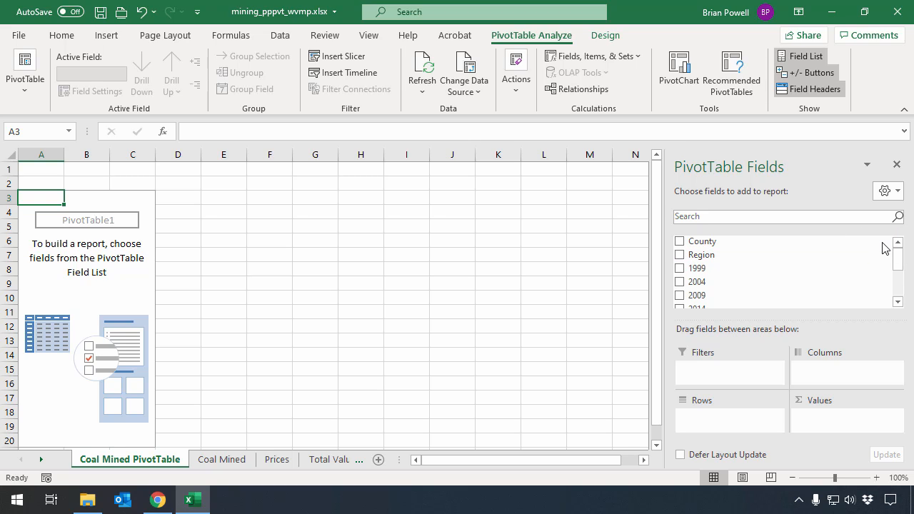
# Use 1999+ Top 10 County as the report filter with Region then County as row labels
pyautogui.scroll(-3)
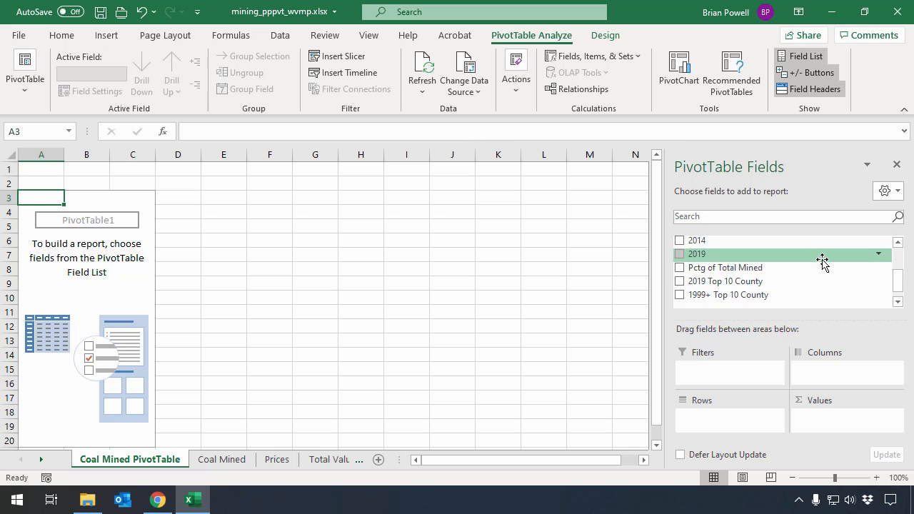
pyautogui.moveTo(774, 295)
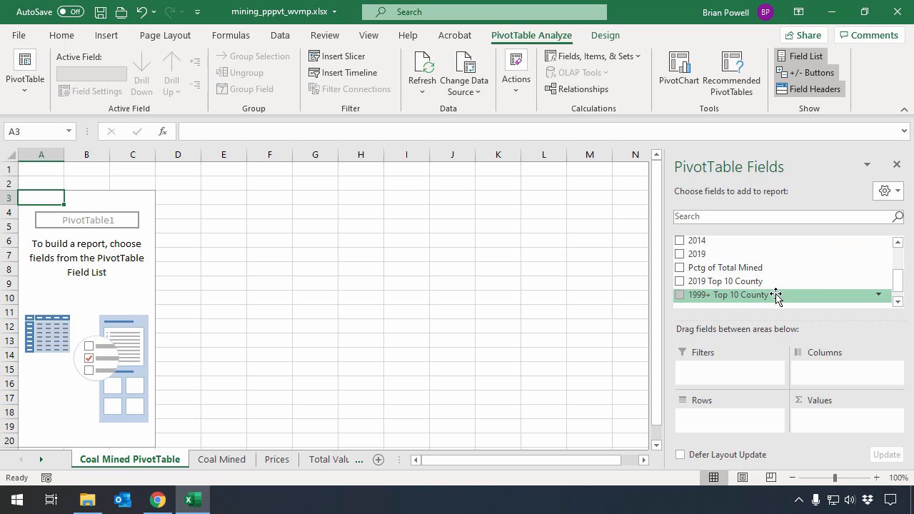
pyautogui.moveTo(725, 294); pyautogui.dragTo(753, 367)
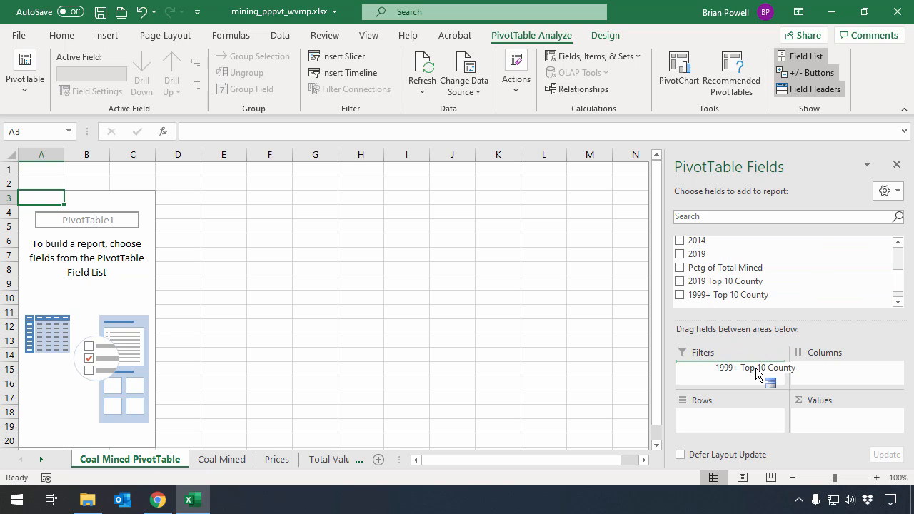
pyautogui.click(679, 294)
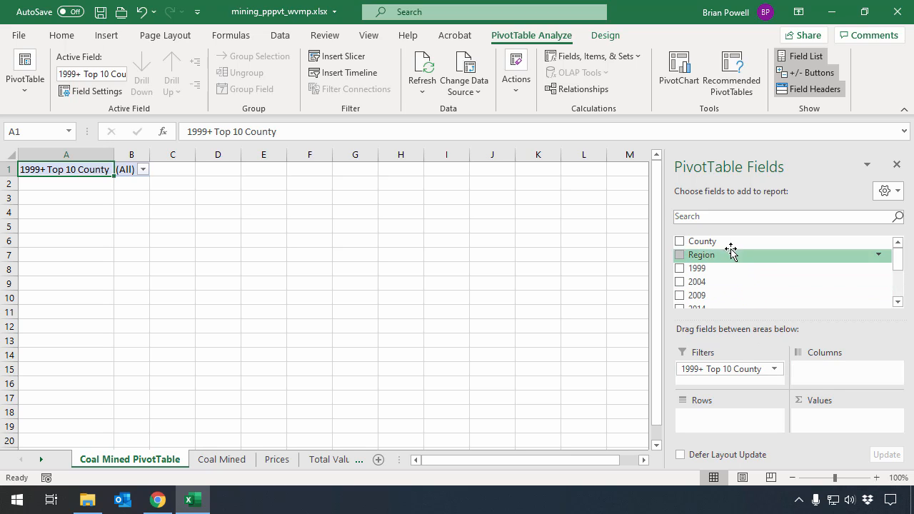
pyautogui.moveTo(728, 257)
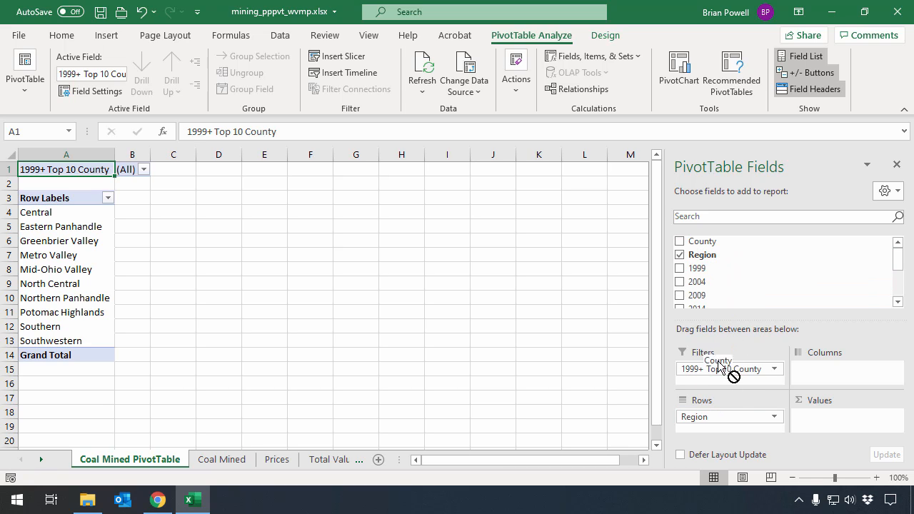
pyautogui.click(680, 240)
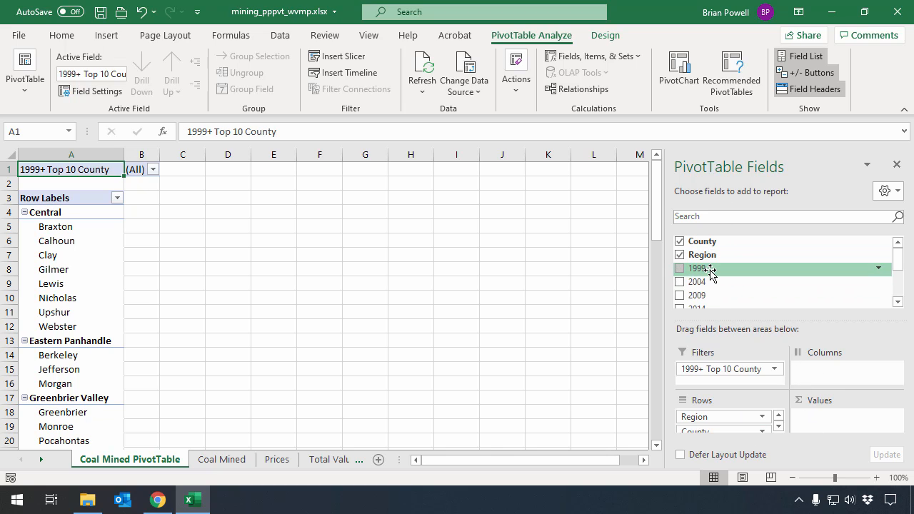
pyautogui.moveTo(750, 274)
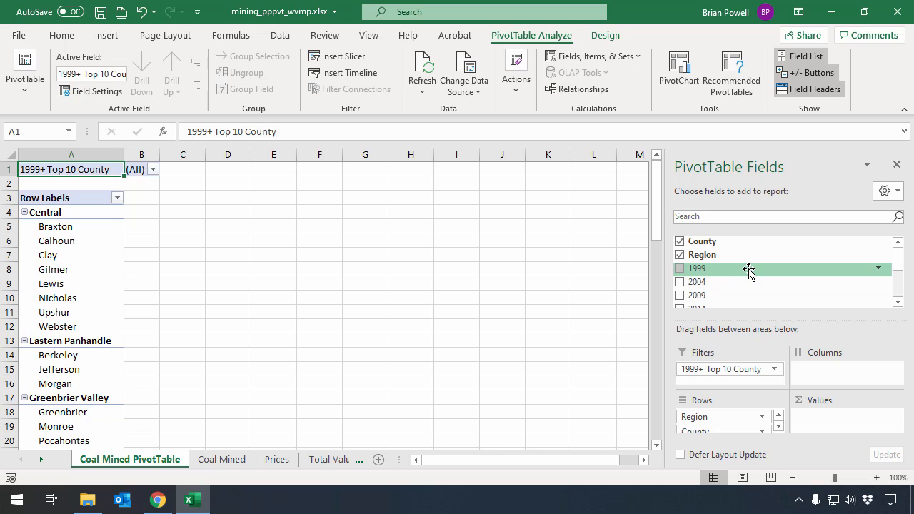
pyautogui.moveTo(730, 278)
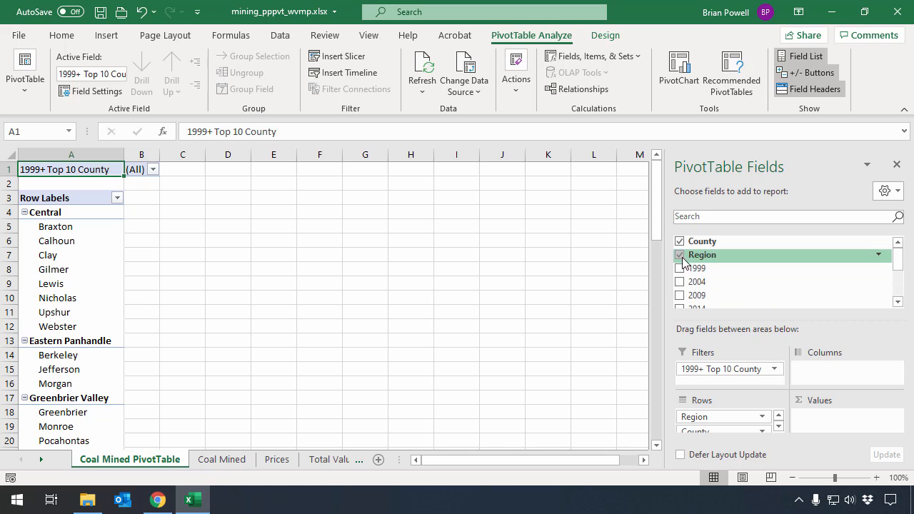
# Add the 1999, 2014 and 2019 tonnage fields as summed values
pyautogui.click(679, 268)
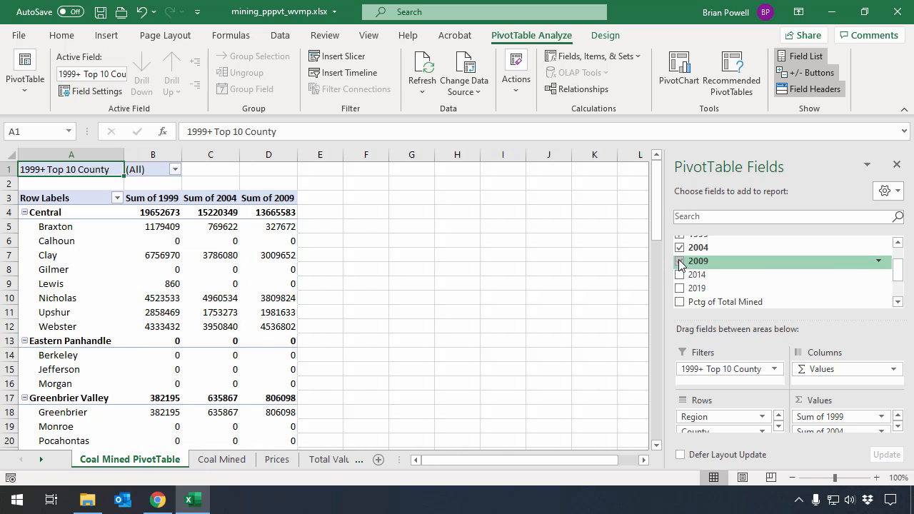
pyautogui.click(680, 274)
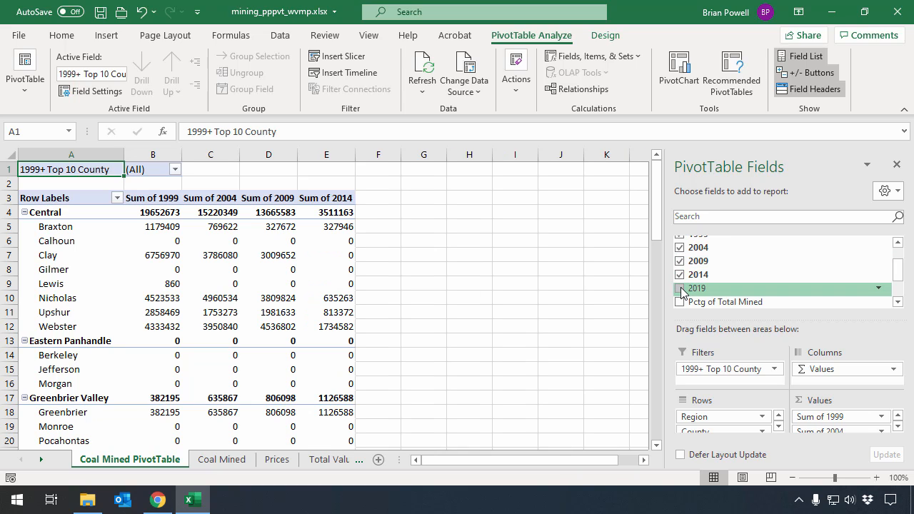
pyautogui.click(679, 289)
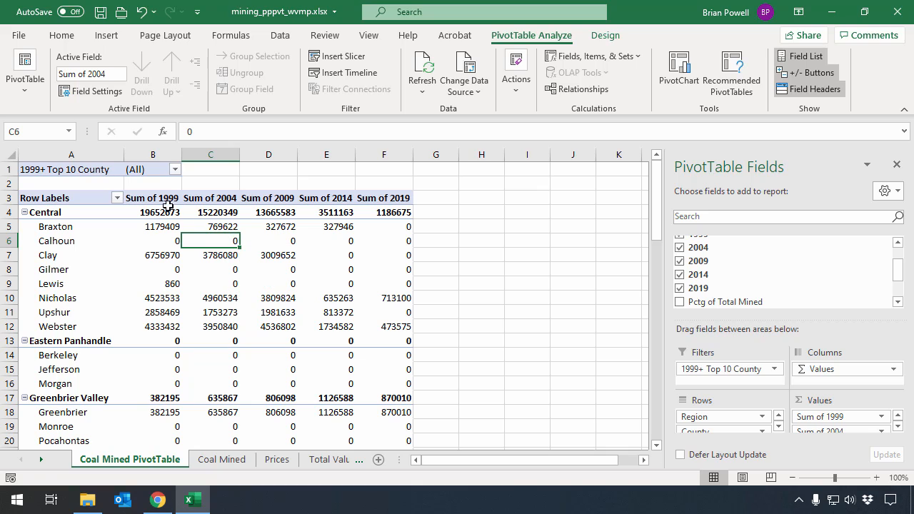
pyautogui.moveTo(375, 226)
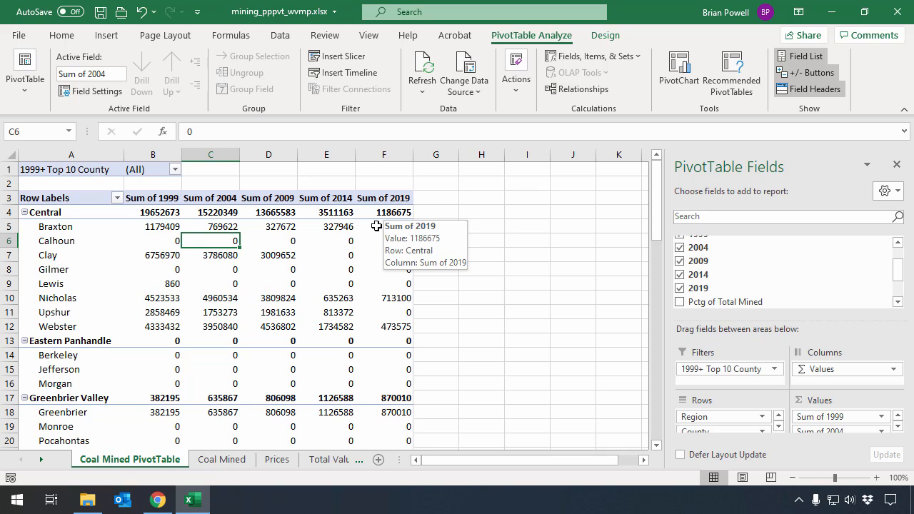
pyautogui.moveTo(277, 236)
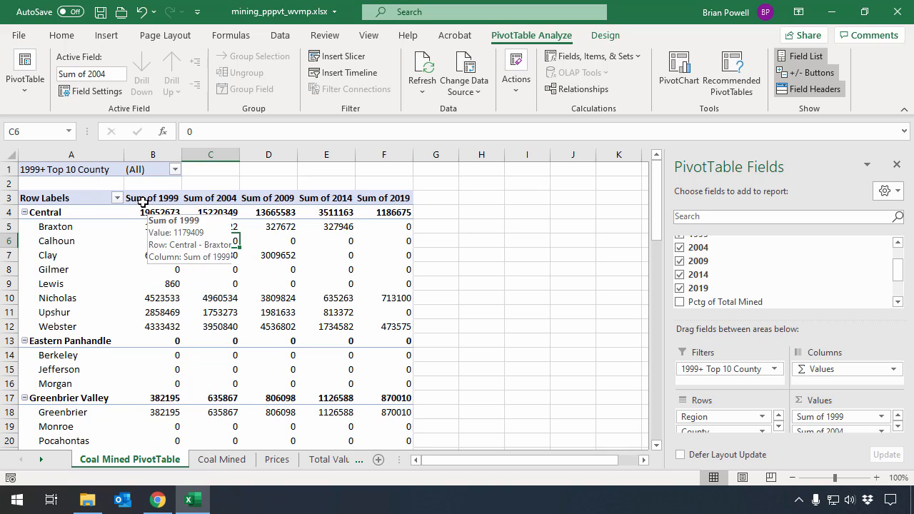
pyautogui.moveTo(153, 234)
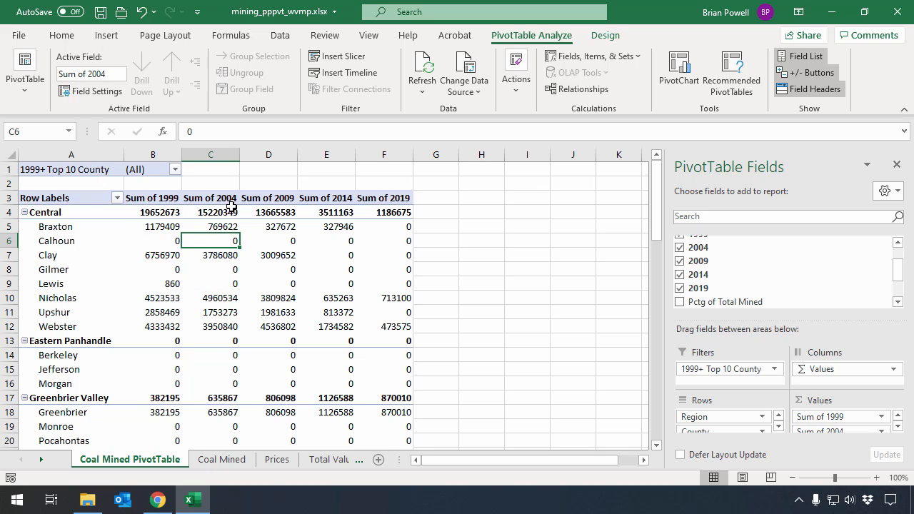
pyautogui.click(151, 240)
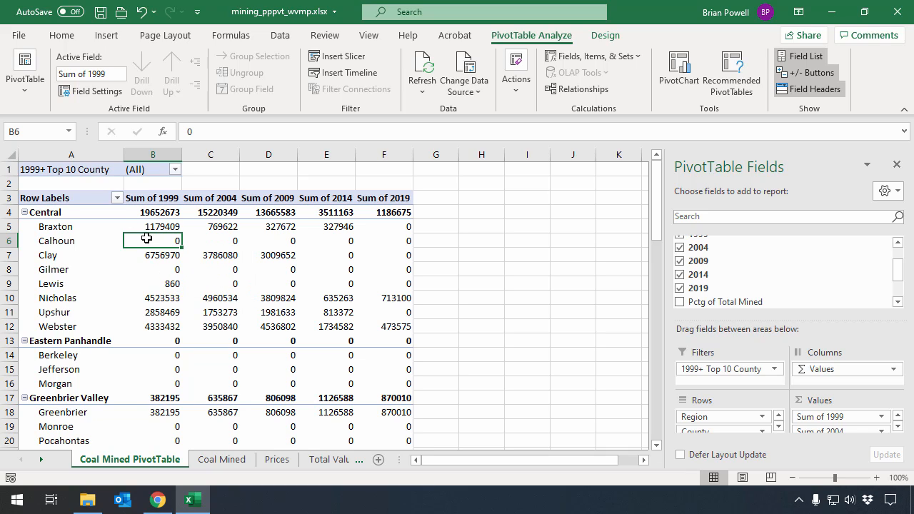
pyautogui.moveTo(153, 240)
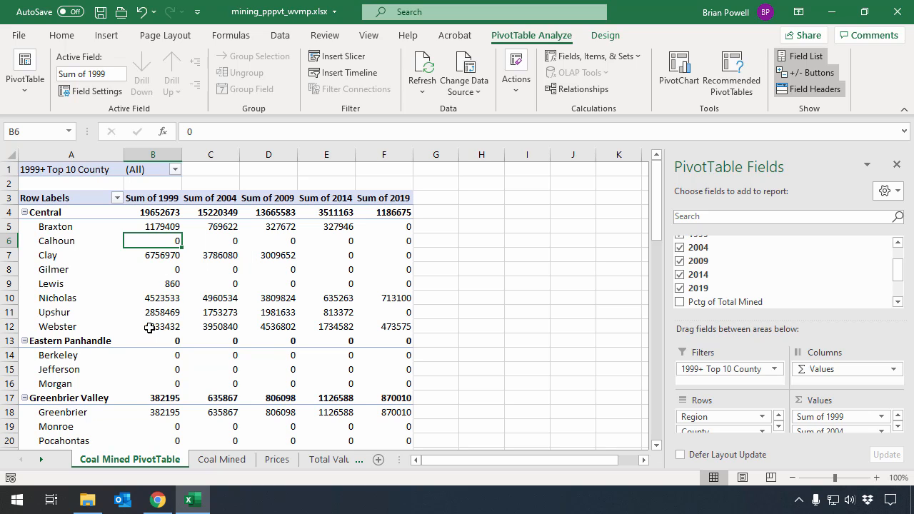
pyautogui.rightClick(153, 240)
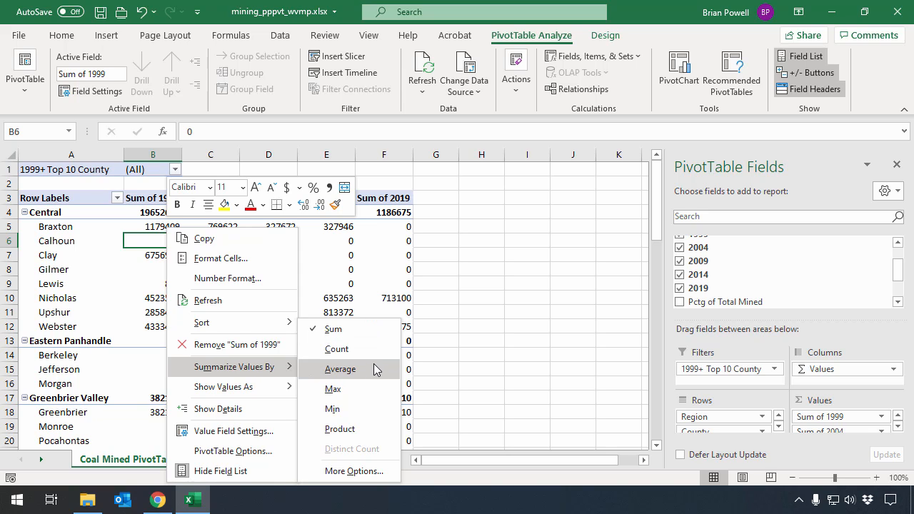
pyautogui.moveTo(378, 371)
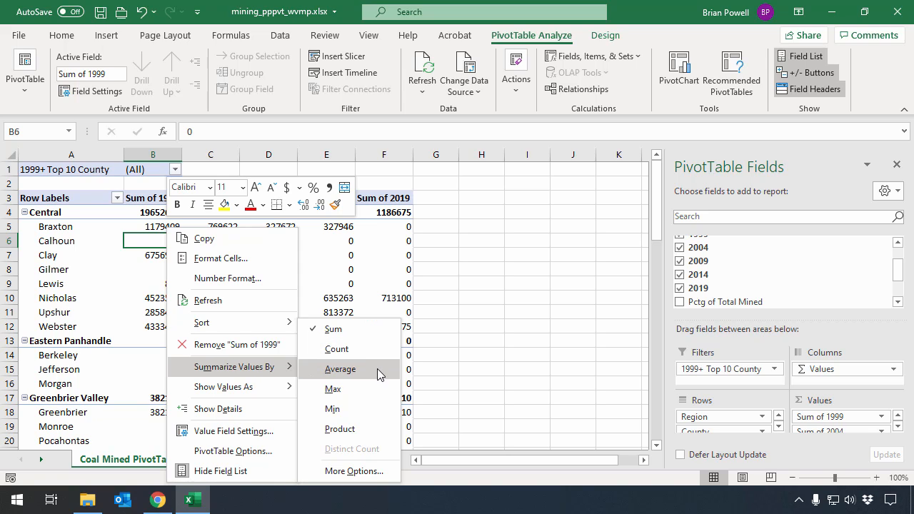
pyautogui.click(340, 368)
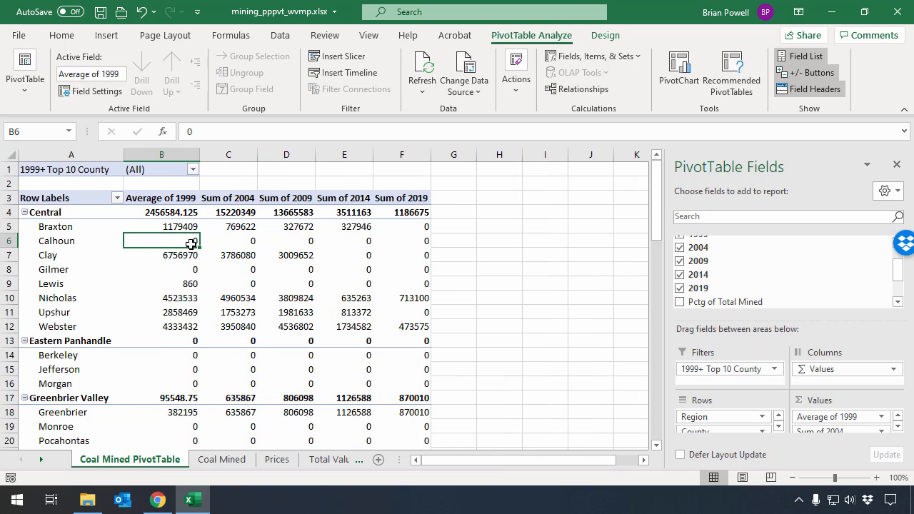
pyautogui.moveTo(197, 211)
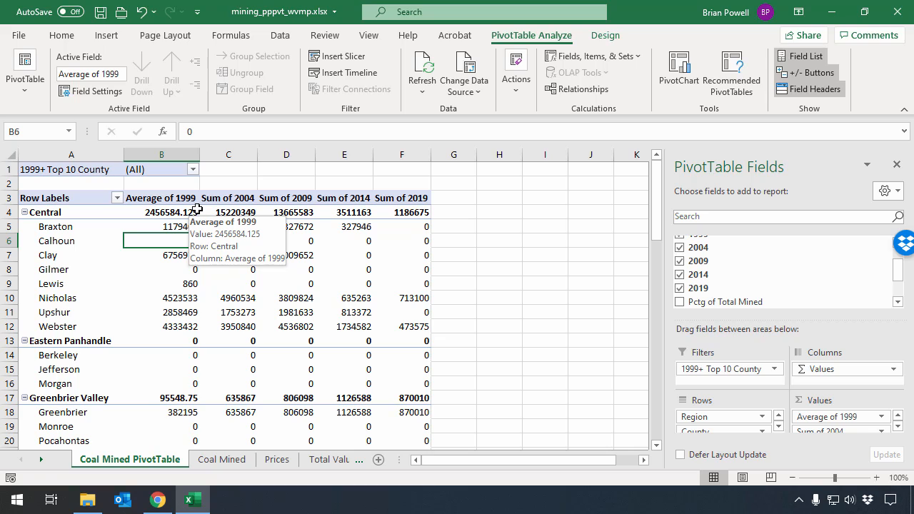
pyautogui.moveTo(192, 211)
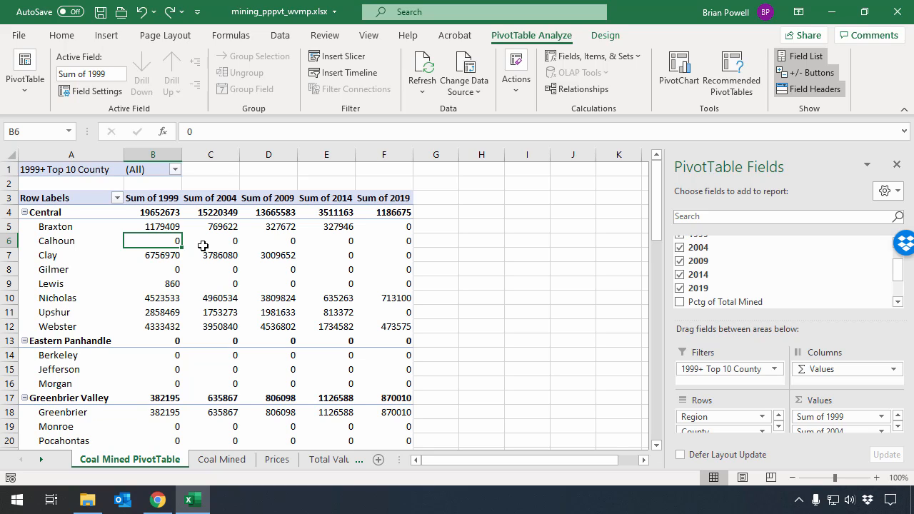
pyautogui.moveTo(348, 237)
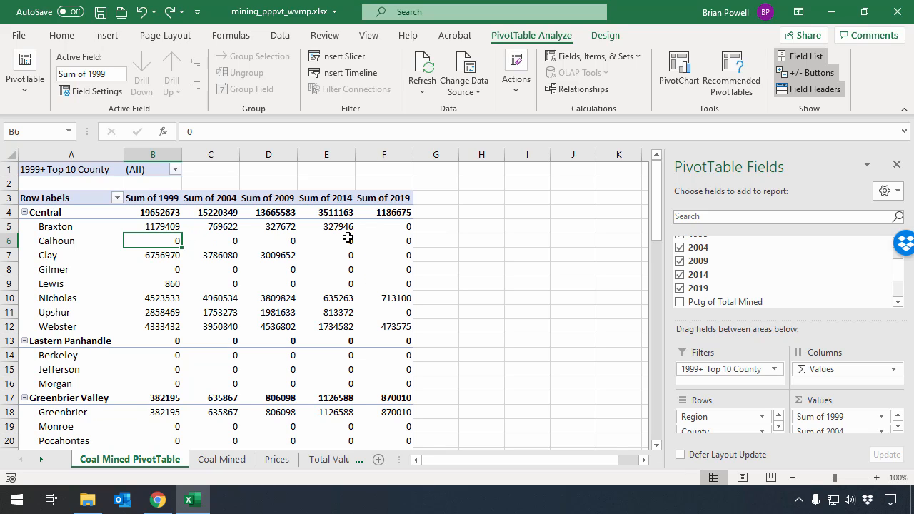
pyautogui.moveTo(382, 262)
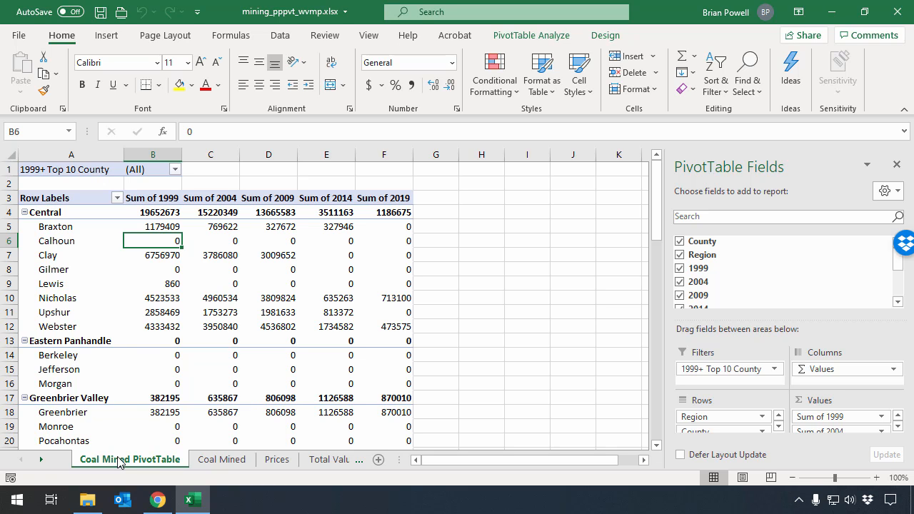
# Insert another PivotTable from the Coal Mined table on a new sheet named 2019 Coal Mined PivotTable
pyautogui.click(223, 460)
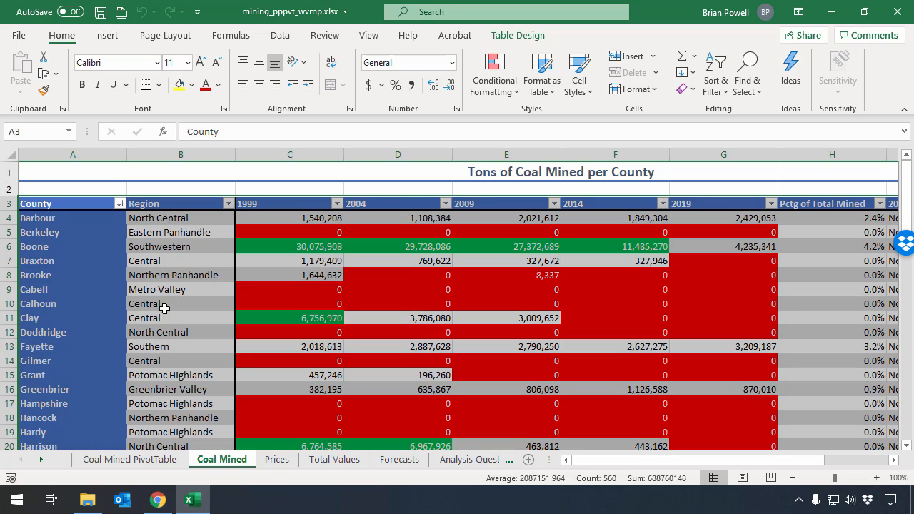
pyautogui.click(106, 35)
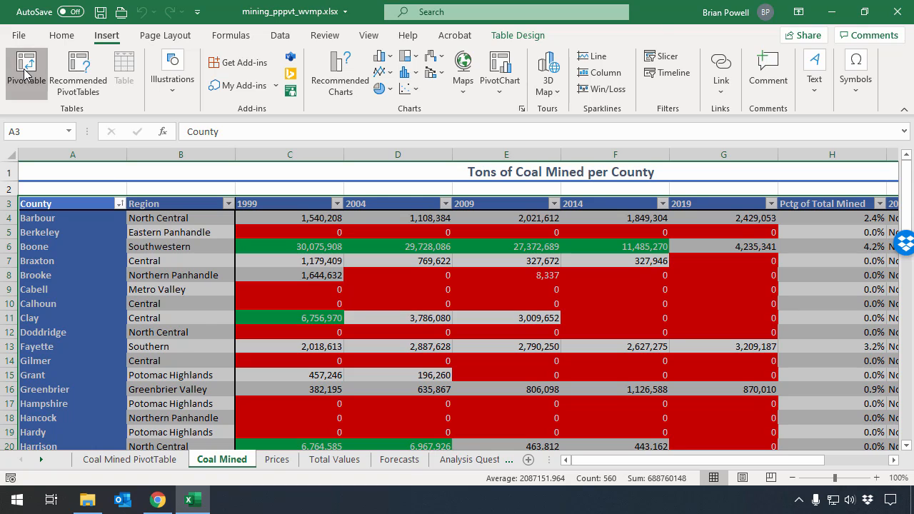
pyautogui.click(26, 69)
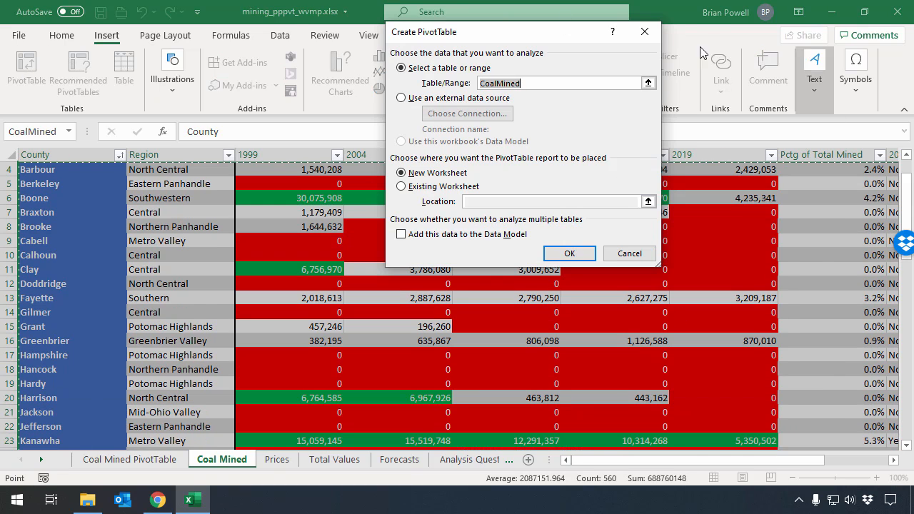
pyautogui.moveTo(577, 142)
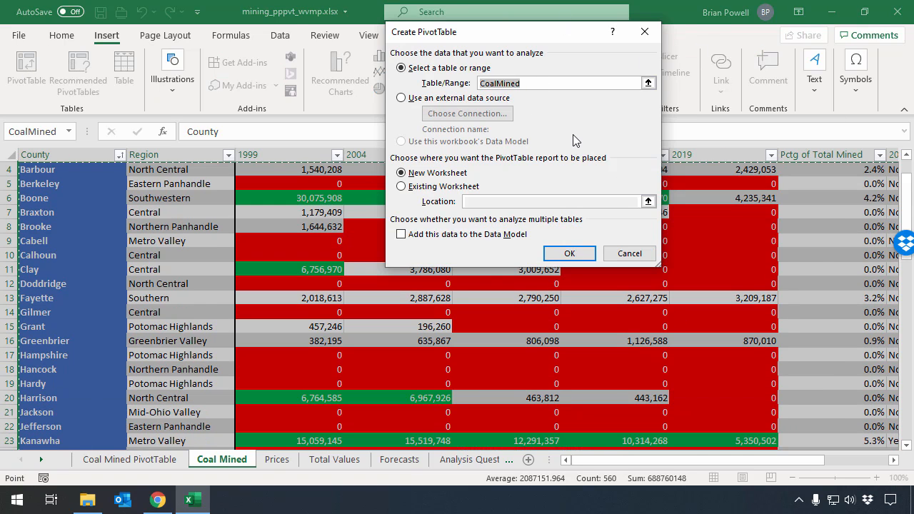
pyautogui.moveTo(564, 227)
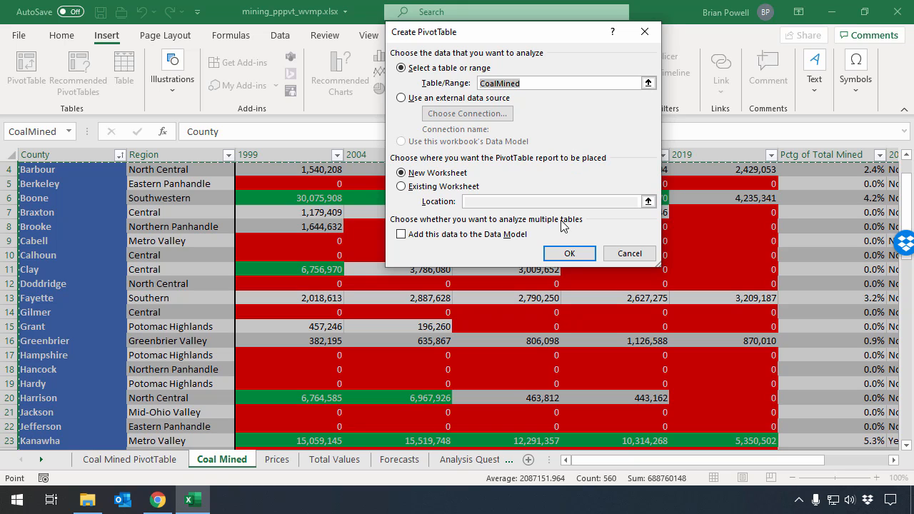
pyautogui.click(569, 255)
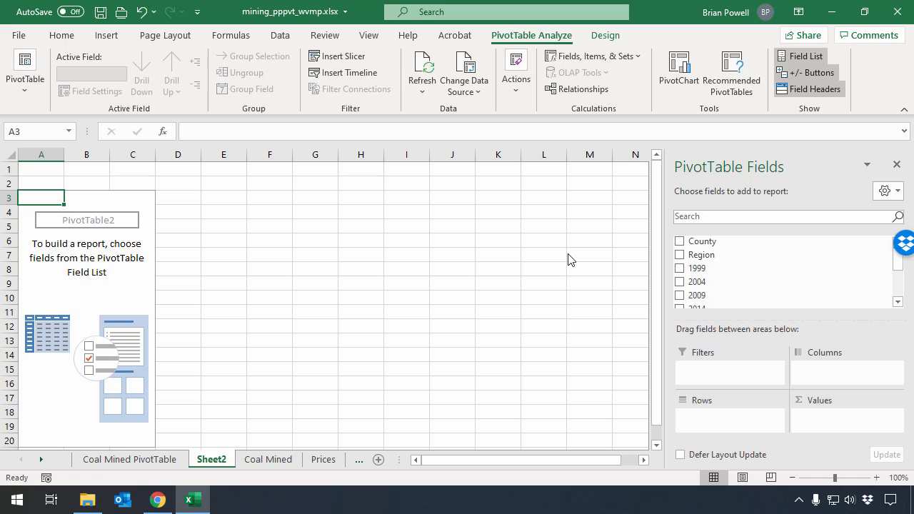
pyautogui.moveTo(451, 343)
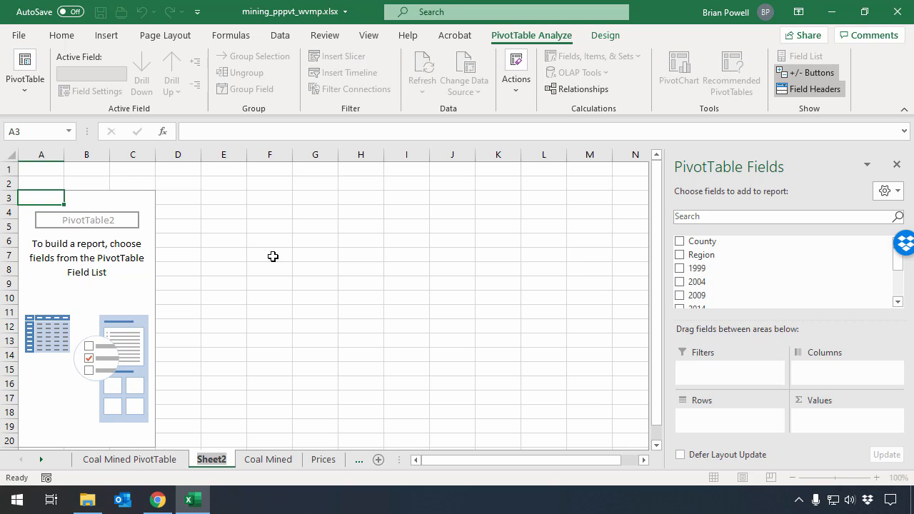
pyautogui.doubleClick(212, 460)
pyautogui.write('2019 Coal Mined PivotTable')
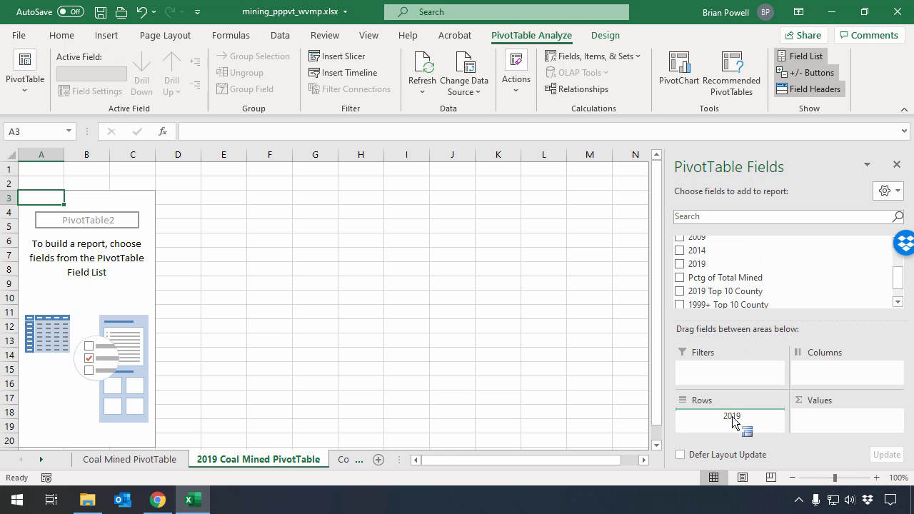
# Put 2019 in Rows and Count of County in Values, then select the 32-county count at 0
pyautogui.click(679, 263)
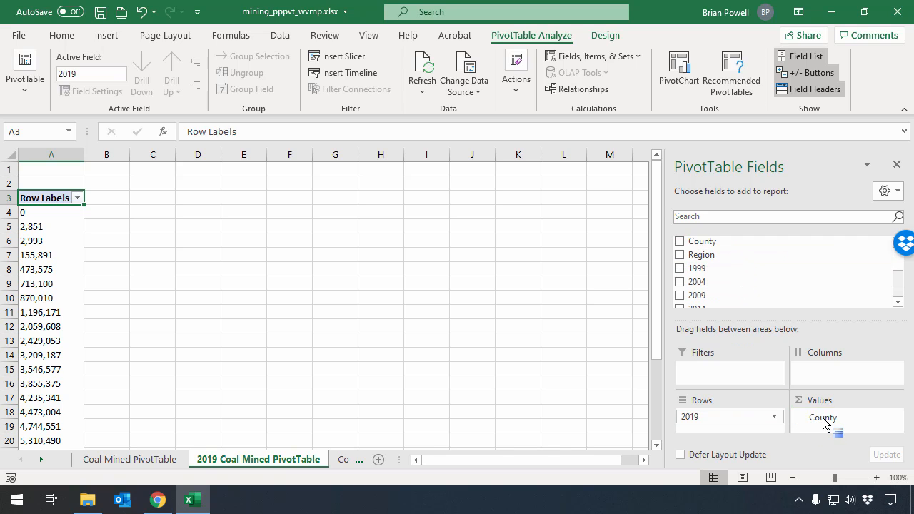
pyautogui.click(679, 239)
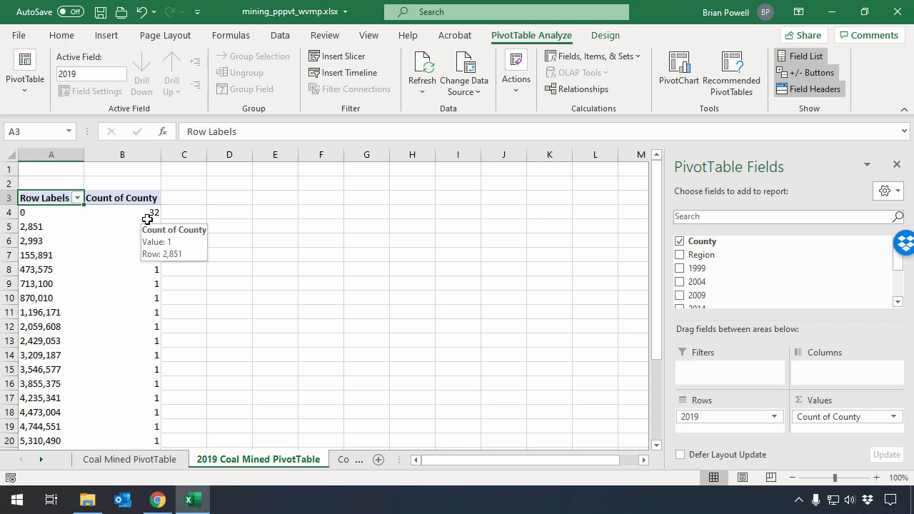
pyautogui.scroll(-3)
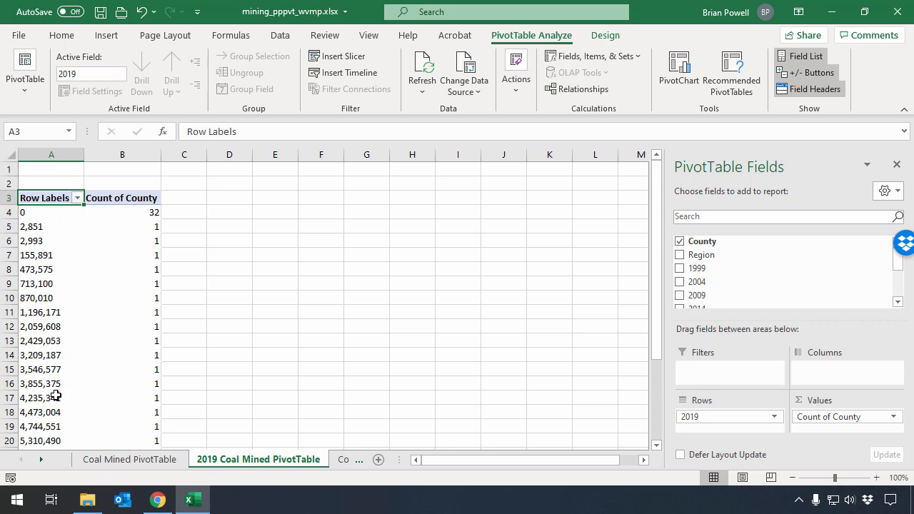
pyautogui.moveTo(64, 185)
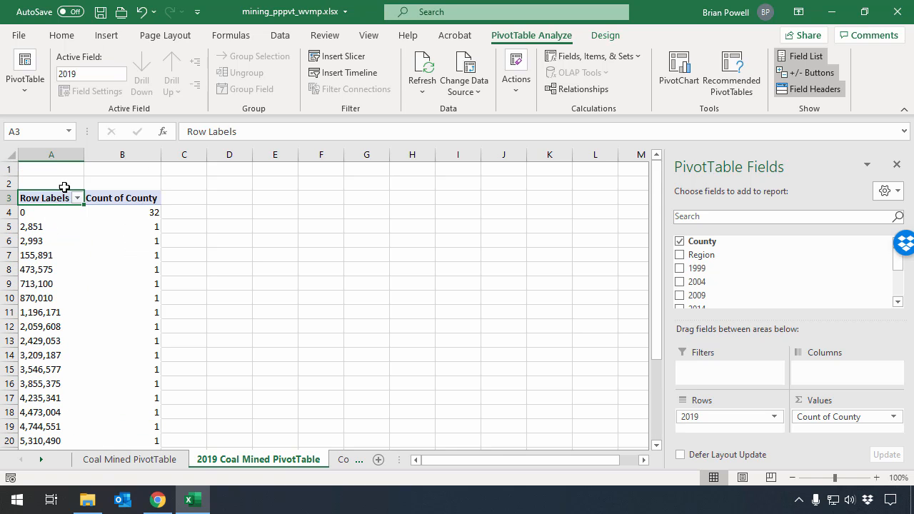
pyautogui.moveTo(128, 212)
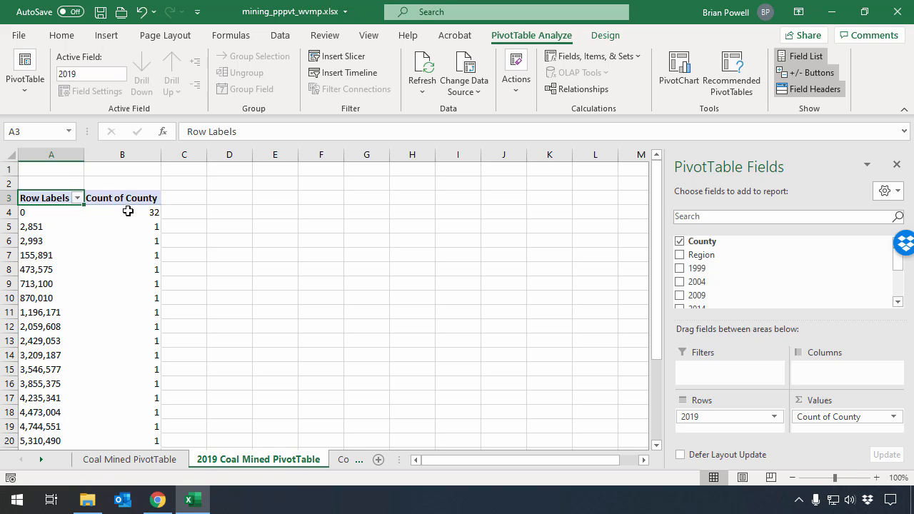
pyautogui.click(123, 211)
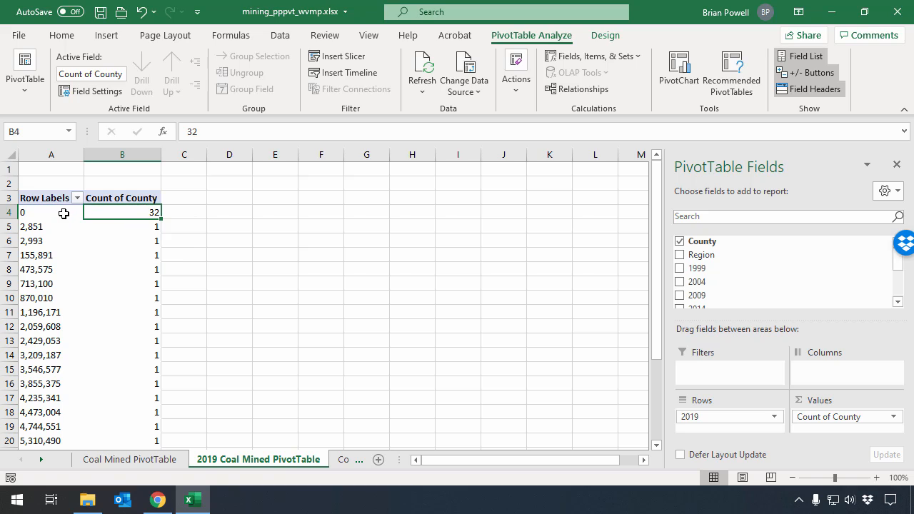
pyautogui.moveTo(120, 212)
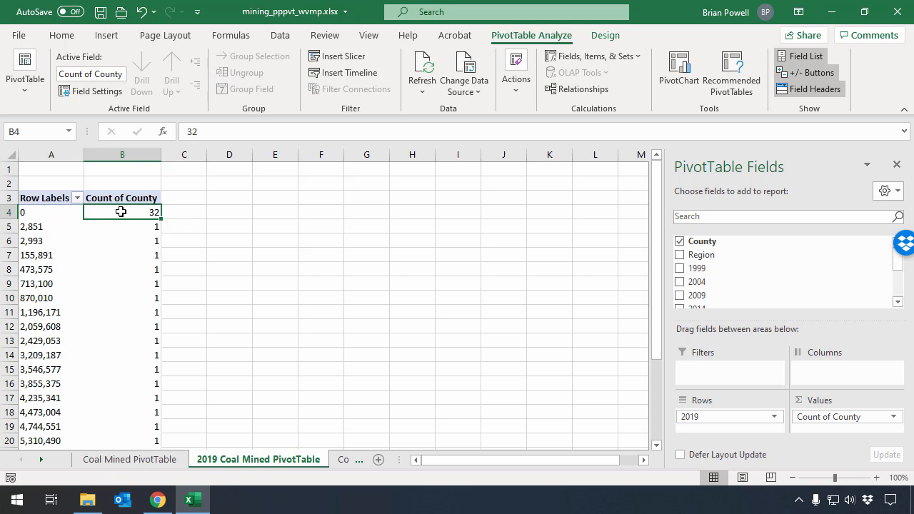
pyautogui.moveTo(121, 211)
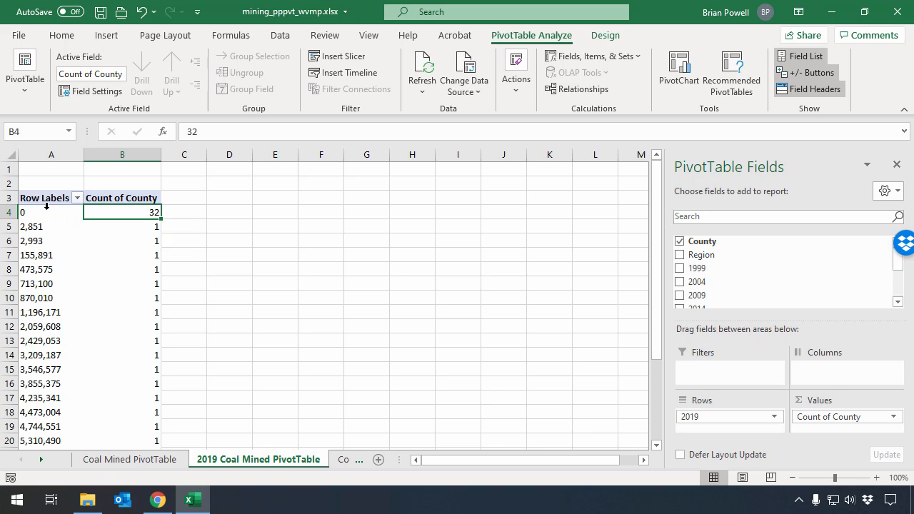
pyautogui.moveTo(103, 223)
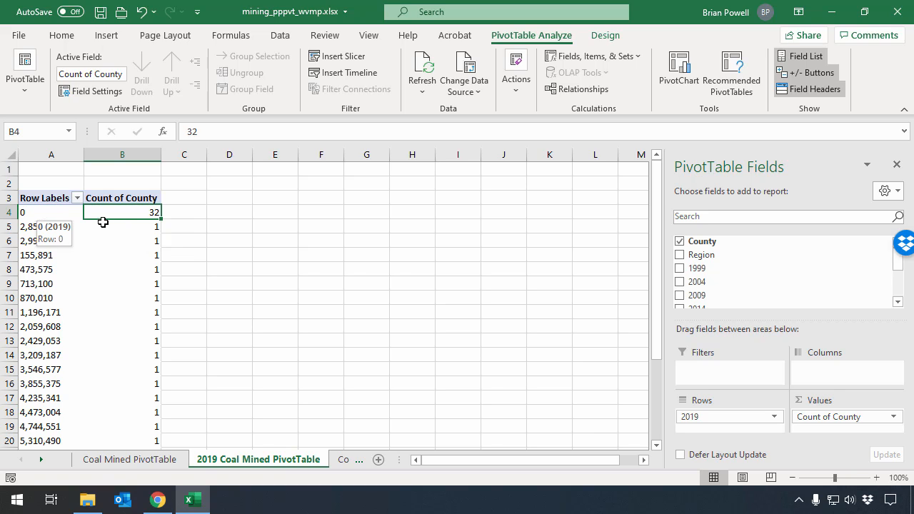
# Review the count-value options and select the 2,851 row label in the 2019 PivotTable
pyautogui.rightClick(122, 211)
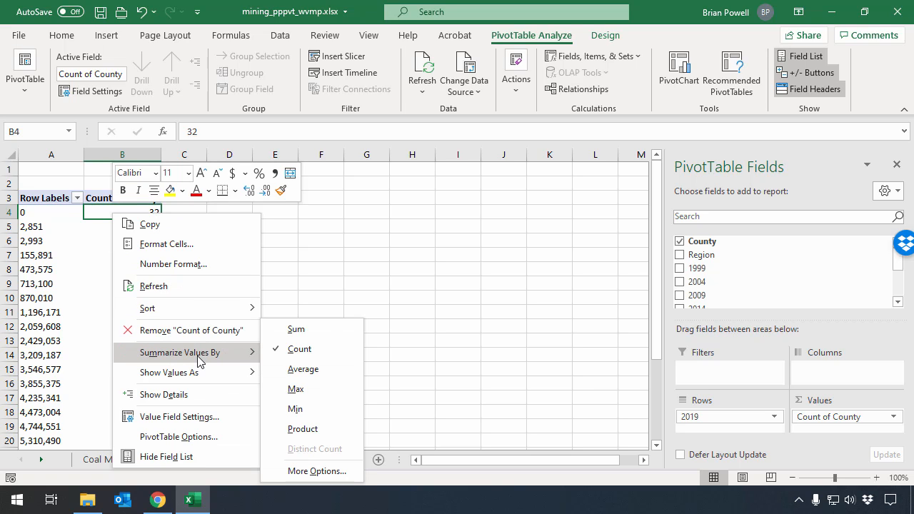
pyautogui.moveTo(180, 348)
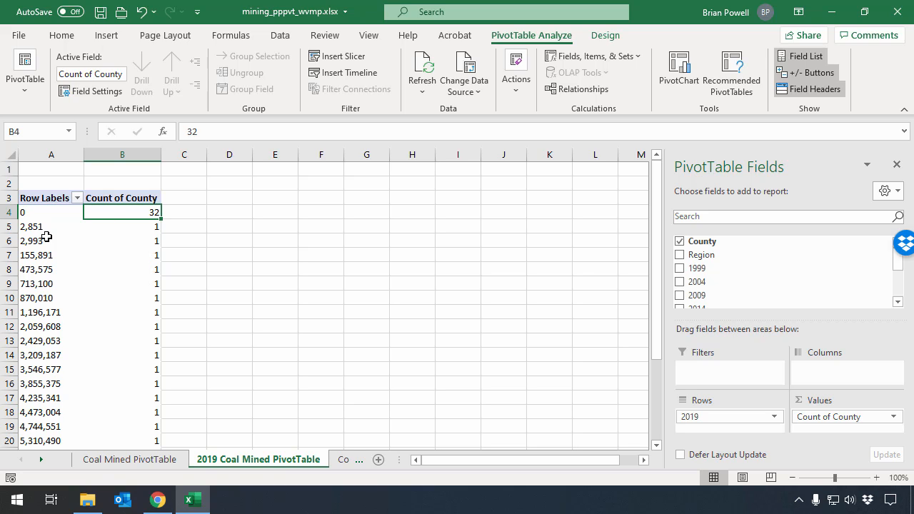
pyautogui.moveTo(135, 214)
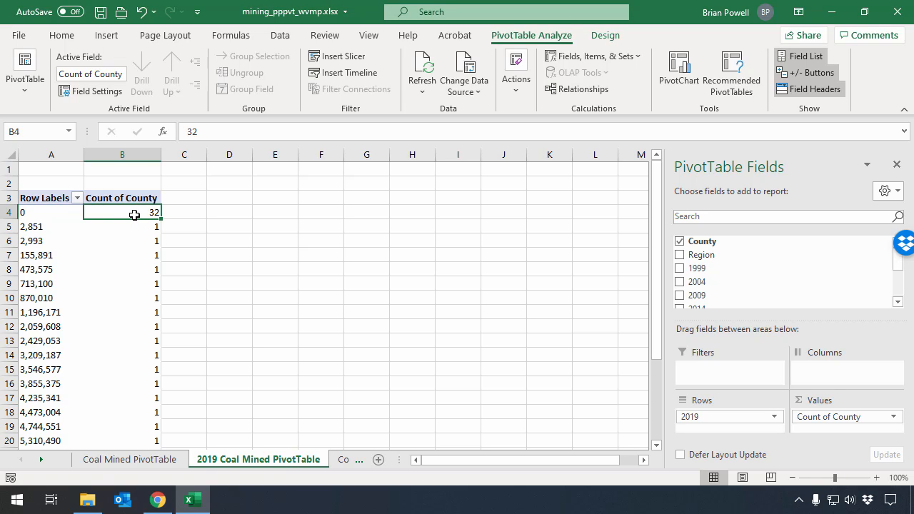
pyautogui.scroll(-3)
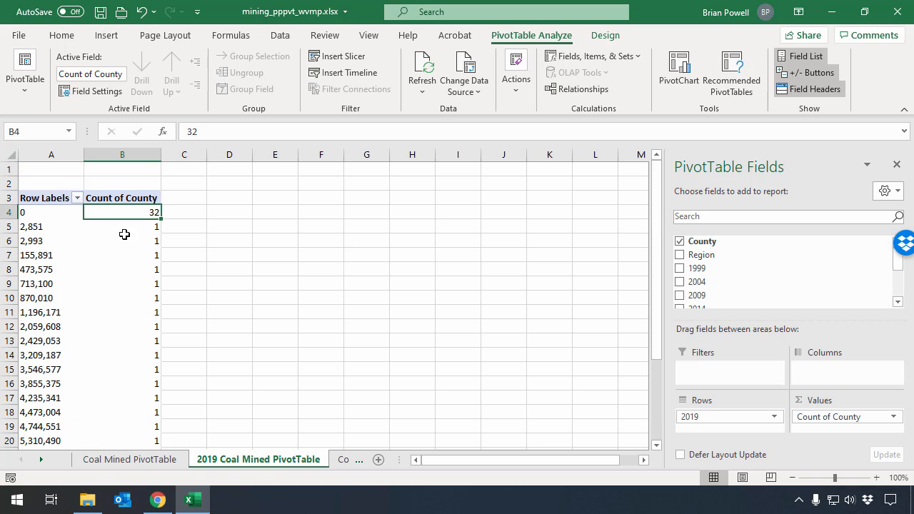
pyautogui.scroll(-3)
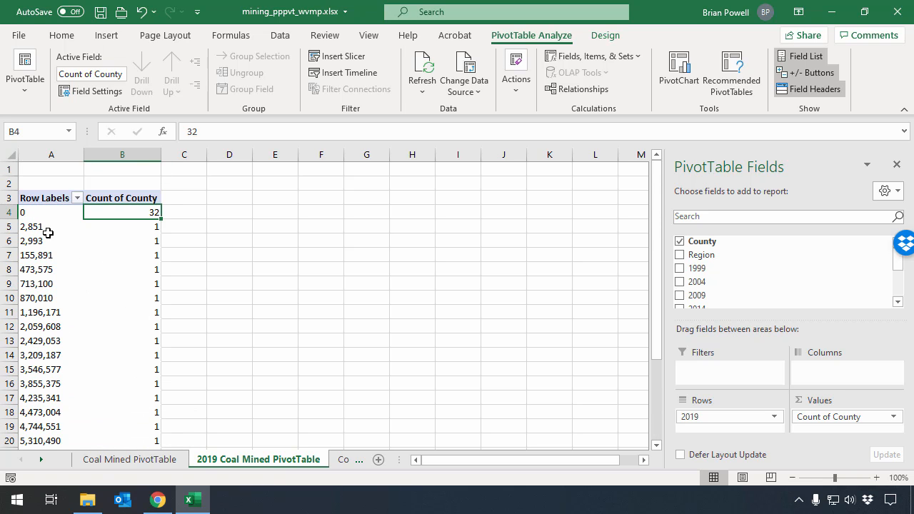
pyautogui.moveTo(31, 226)
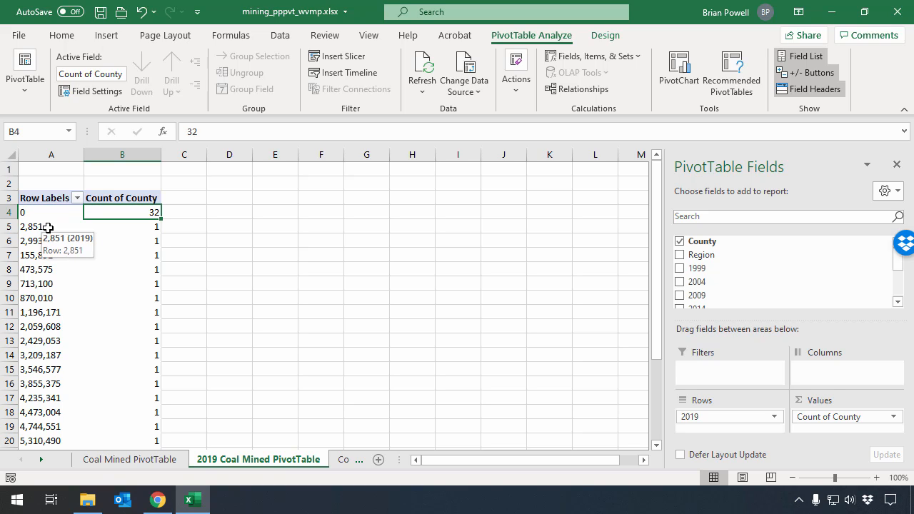
pyautogui.click(31, 226)
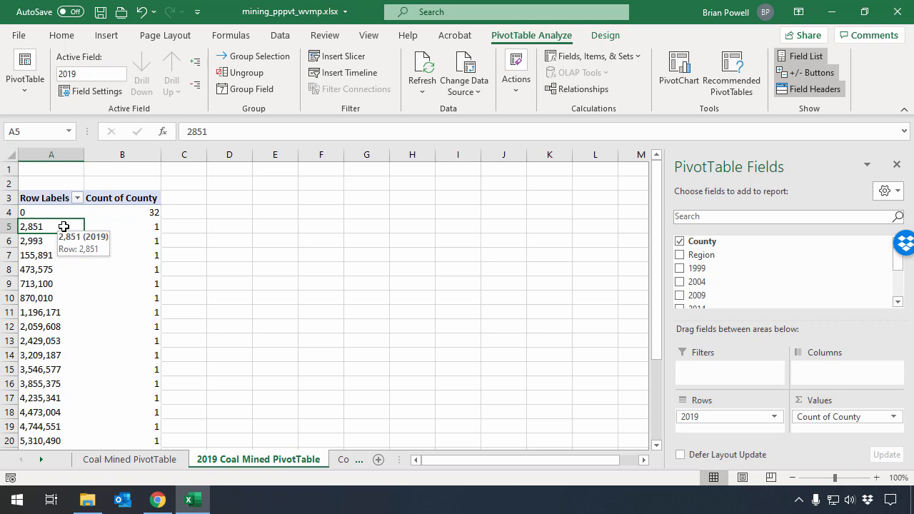
pyautogui.scroll(-3)
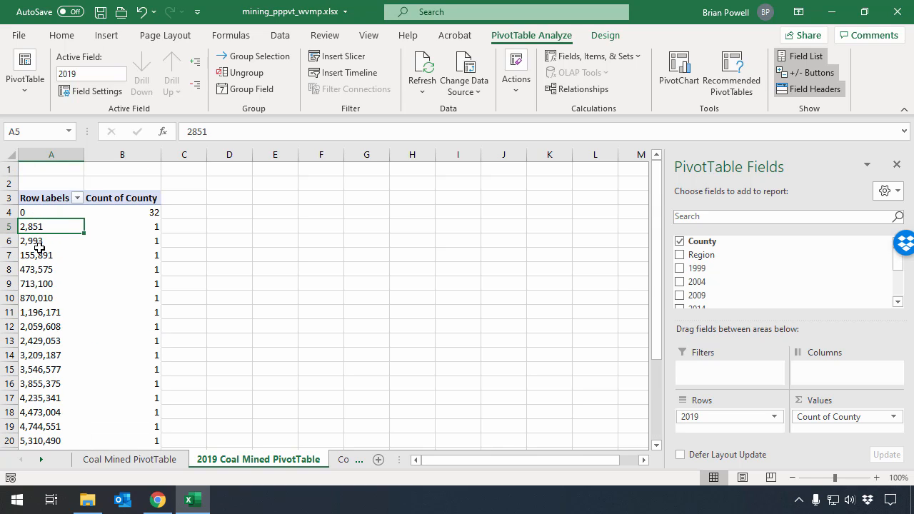
pyautogui.moveTo(52, 226)
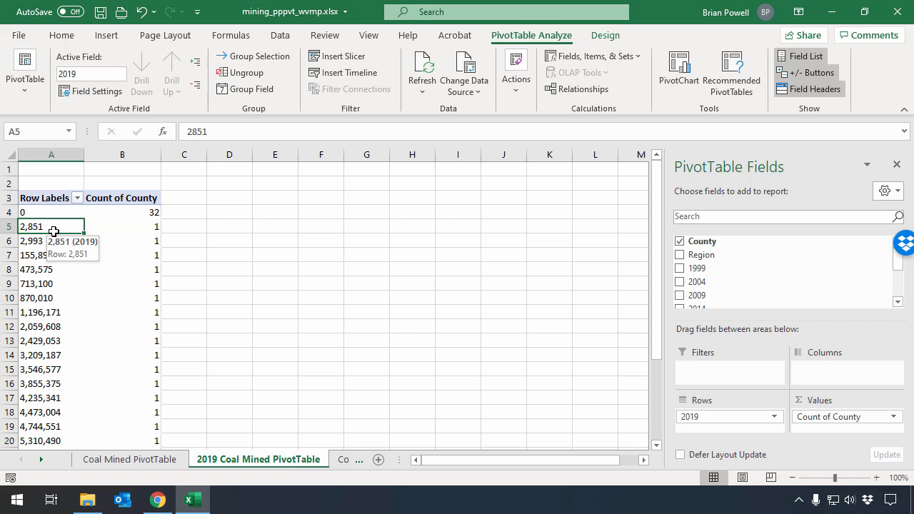
pyautogui.moveTo(55, 229)
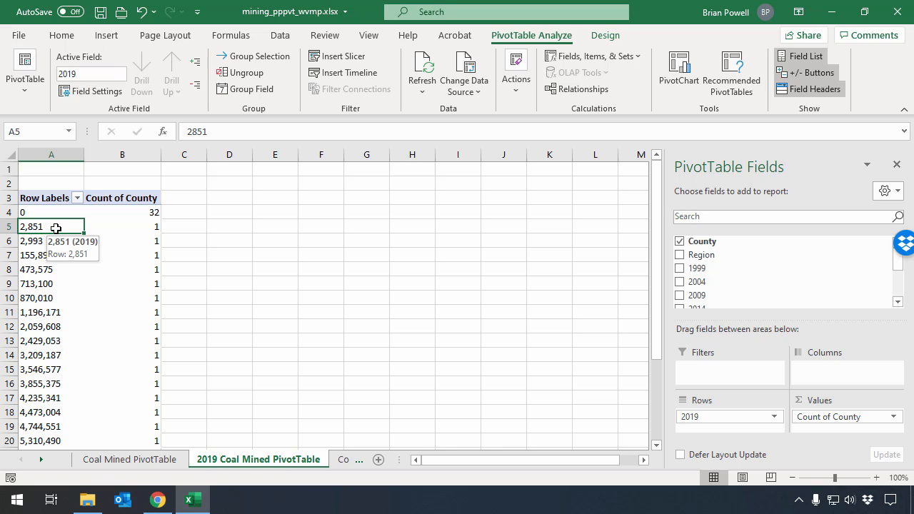
# Group the 2019 row labels into bands of 2,000,000 from 0 up to the largest amount
pyautogui.rightClick(52, 225)
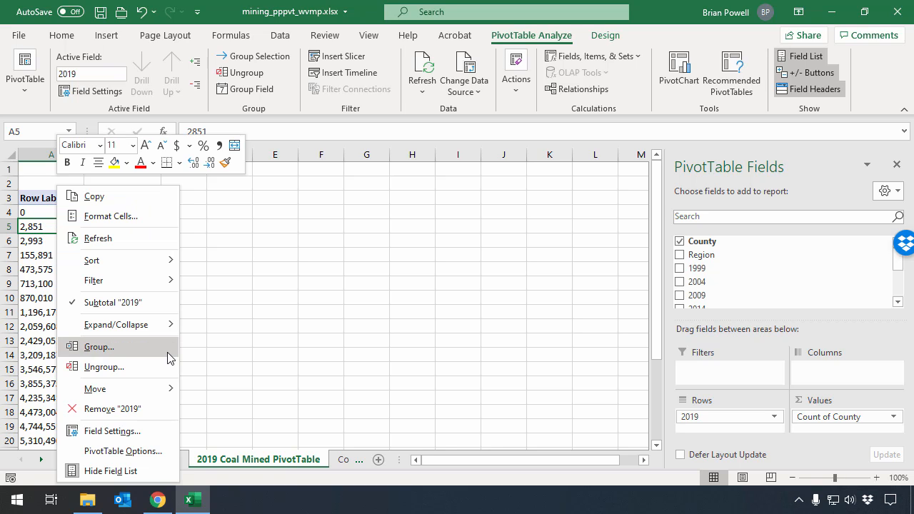
pyautogui.click(100, 347)
pyautogui.write('1000000')
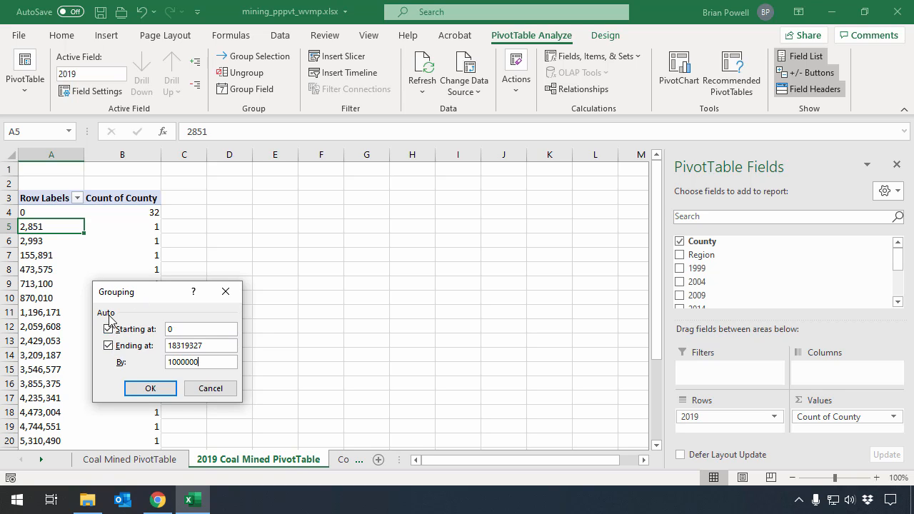
pyautogui.click(108, 328)
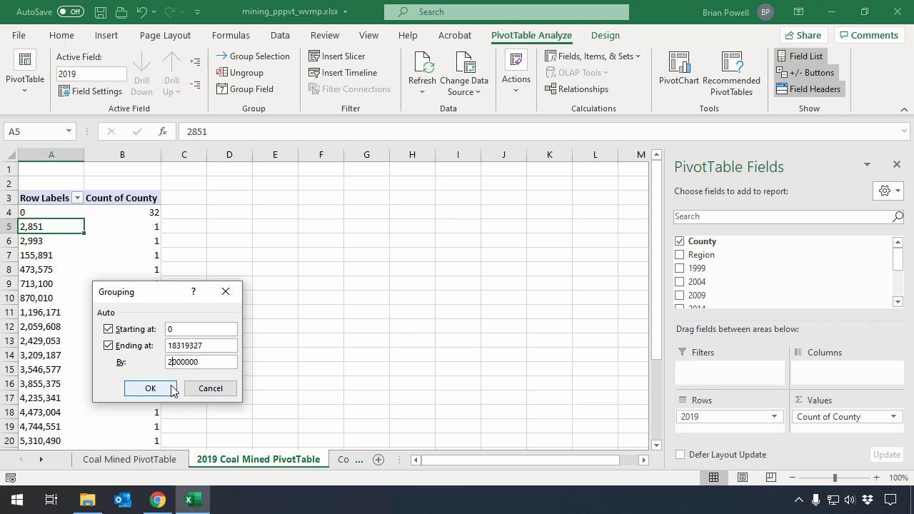
pyautogui.click(150, 388)
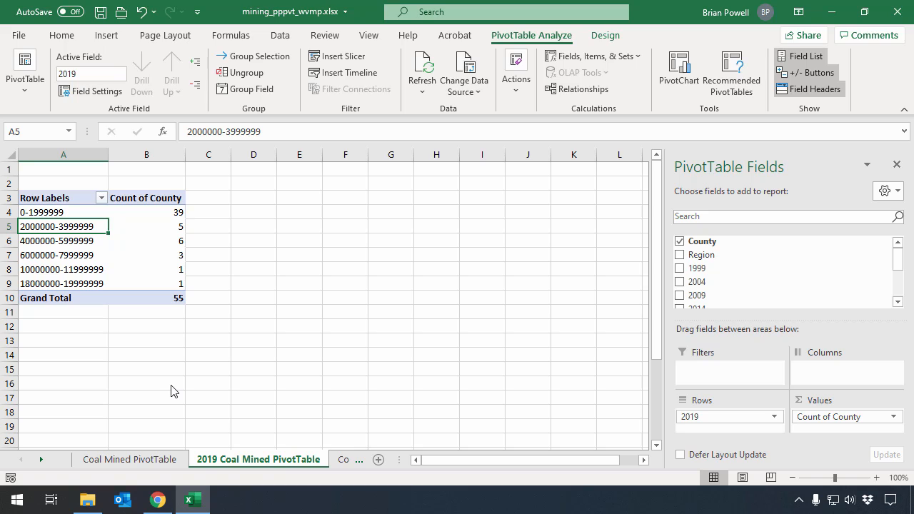
pyautogui.moveTo(48, 211)
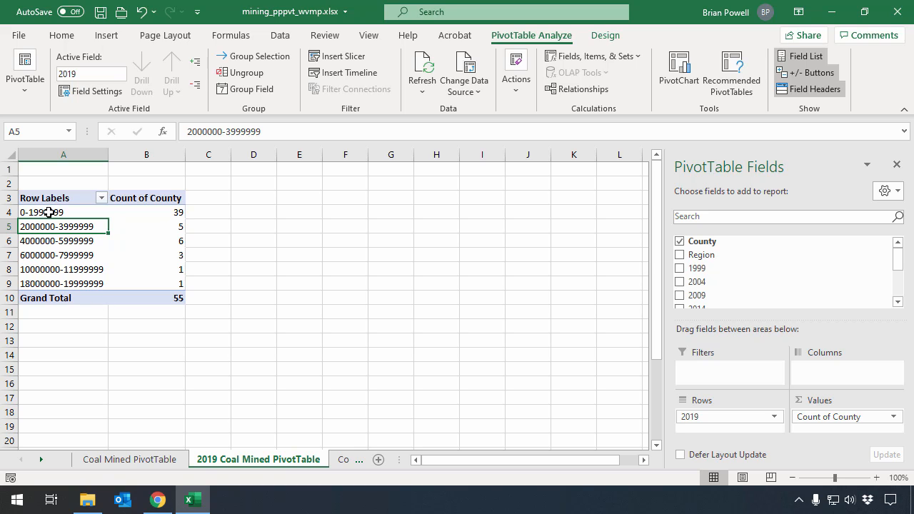
pyautogui.moveTo(64, 197)
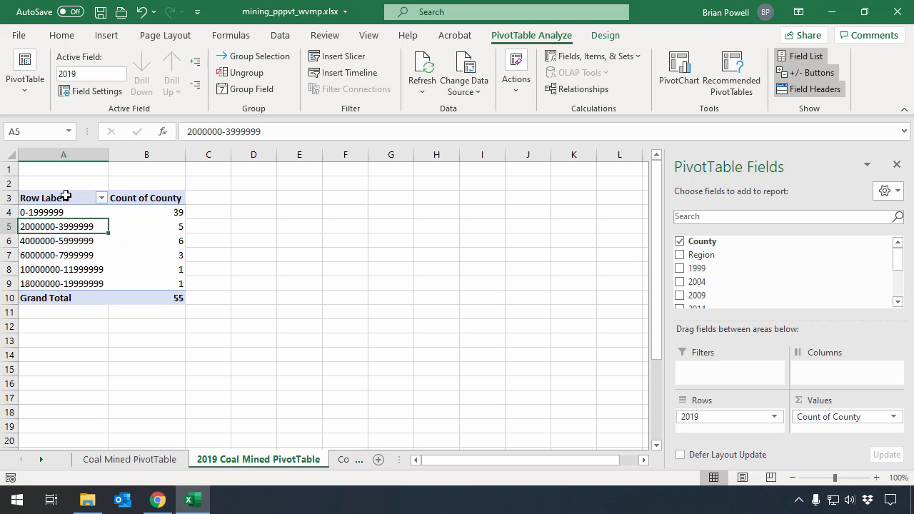
pyautogui.moveTo(69, 211)
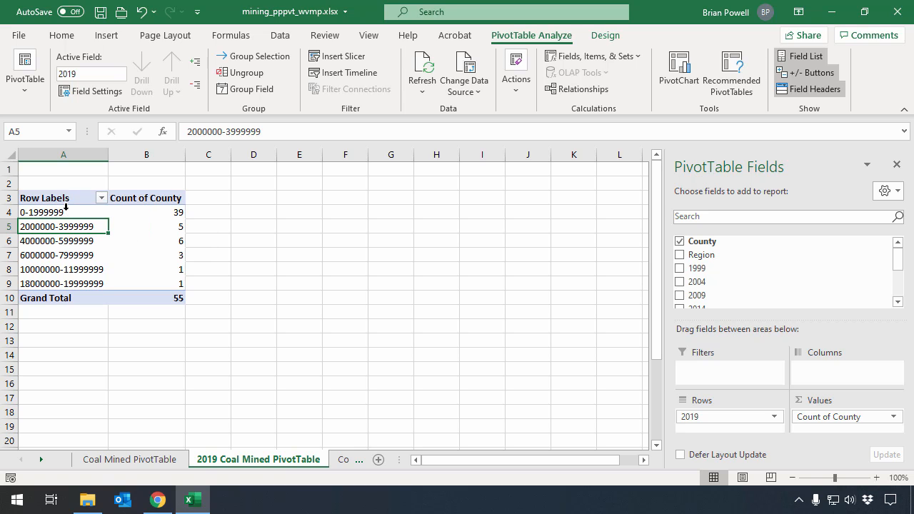
pyautogui.moveTo(75, 213)
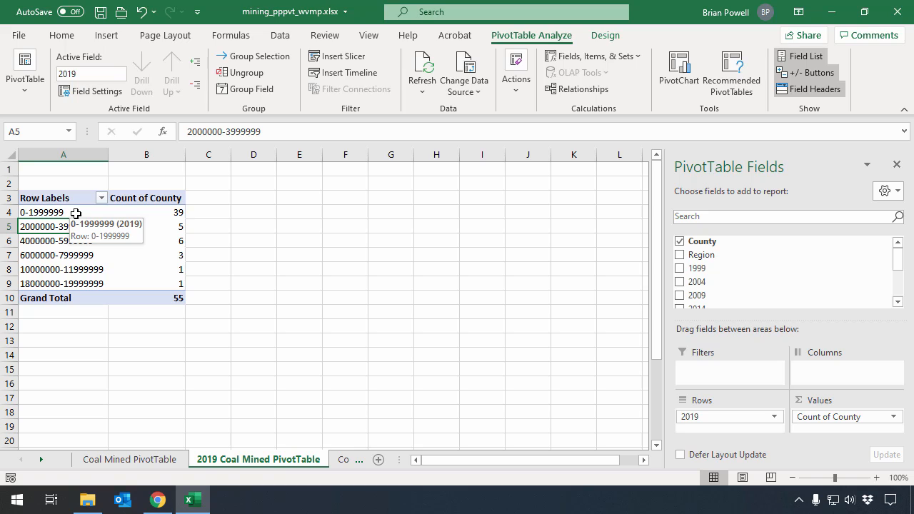
pyautogui.moveTo(77, 212)
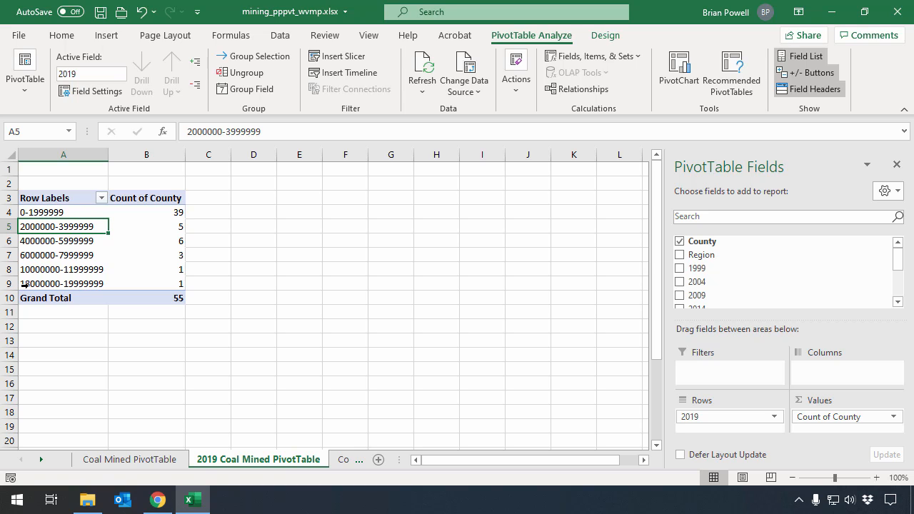
pyautogui.moveTo(100, 283)
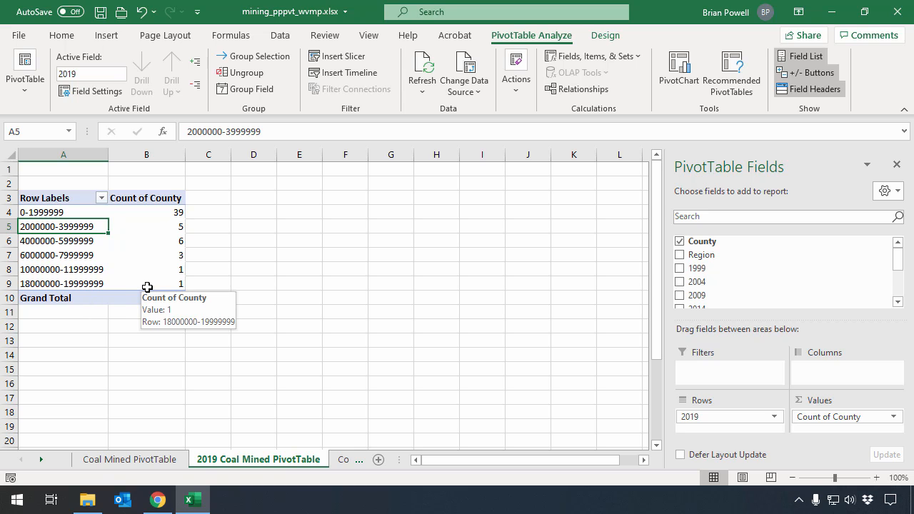
pyautogui.moveTo(74, 269)
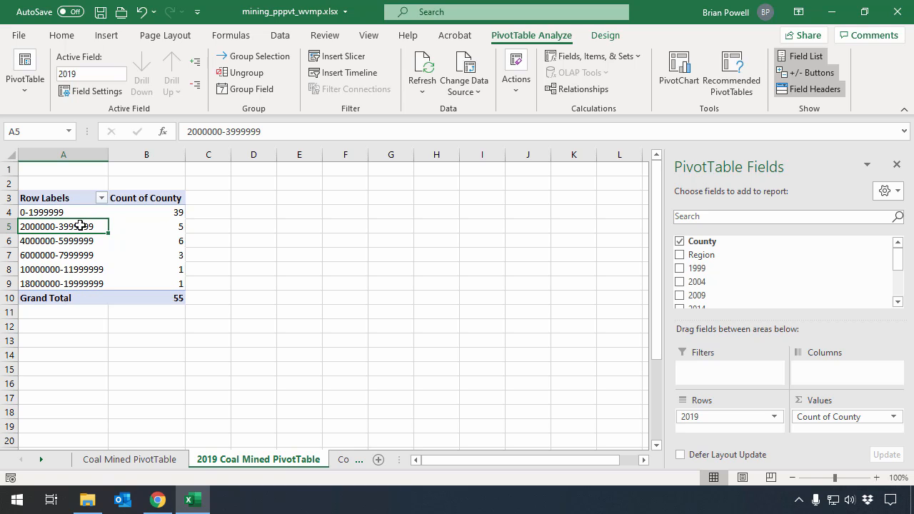
pyautogui.moveTo(23, 257)
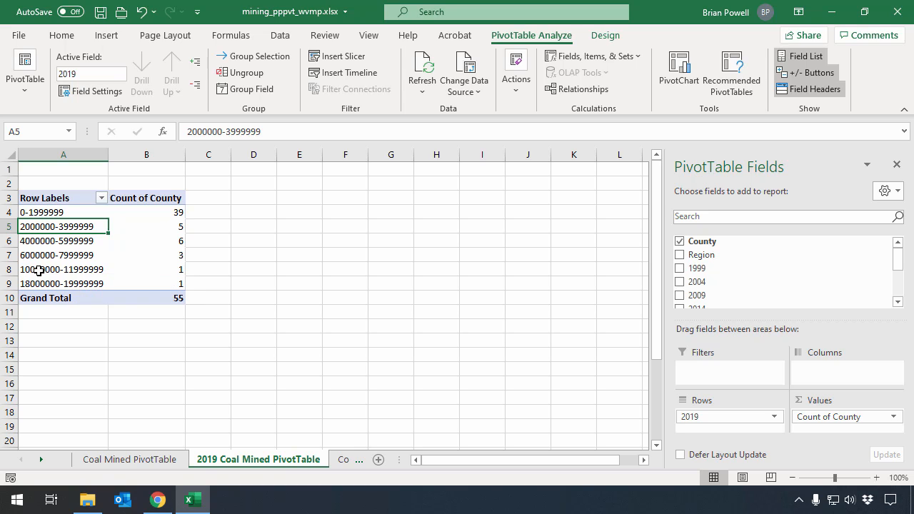
pyautogui.moveTo(46, 268)
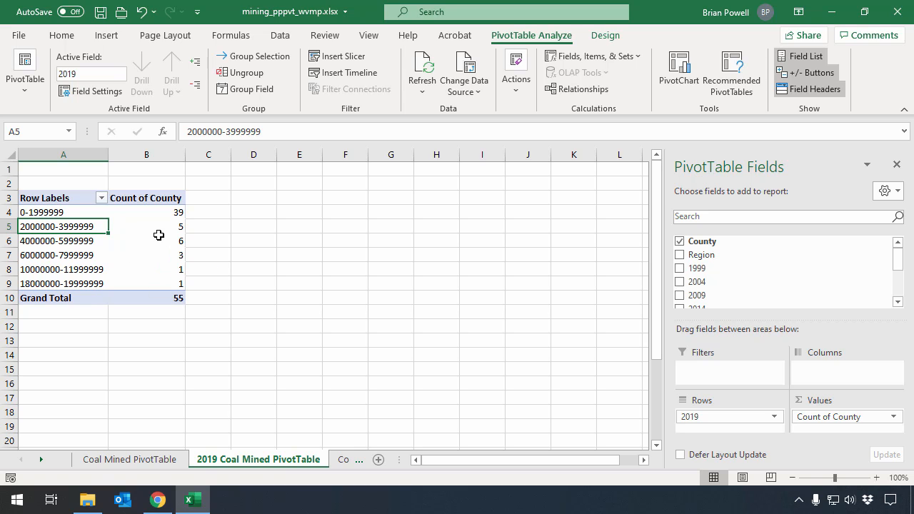
pyautogui.click(146, 226)
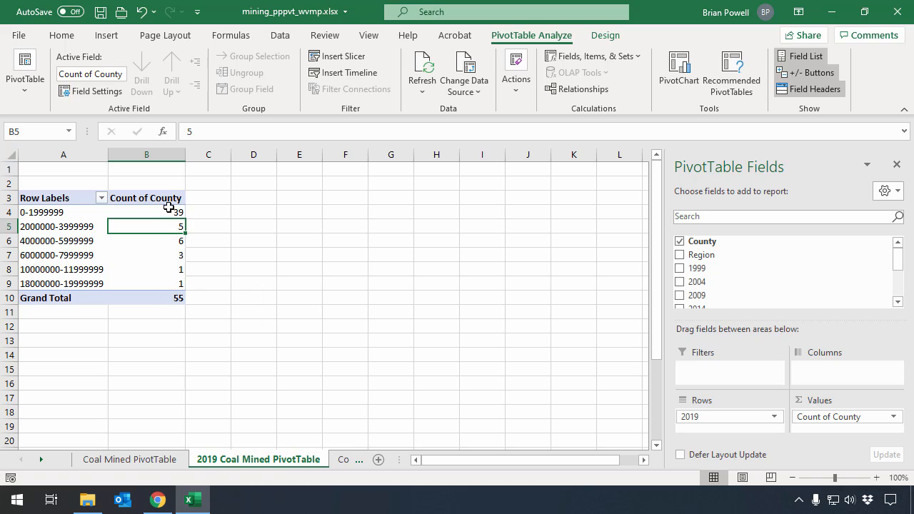
pyautogui.moveTo(154, 211)
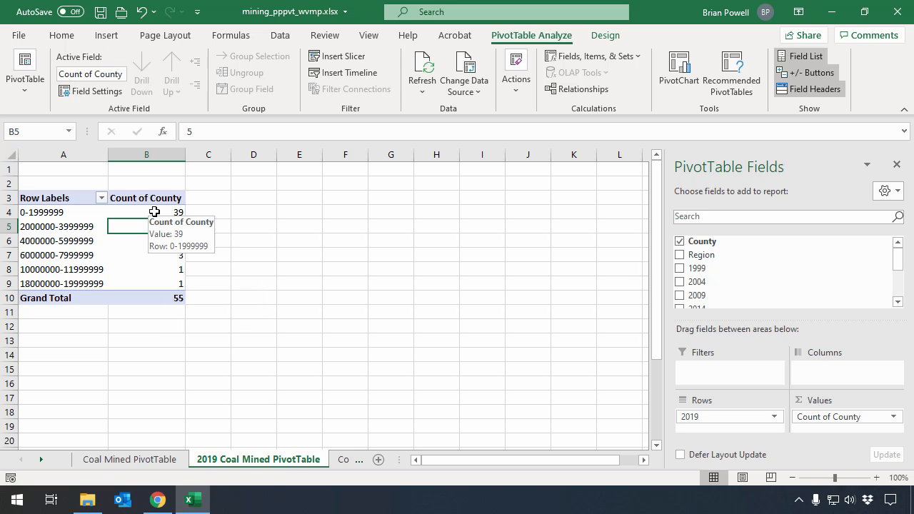
pyautogui.moveTo(163, 251)
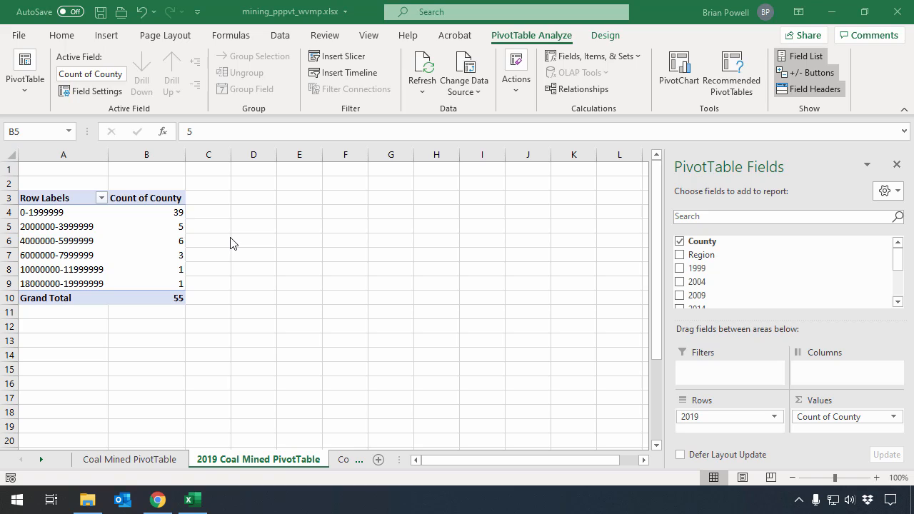
pyautogui.click(146, 226)
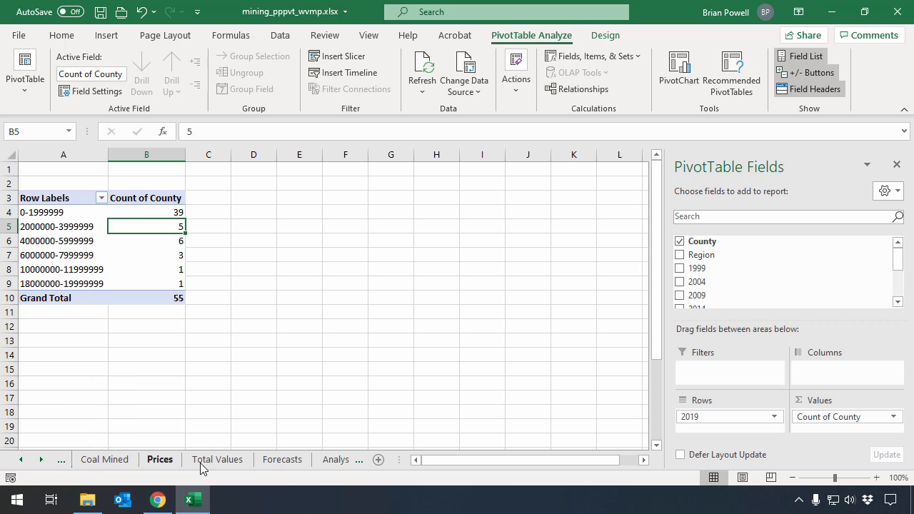
# Select a cell inside the Total Values coal table
pyautogui.click(217, 460)
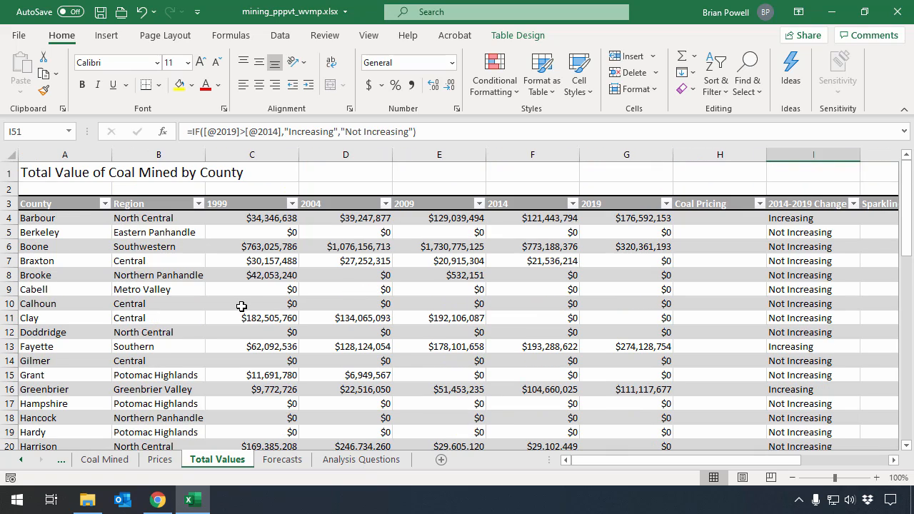
pyautogui.moveTo(194, 254)
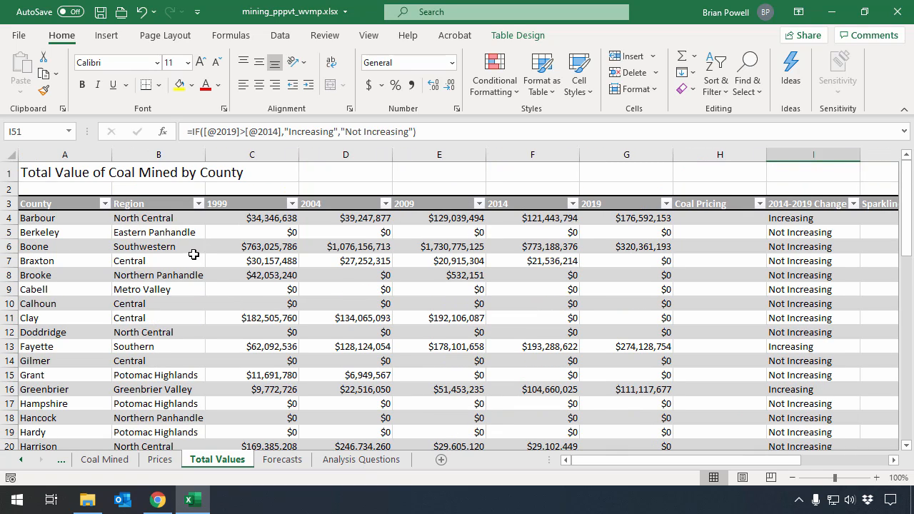
pyautogui.click(64, 203)
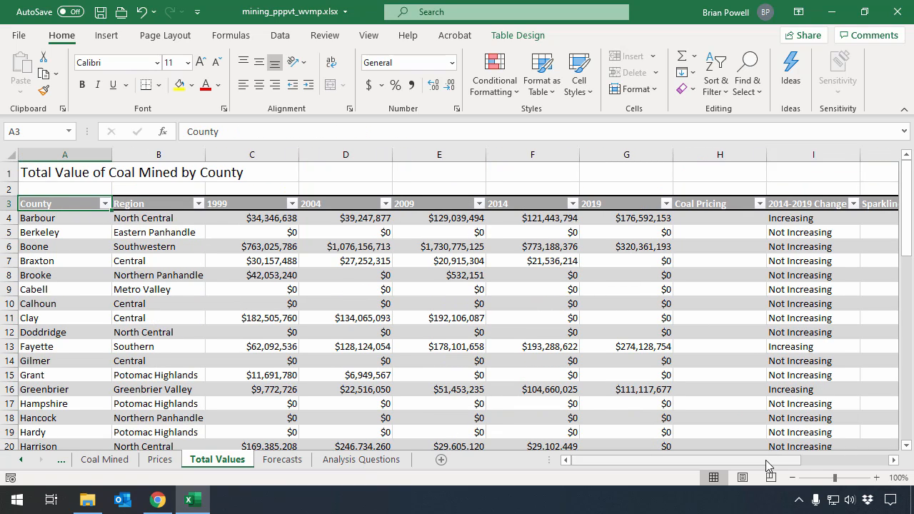
pyautogui.scroll(-3)
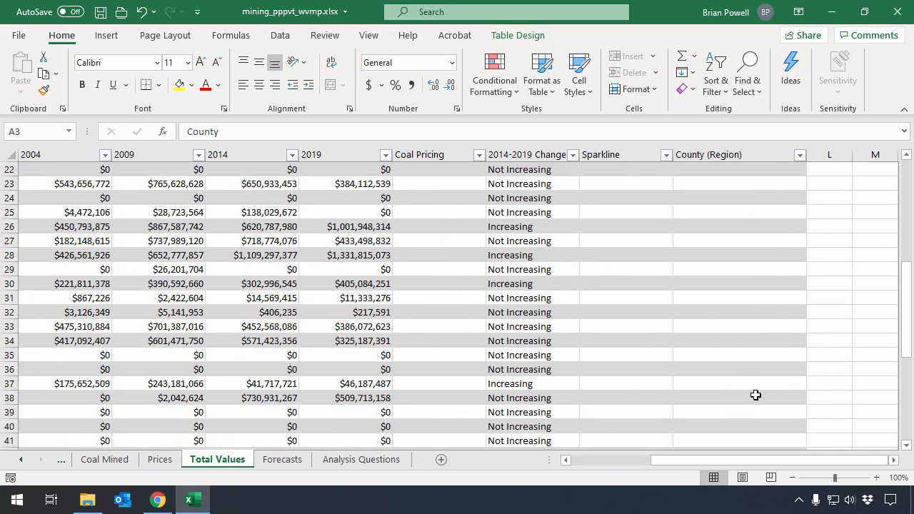
pyautogui.scroll(-3)
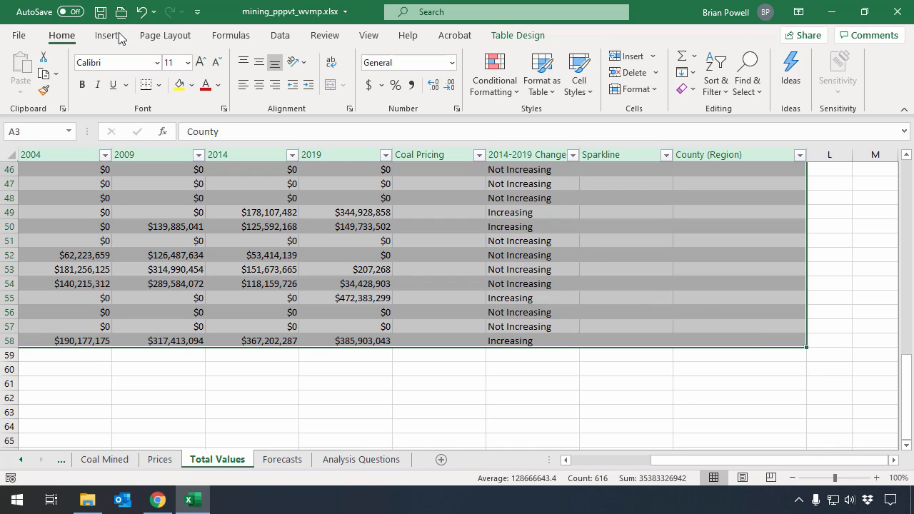
# Insert a PivotChart & PivotTable from the Total Values table on a new worksheet
pyautogui.click(106, 34)
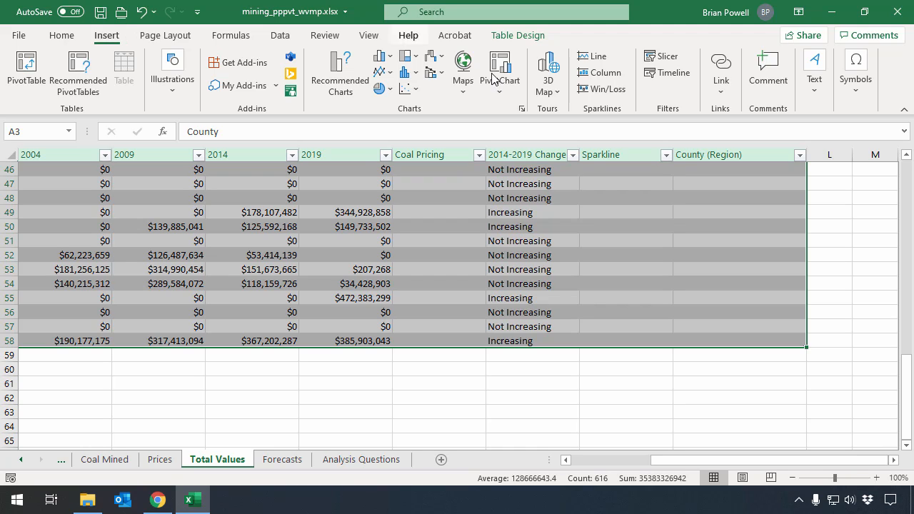
pyautogui.click(499, 72)
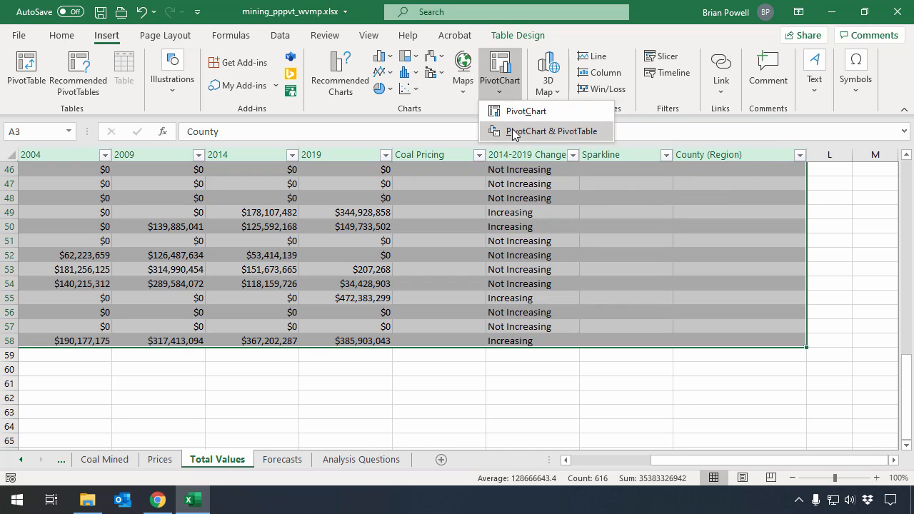
pyautogui.click(551, 131)
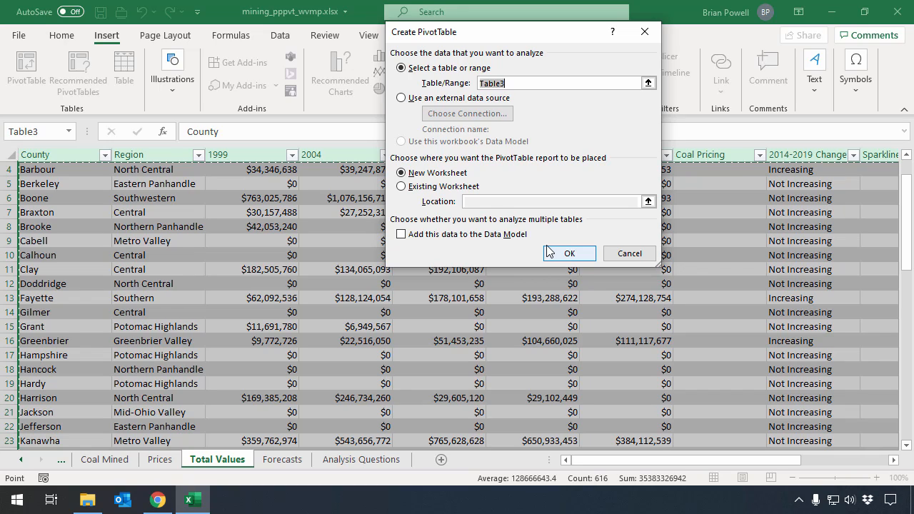
pyautogui.moveTo(564, 263)
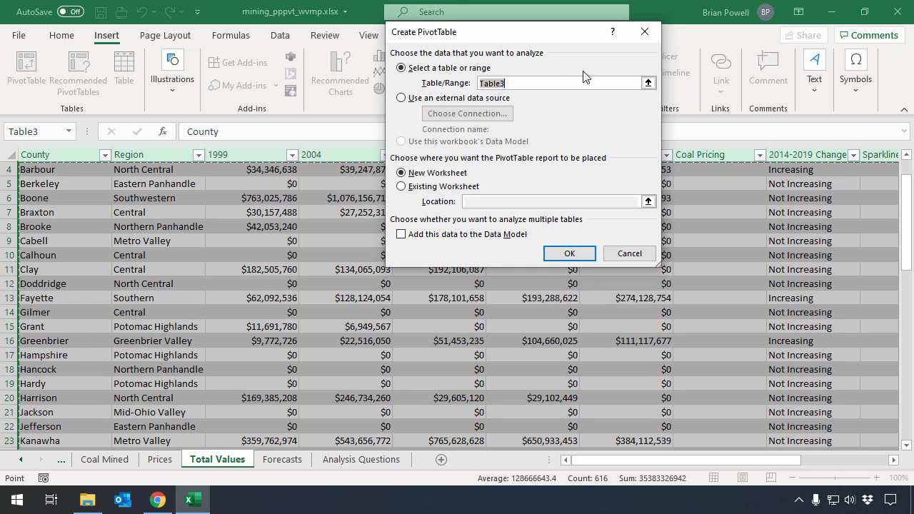
pyautogui.moveTo(568, 254)
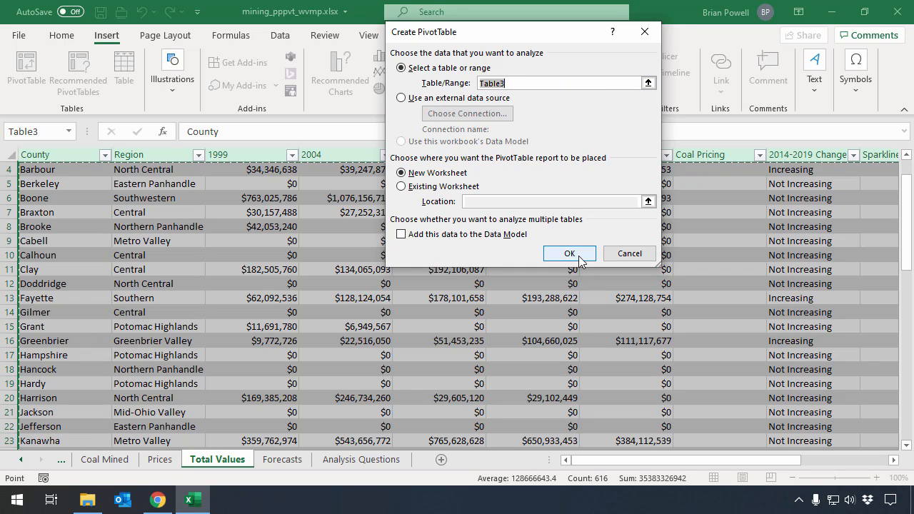
pyautogui.click(568, 254)
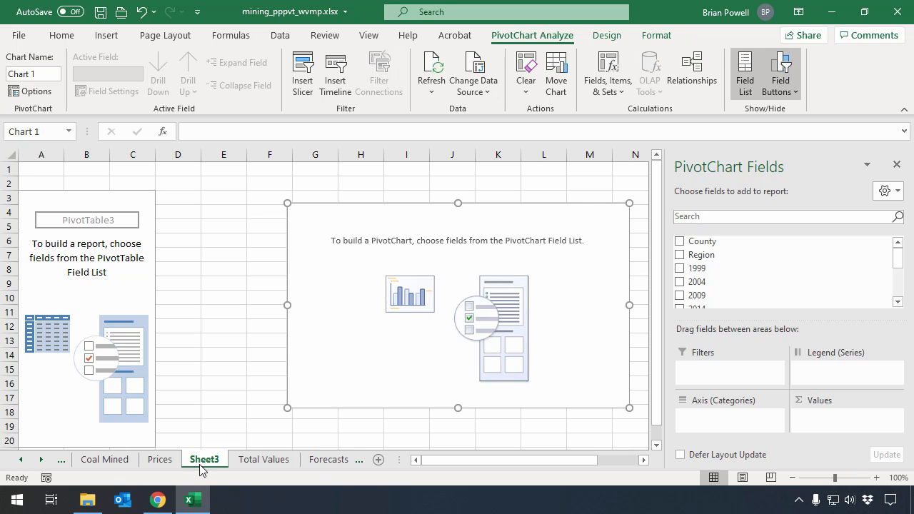
pyautogui.moveTo(140, 245)
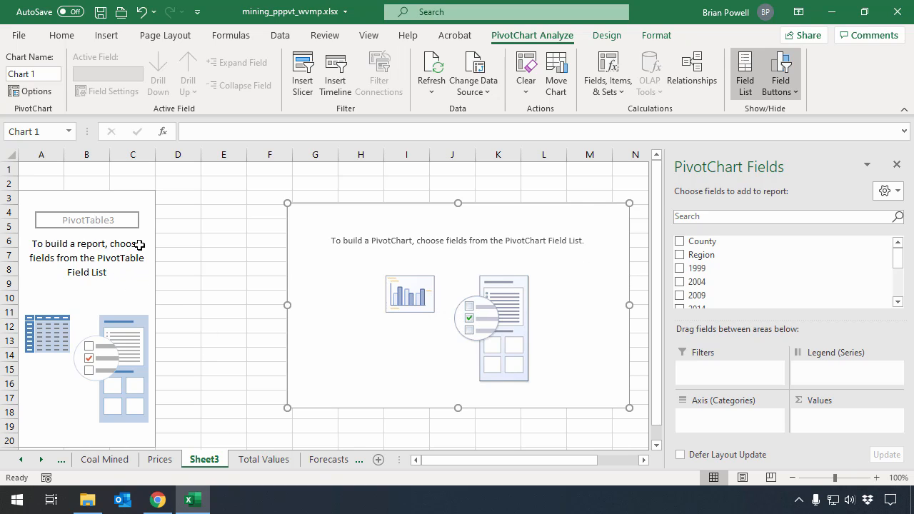
pyautogui.moveTo(470, 285)
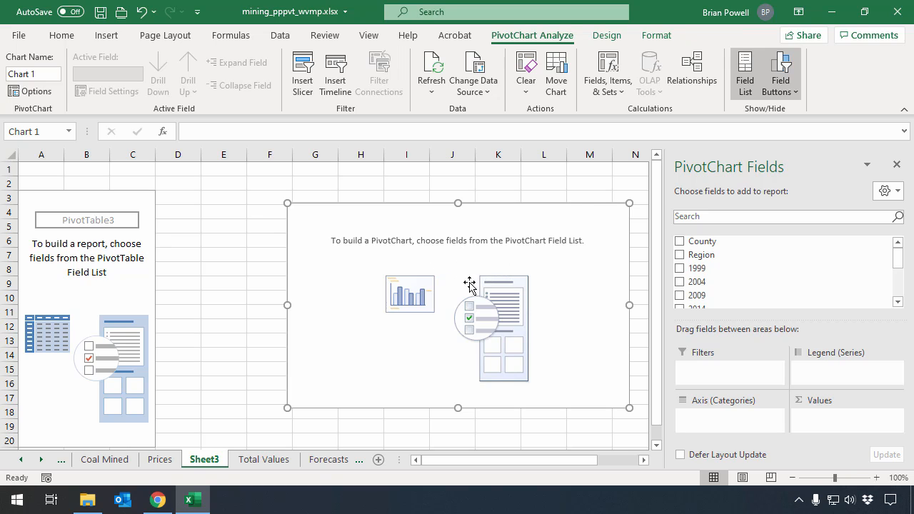
pyautogui.moveTo(209, 466)
pyautogui.write('Total Value')
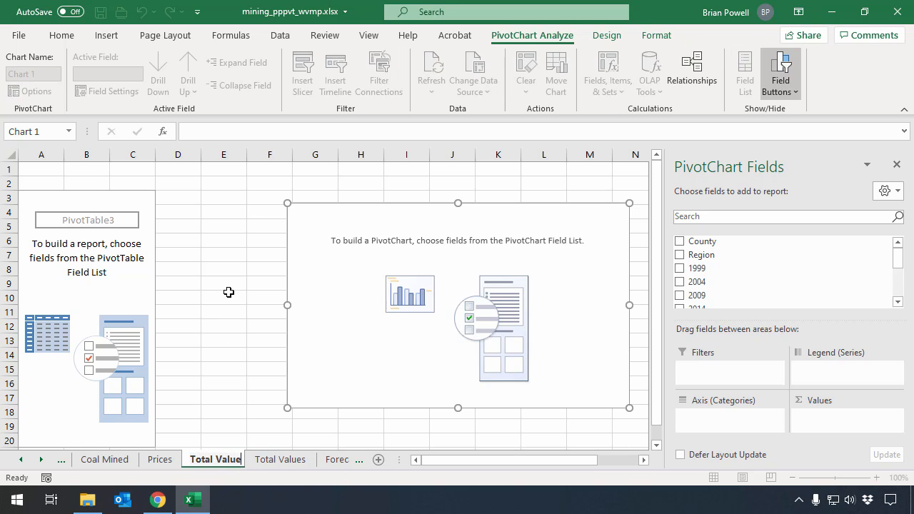
# Rename the Sheet3 tab to Total Values PivotTable
pyautogui.doubleClick(212, 460)
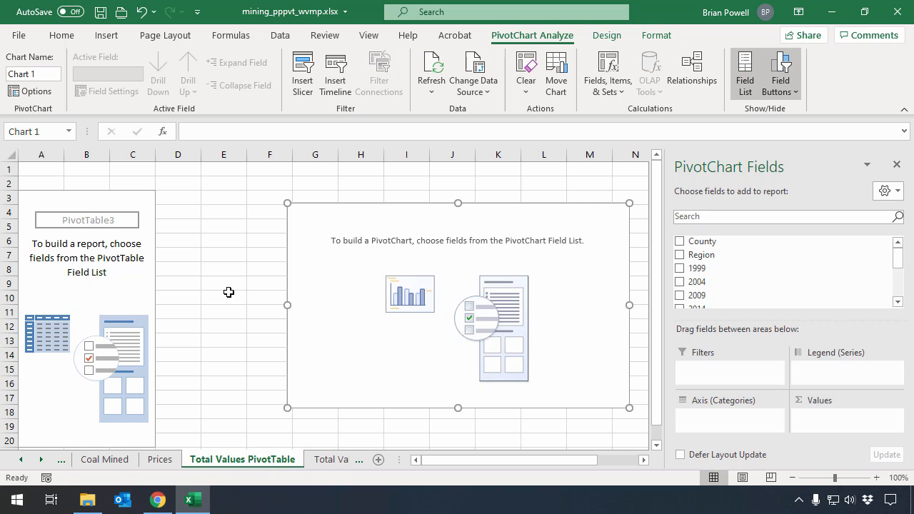
pyautogui.moveTo(340, 242)
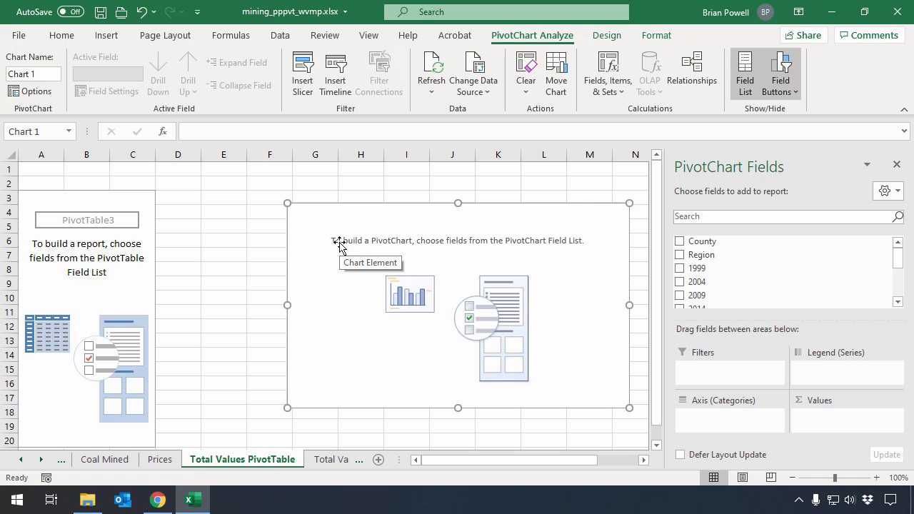
pyautogui.rightClick(340, 246)
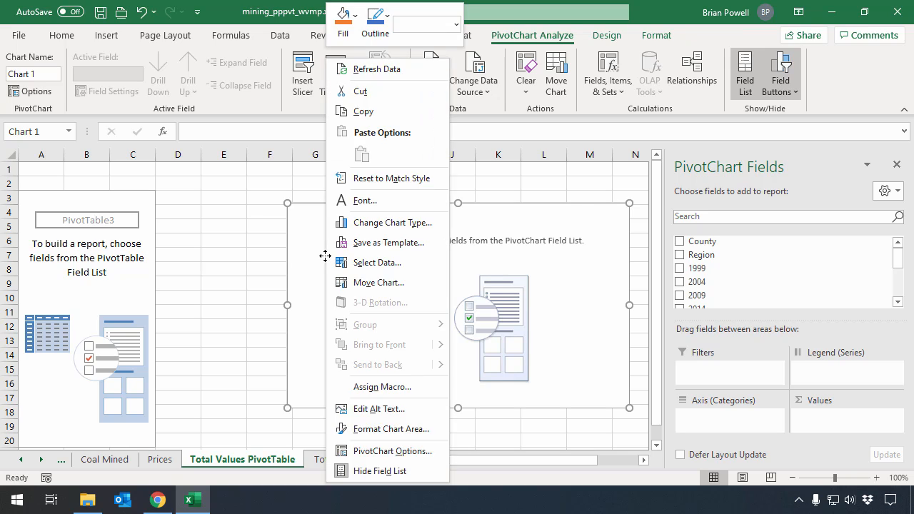
# Move the empty PivotChart to its own new sheet named Total Values PivotChart
pyautogui.click(380, 282)
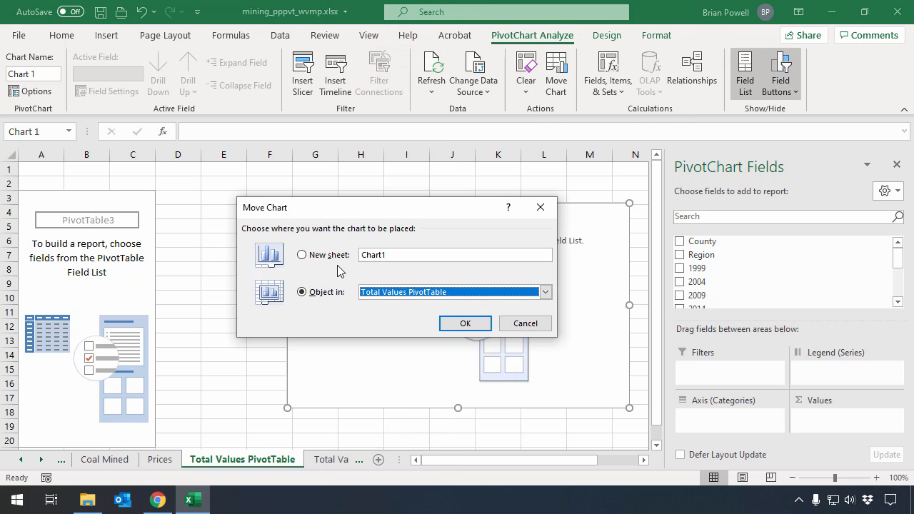
pyautogui.click(301, 254)
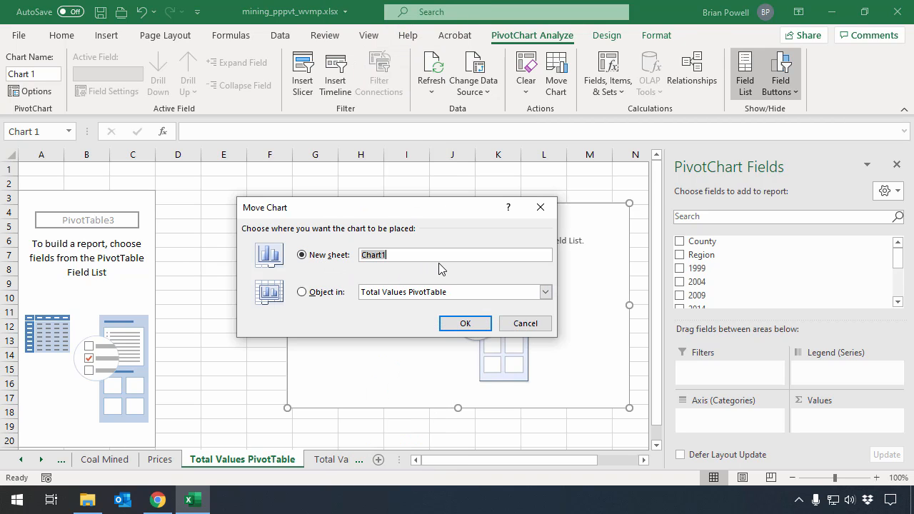
pyautogui.write('Total Values Pivot')
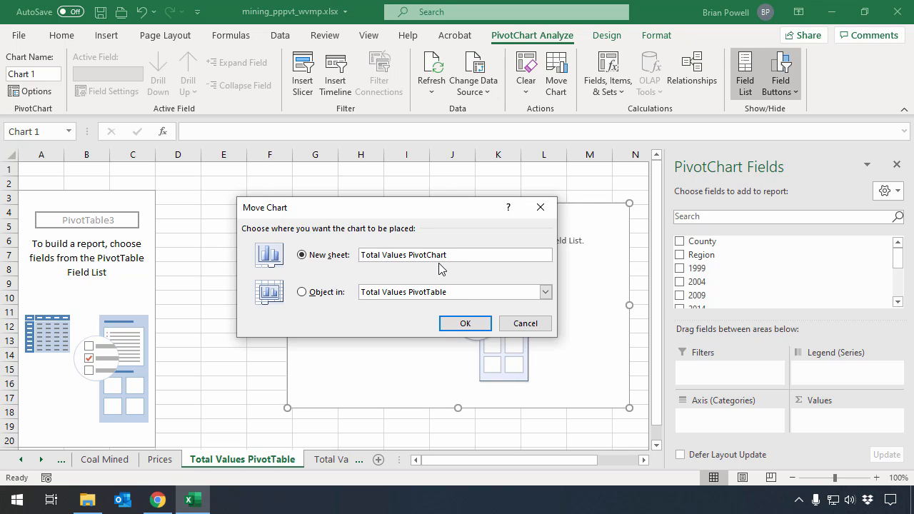
pyautogui.click(465, 322)
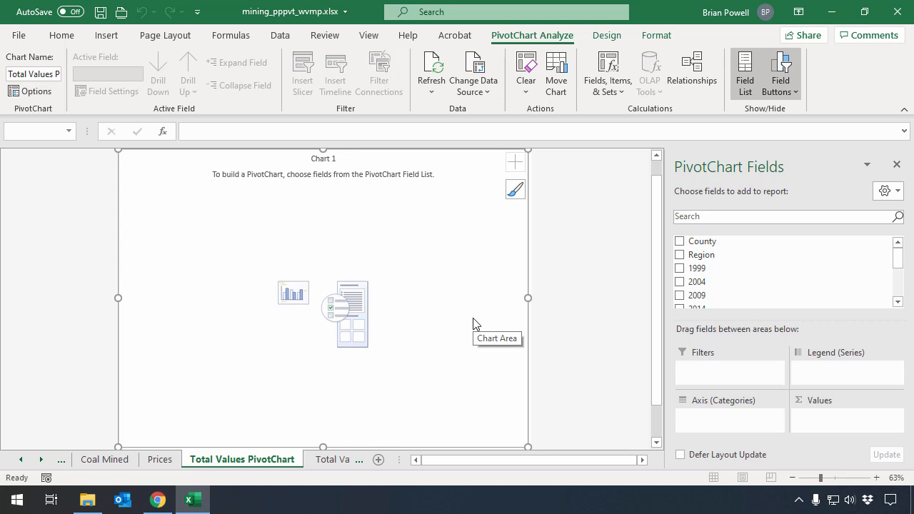
pyautogui.moveTo(474, 318)
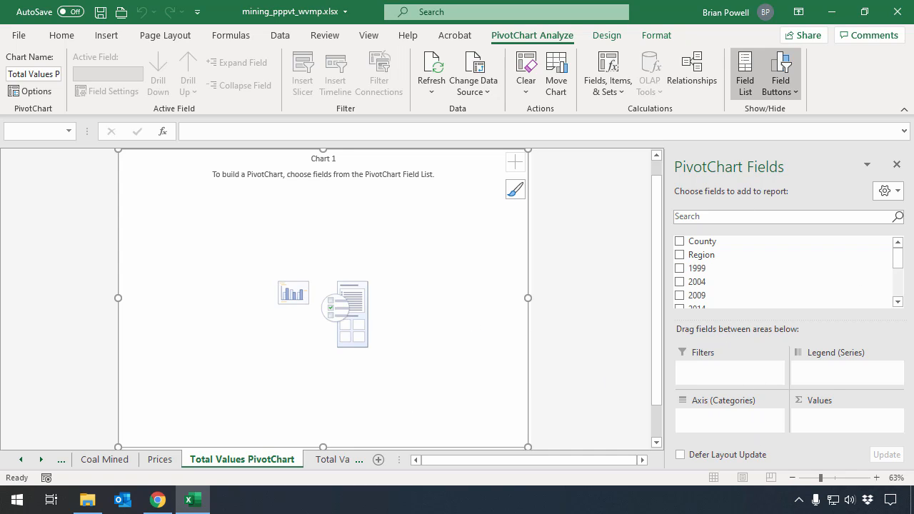
pyautogui.moveTo(814, 162)
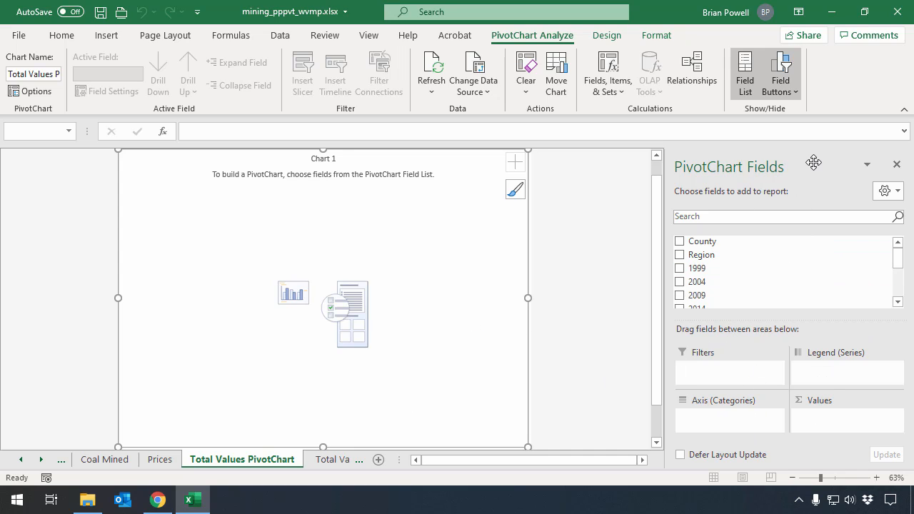
pyautogui.moveTo(377, 434)
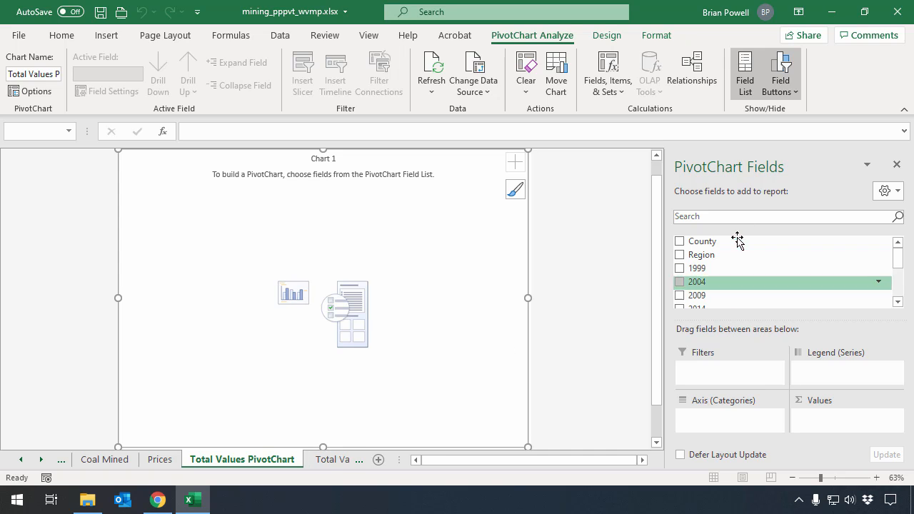
pyautogui.moveTo(323, 469)
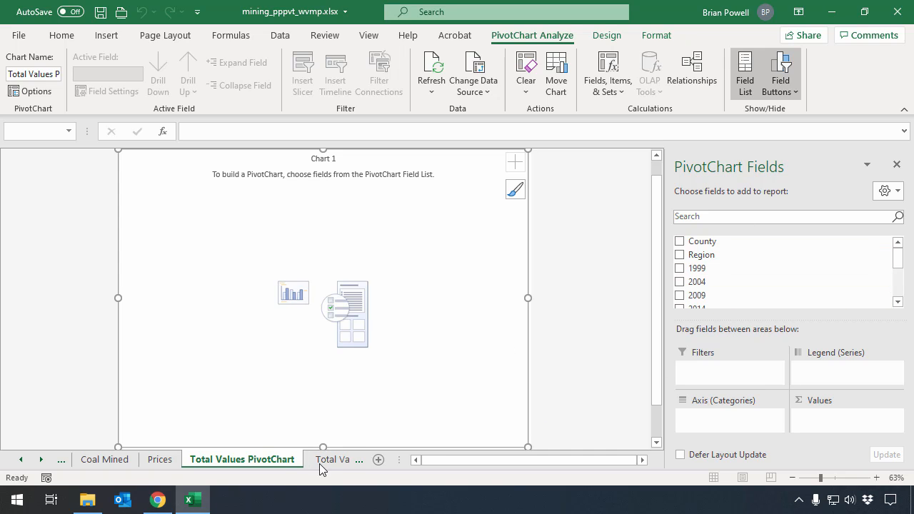
pyautogui.moveTo(686, 386)
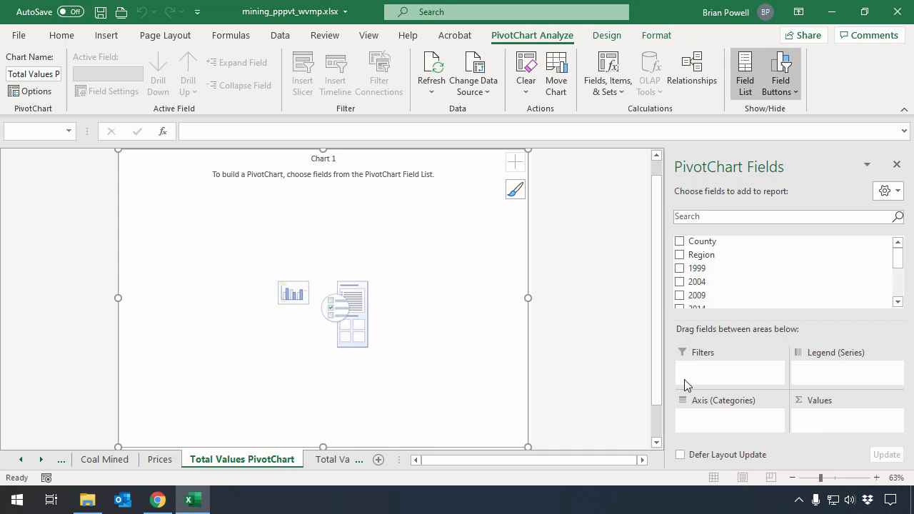
pyautogui.click(254, 459)
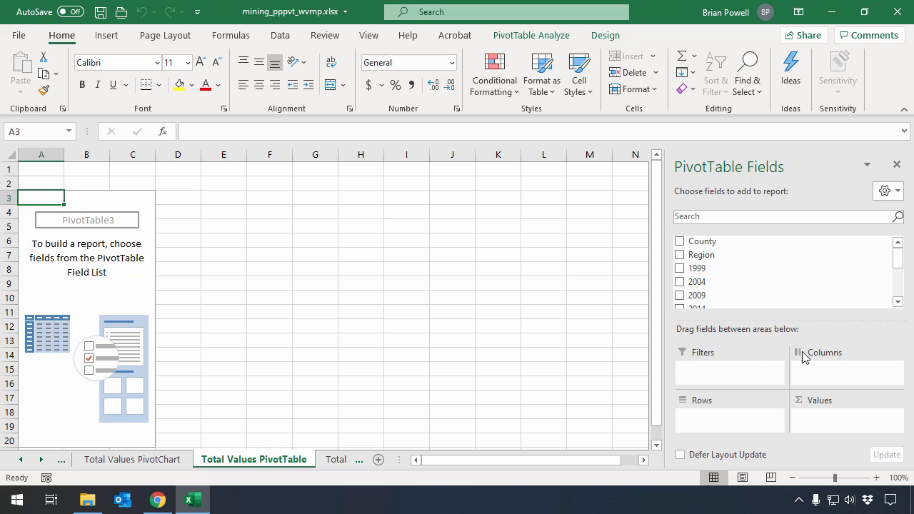
pyautogui.moveTo(700, 372)
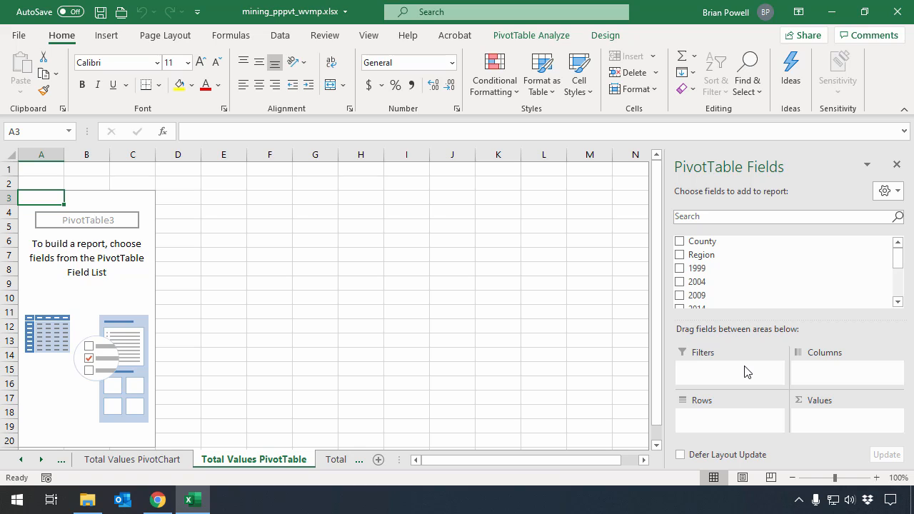
pyautogui.moveTo(707, 254)
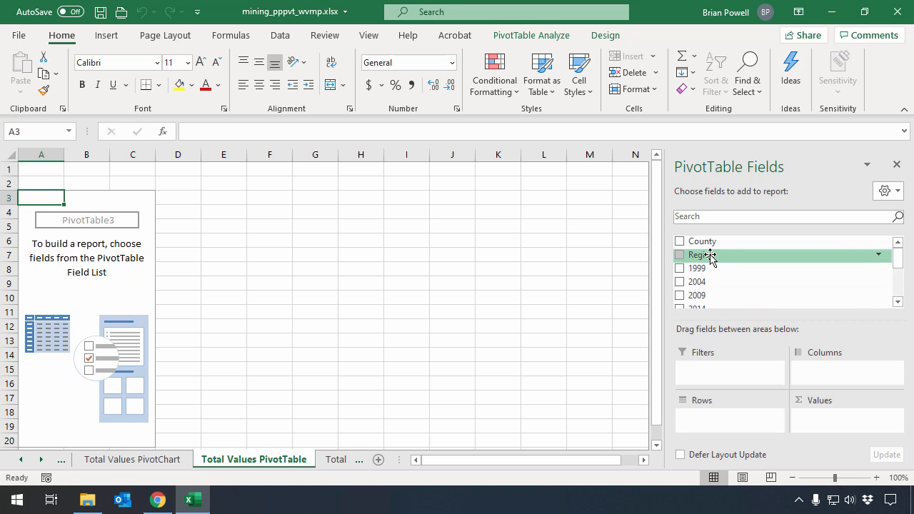
# Put Region in Rows and add Sum of 1999, 2009 and 2019 as pivot values
pyautogui.moveTo(703, 254); pyautogui.dragTo(726, 425)
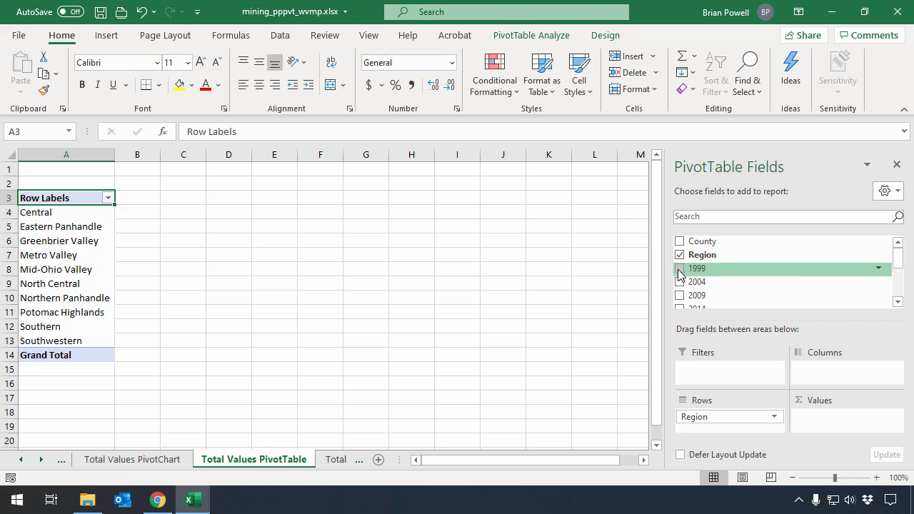
pyautogui.moveTo(696, 268); pyautogui.dragTo(763, 328)
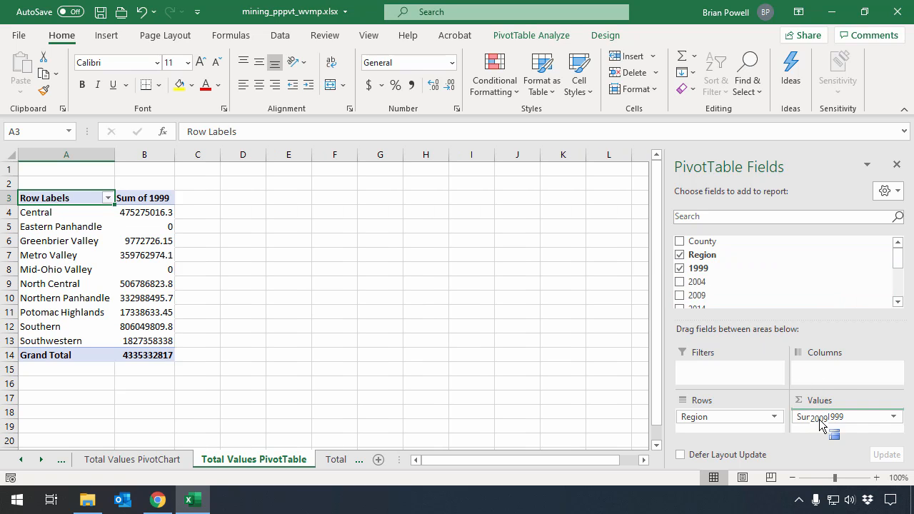
pyautogui.click(679, 294)
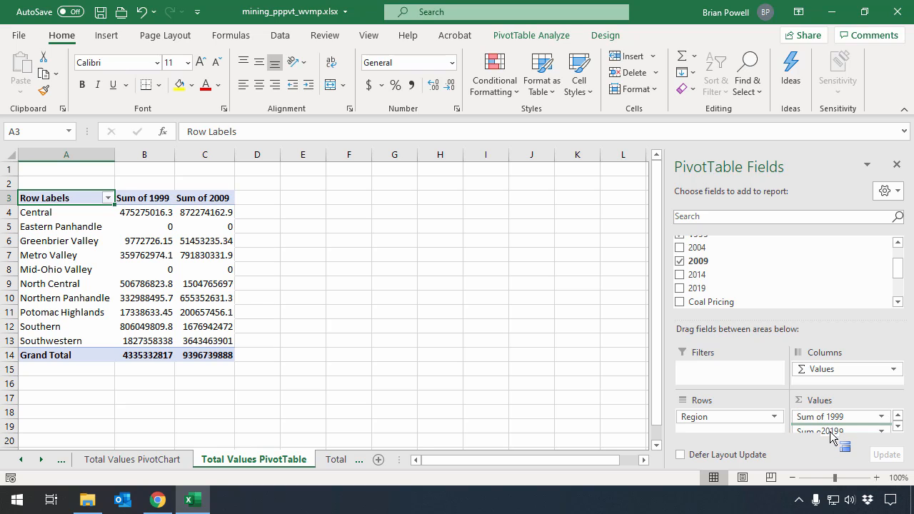
pyautogui.click(680, 288)
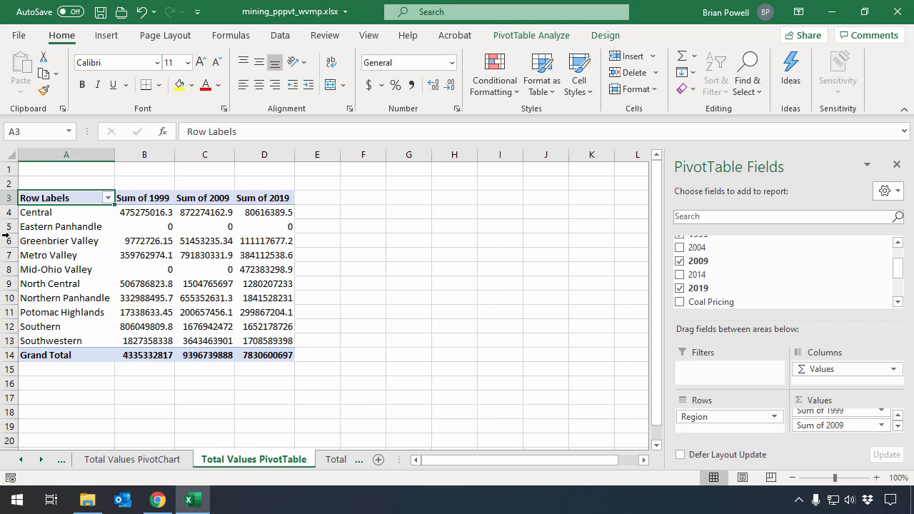
pyautogui.moveTo(283, 252)
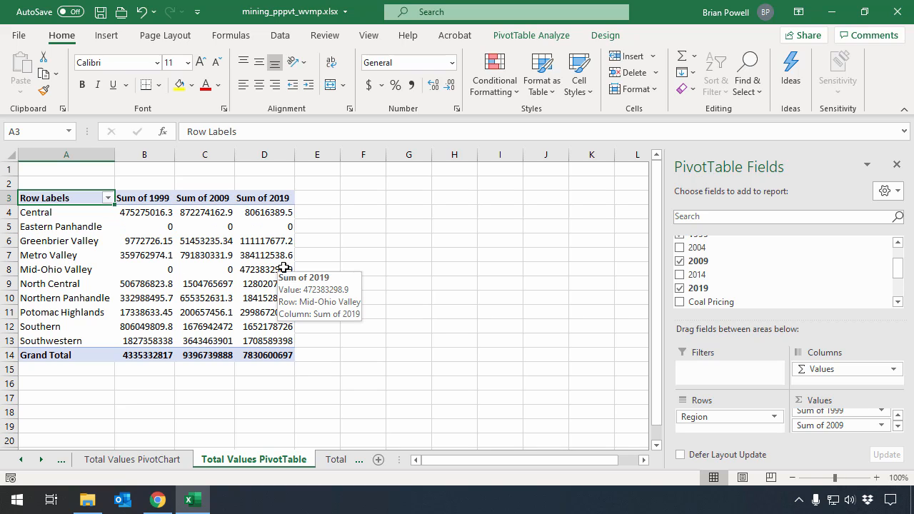
# Switch to the Total Values PivotChart sheet to see the regional column chart
pyautogui.click(131, 459)
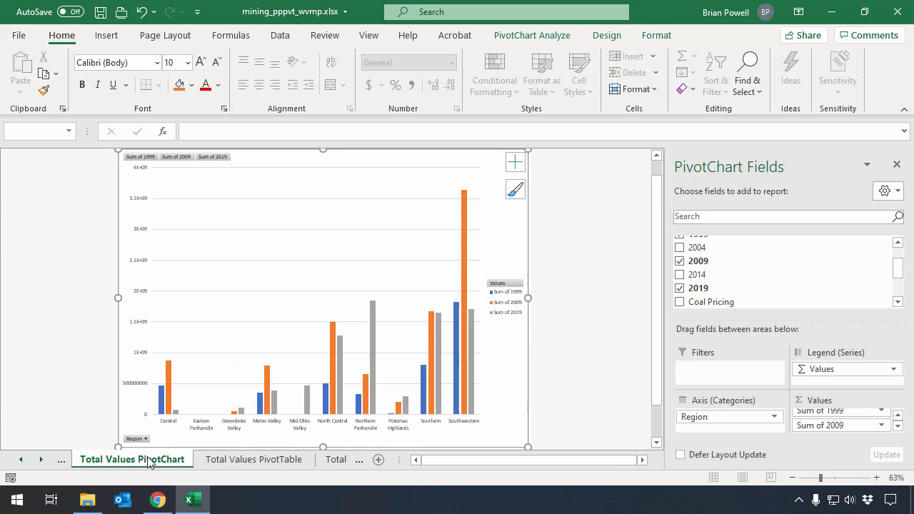
pyautogui.moveTo(164, 382)
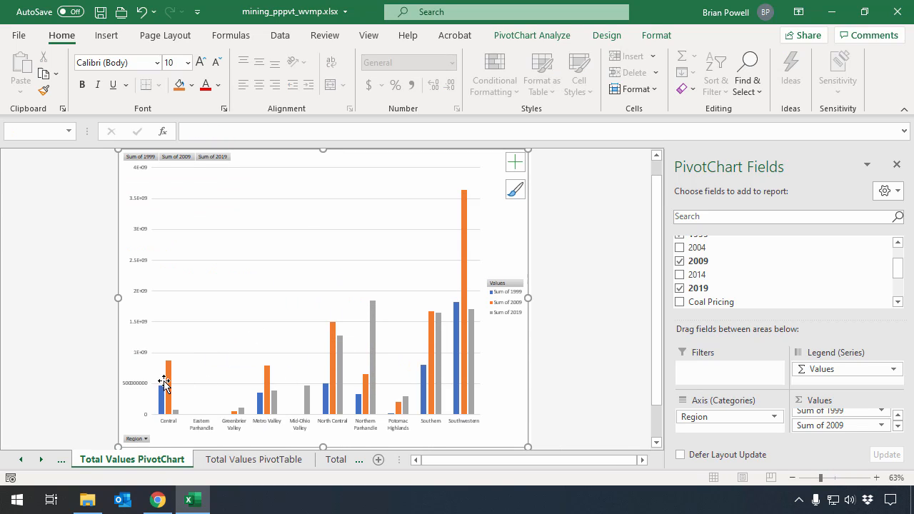
pyautogui.moveTo(398, 373)
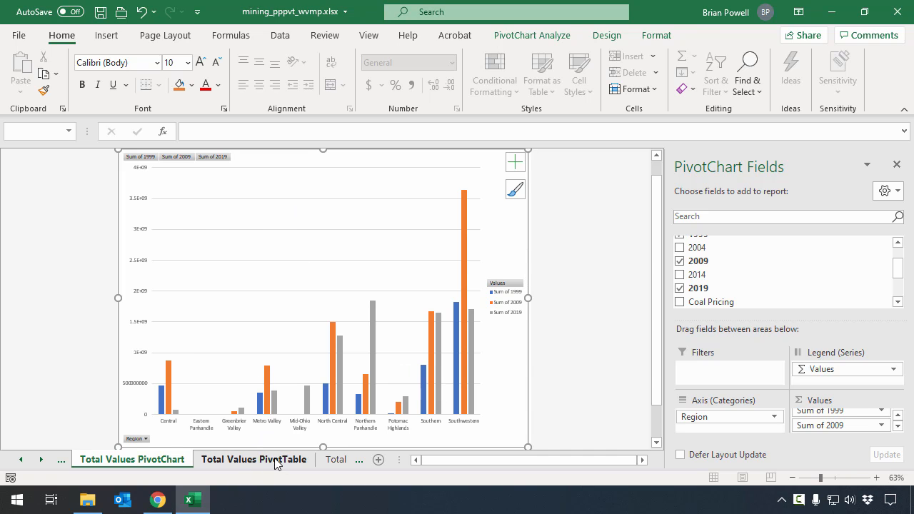
pyautogui.click(254, 458)
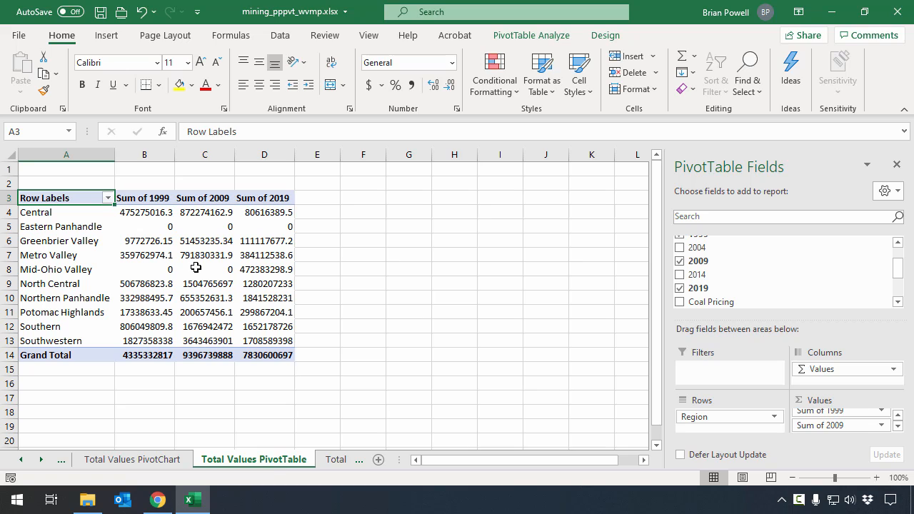
pyautogui.moveTo(148, 207)
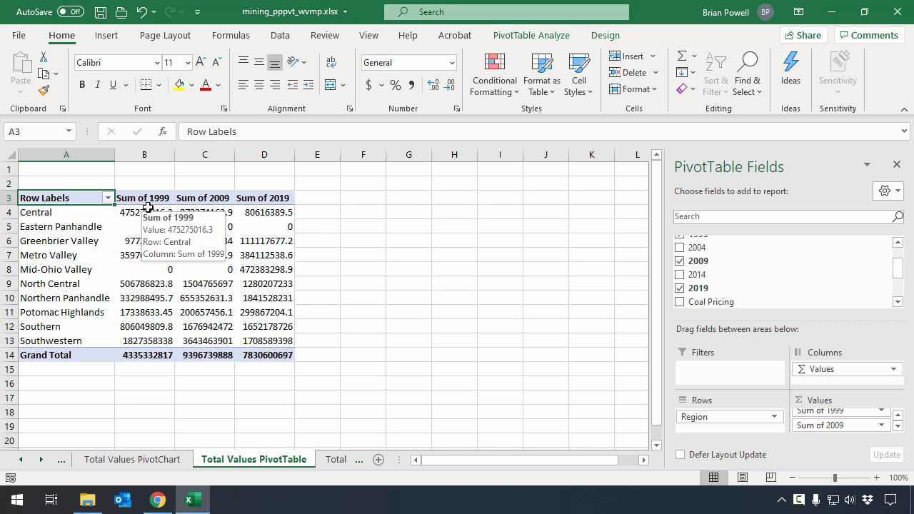
pyautogui.moveTo(256, 208)
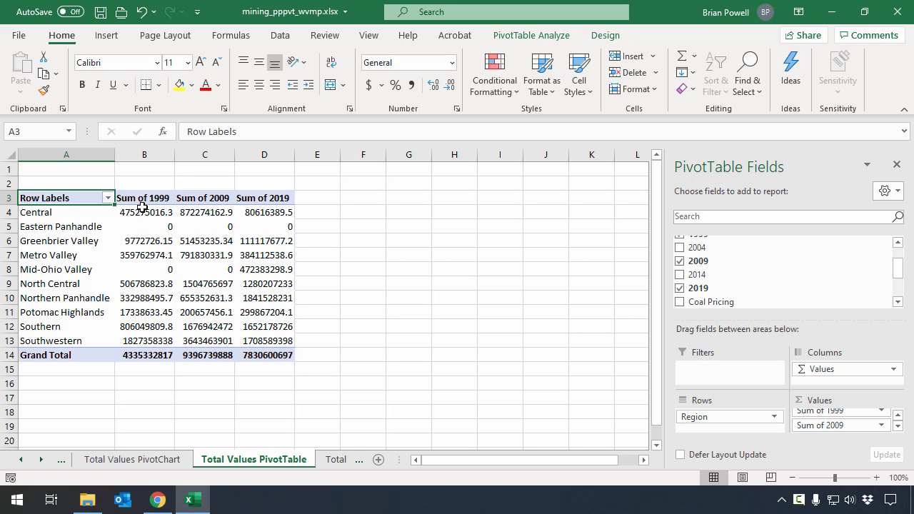
pyautogui.moveTo(202, 197)
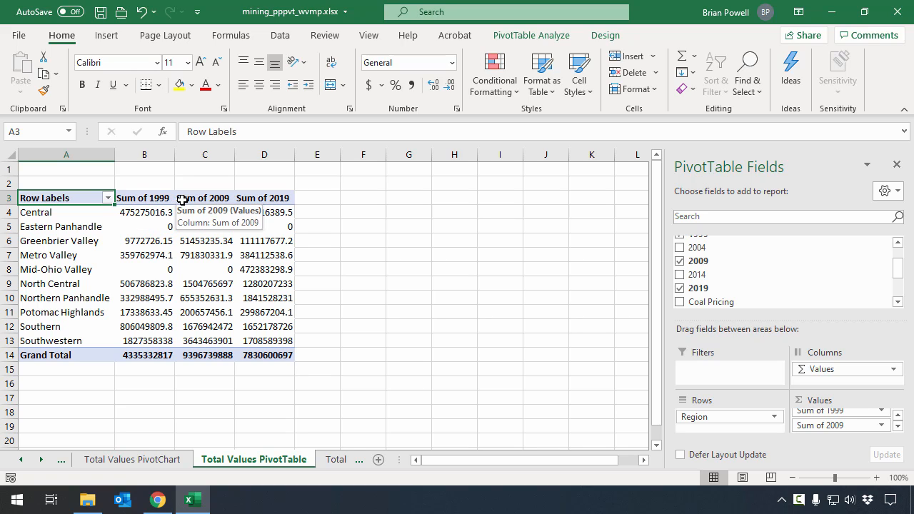
pyautogui.moveTo(268, 210)
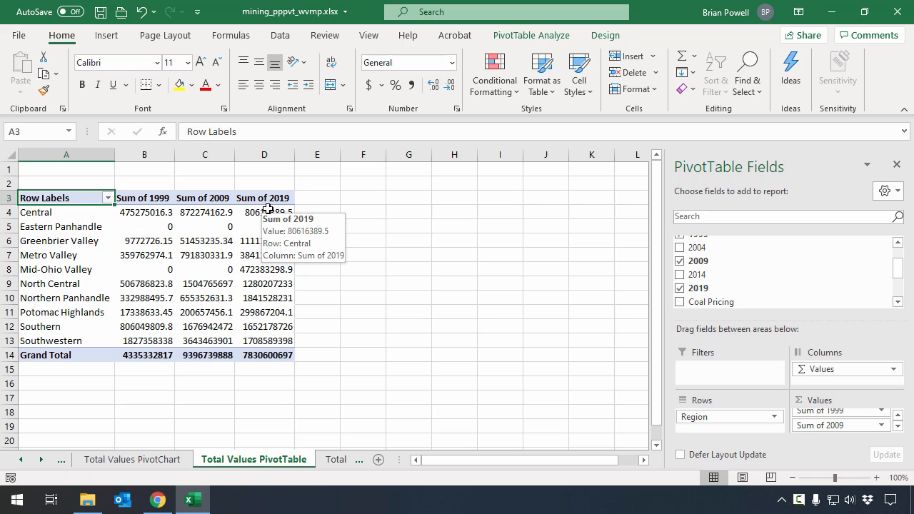
pyautogui.click(144, 254)
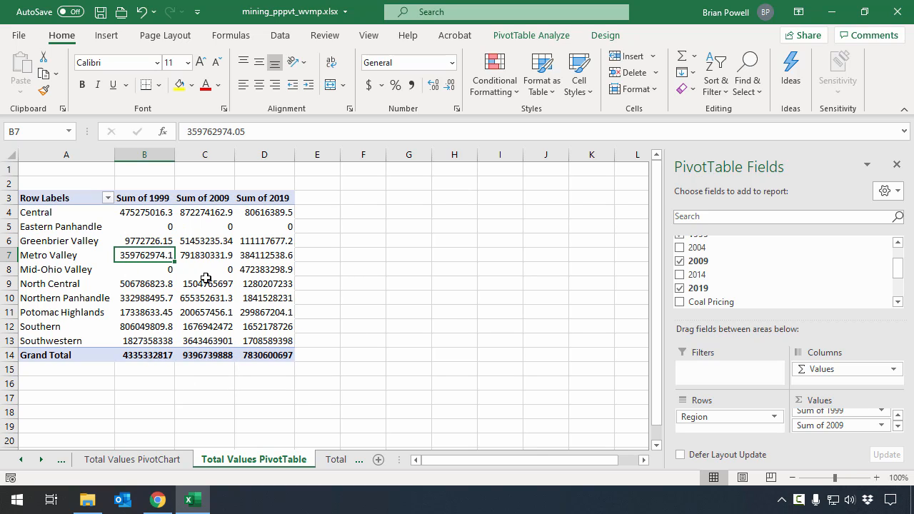
pyautogui.moveTo(267, 212)
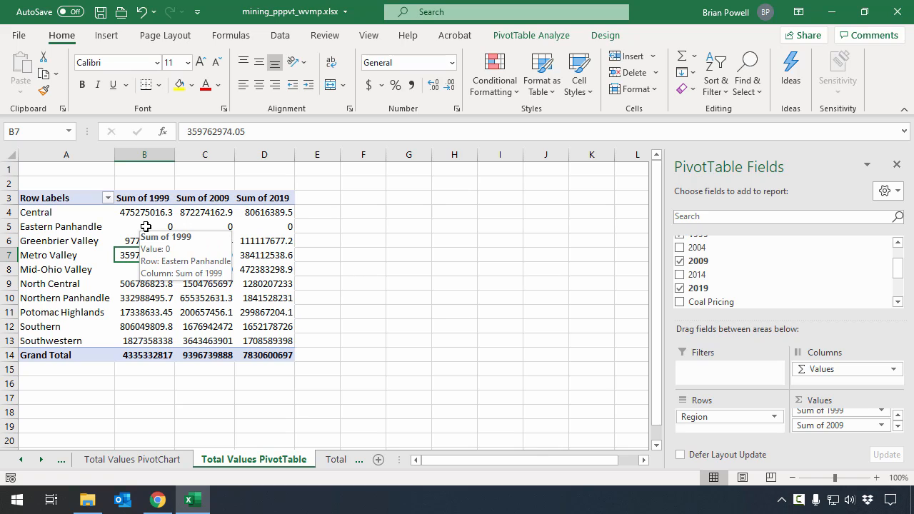
pyautogui.moveTo(240, 223)
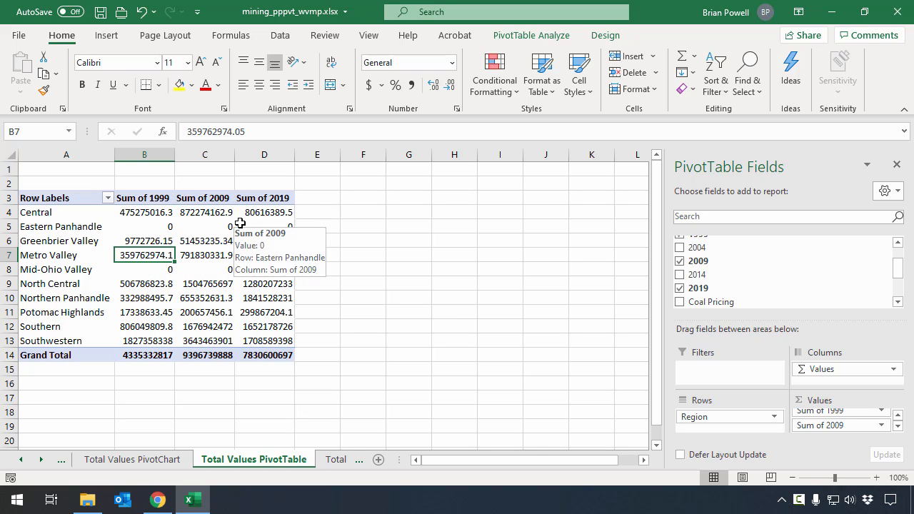
pyautogui.moveTo(267, 235)
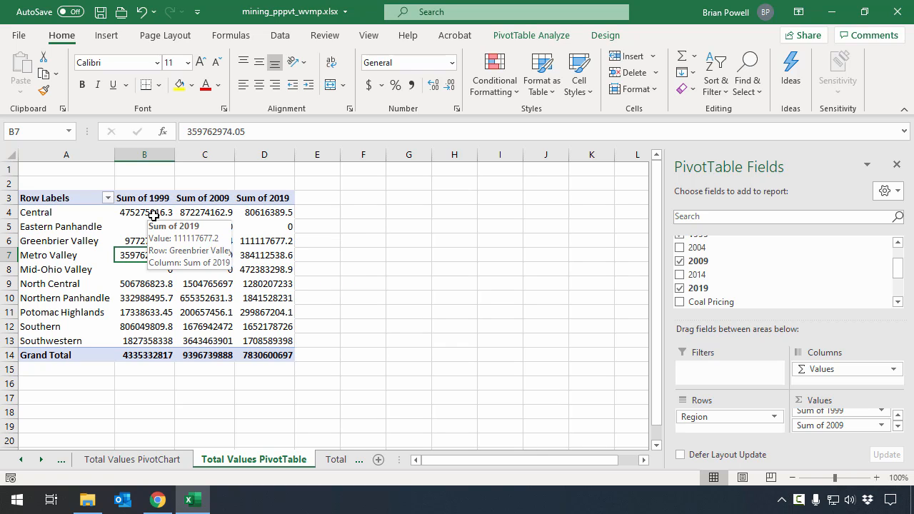
pyautogui.click(144, 211)
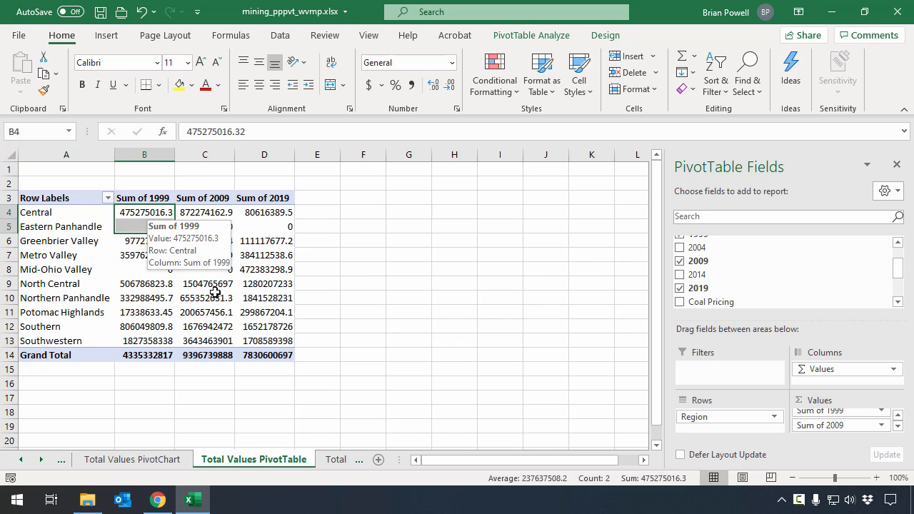
pyautogui.rightClick(204, 283)
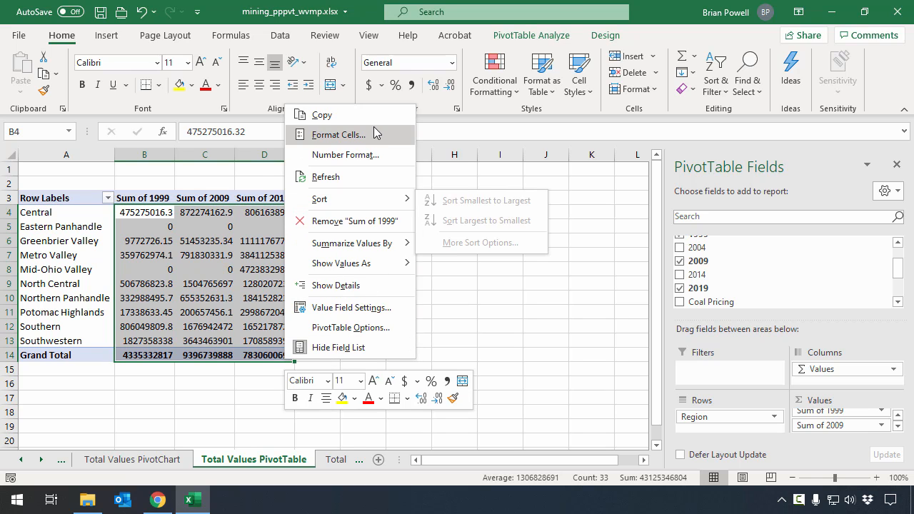
pyautogui.click(337, 134)
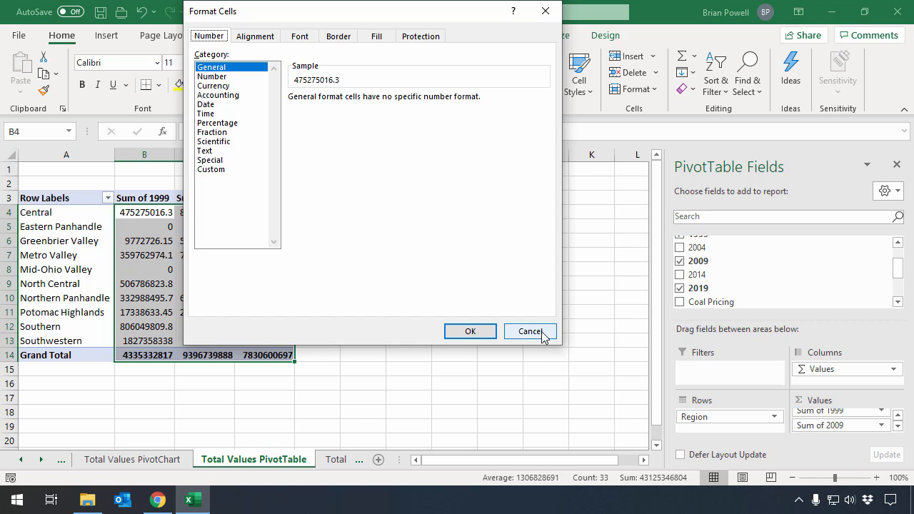
pyautogui.click(529, 331)
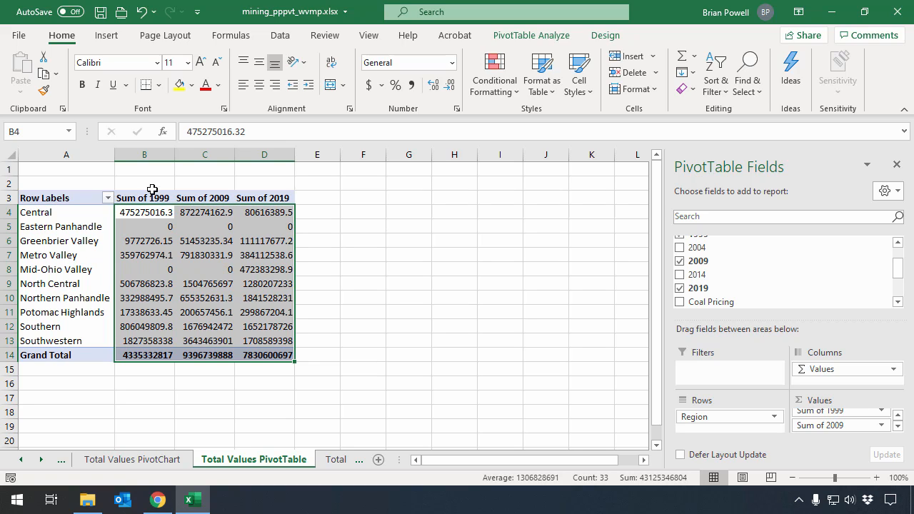
pyautogui.moveTo(168, 224)
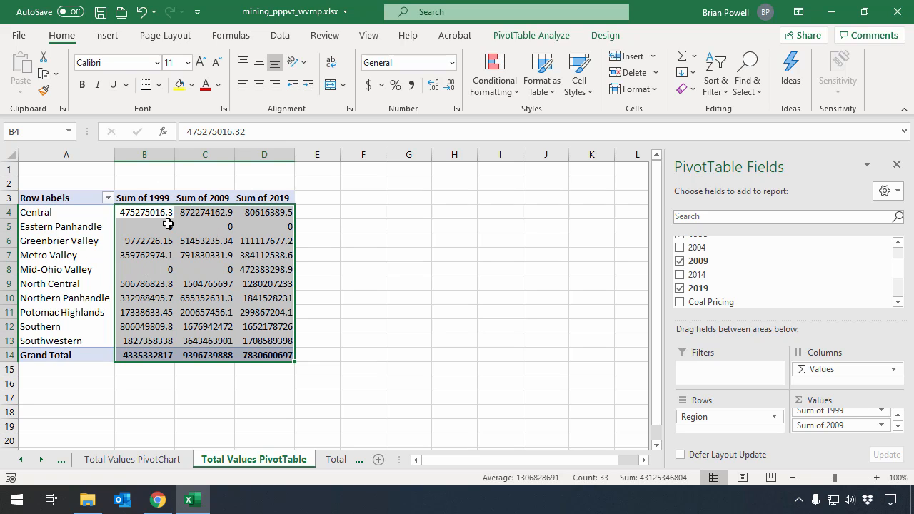
pyautogui.moveTo(226, 223)
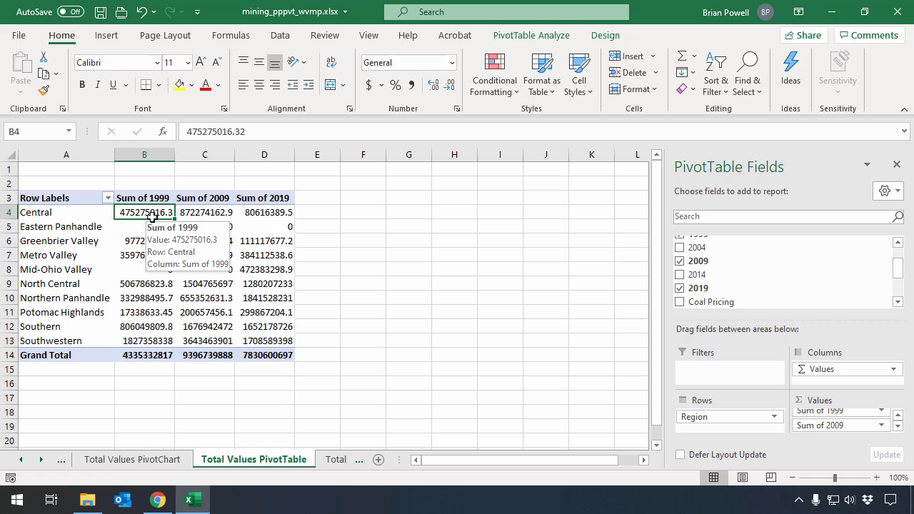
pyautogui.moveTo(154, 213)
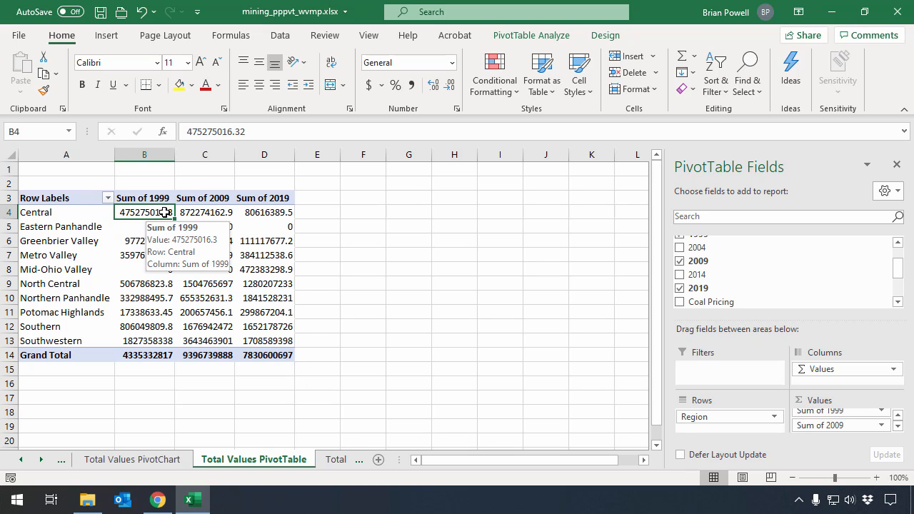
pyautogui.moveTo(157, 257)
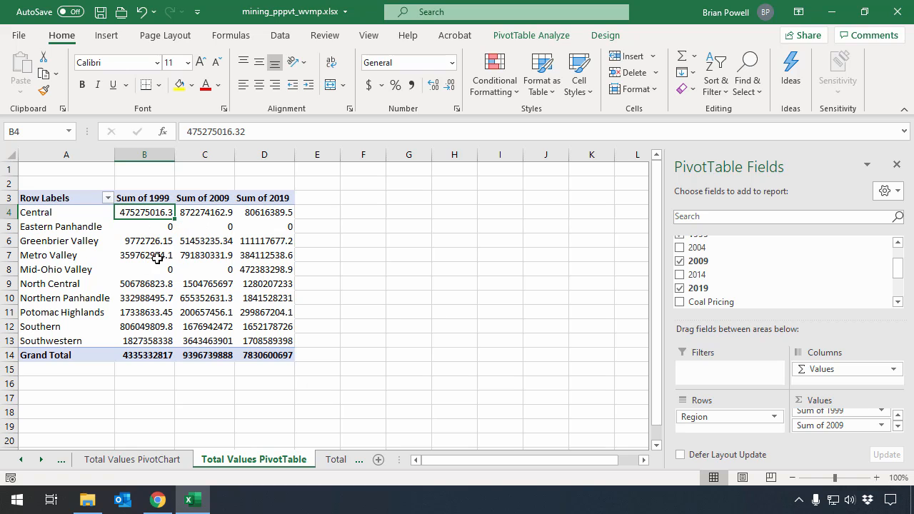
pyautogui.moveTo(166, 227)
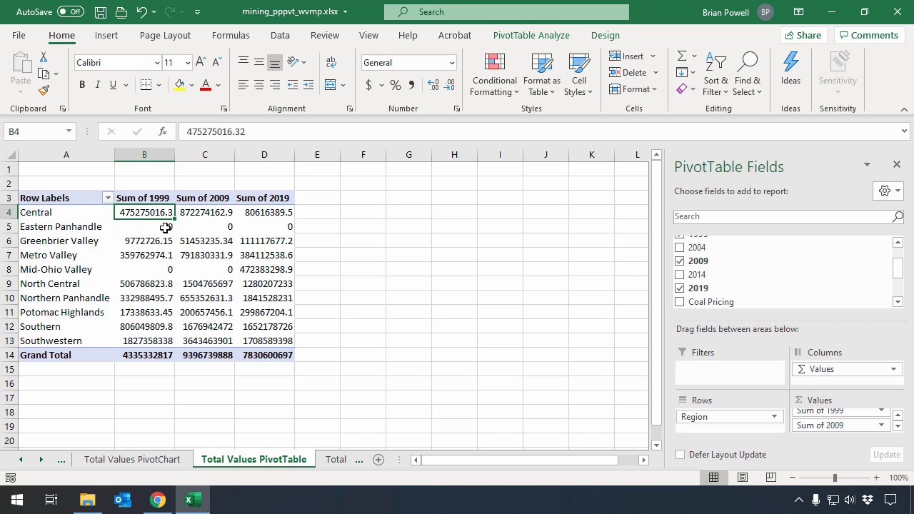
# Format the Sum of 1999 values as currency with 0 decimal places via Number Format
pyautogui.rightClick(144, 212)
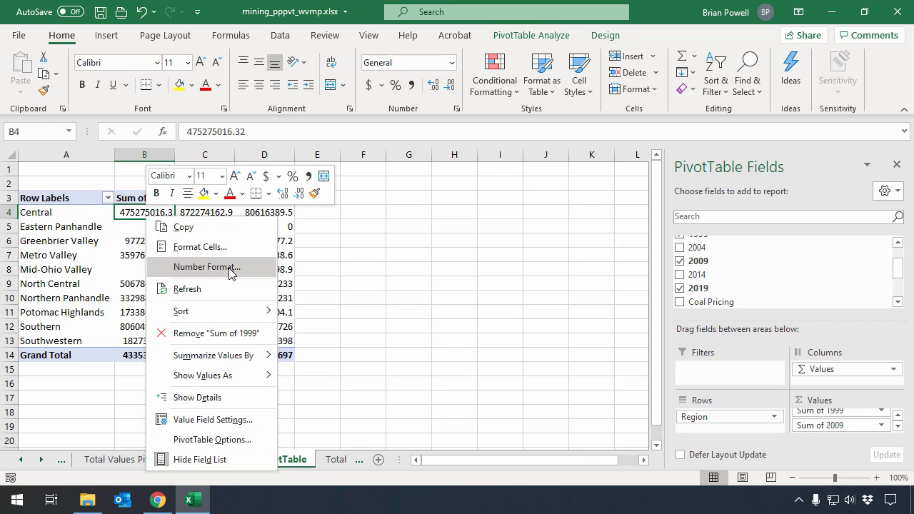
pyautogui.click(207, 267)
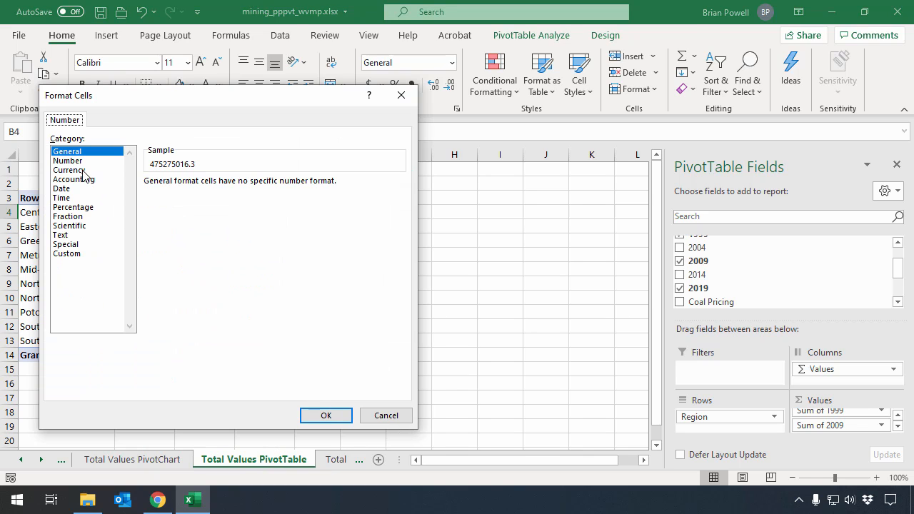
pyautogui.click(68, 170)
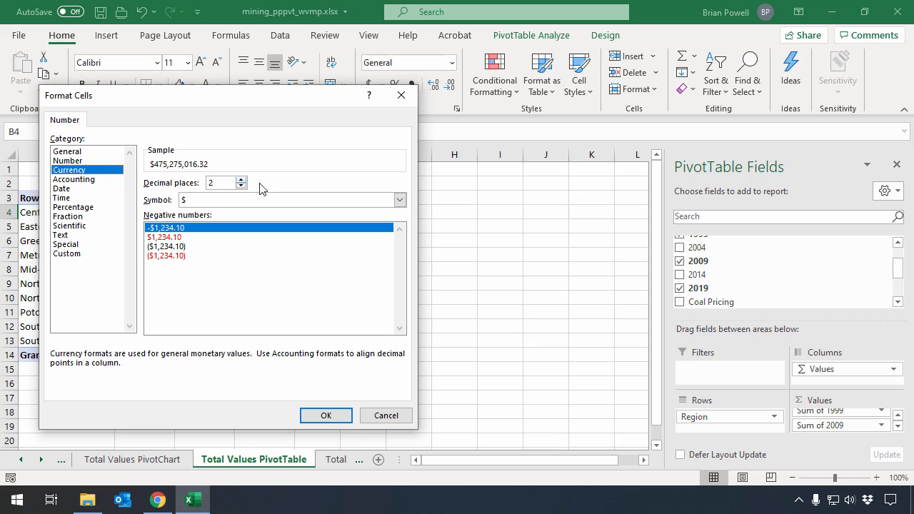
pyautogui.click(242, 185)
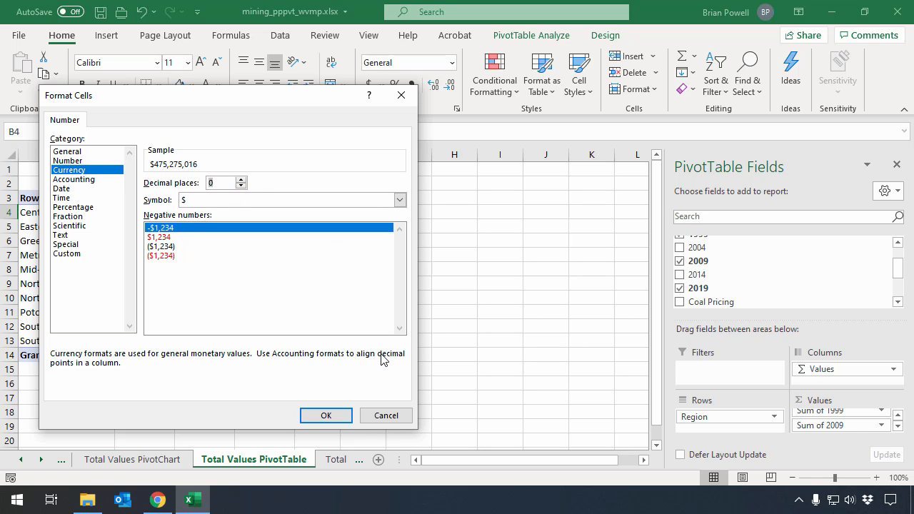
pyautogui.click(325, 416)
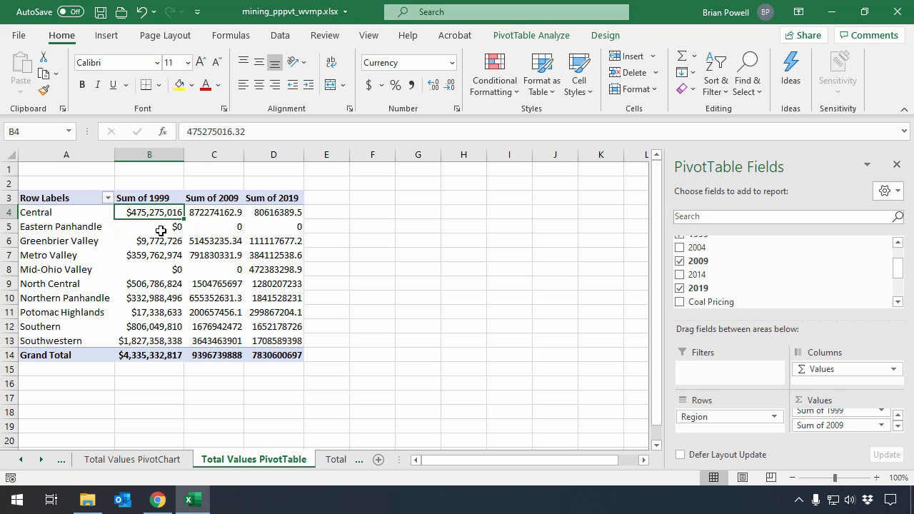
pyautogui.moveTo(149, 211)
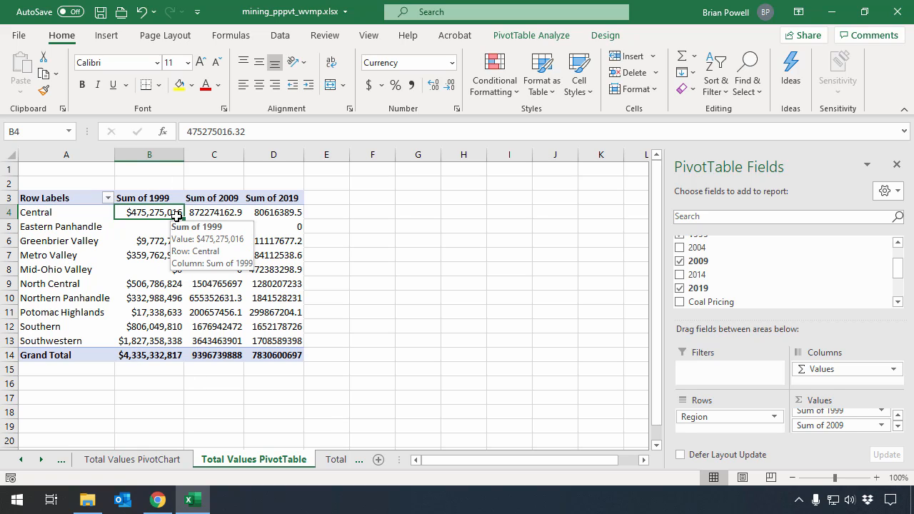
pyautogui.click(214, 211)
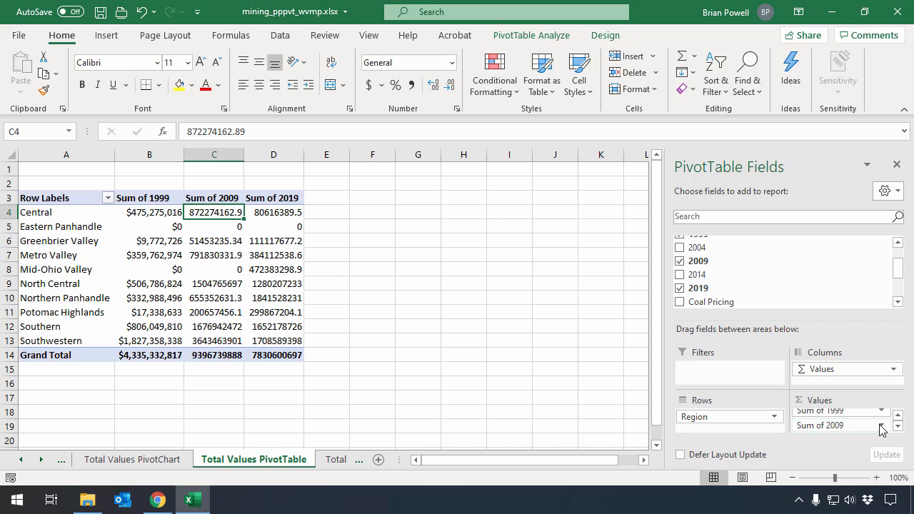
# Format Sum of 2009 as currency with 0 decimals through its Value Field Settings
pyautogui.click(883, 426)
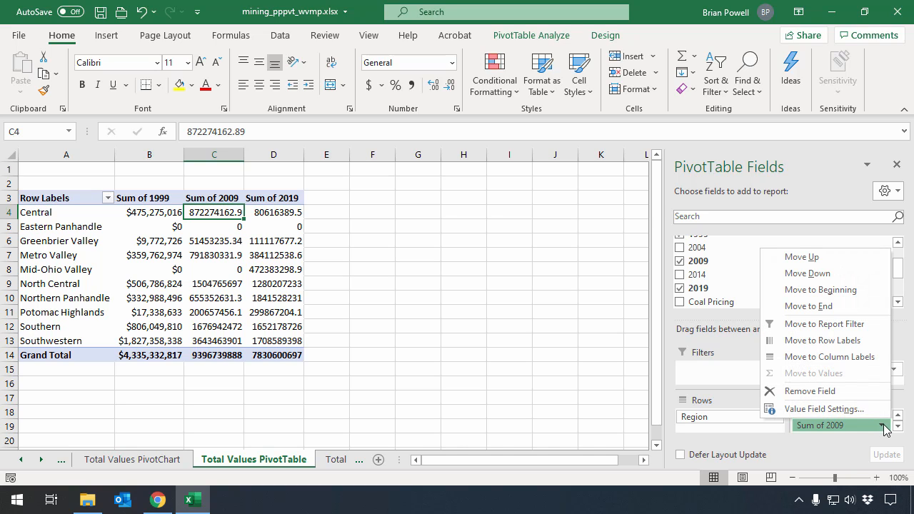
pyautogui.click(829, 357)
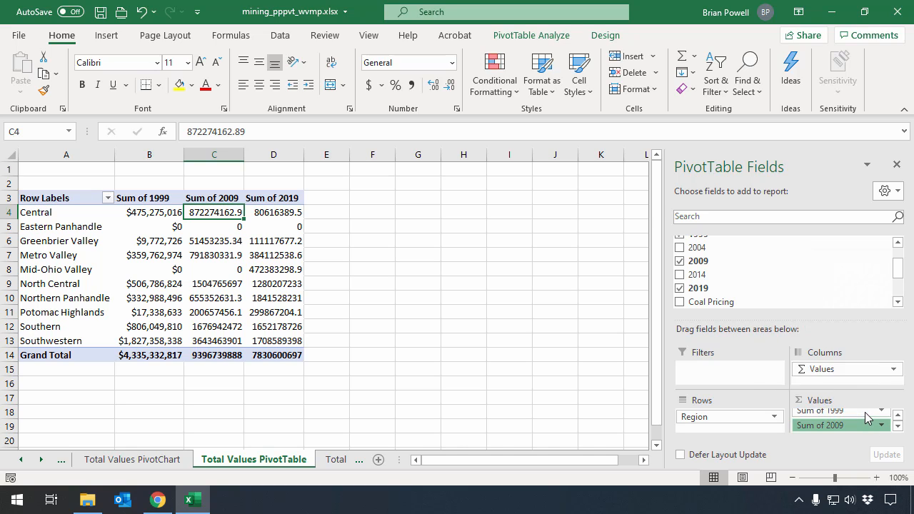
pyautogui.click(881, 425)
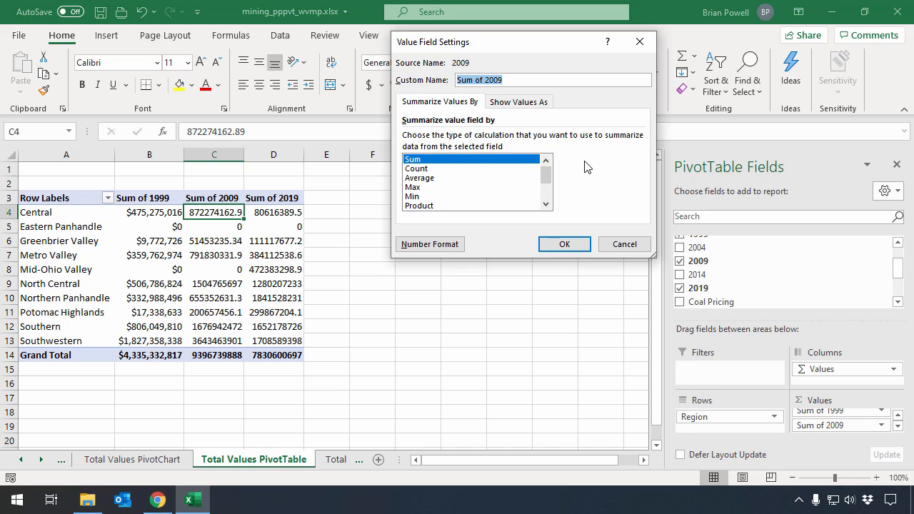
pyautogui.moveTo(446, 189)
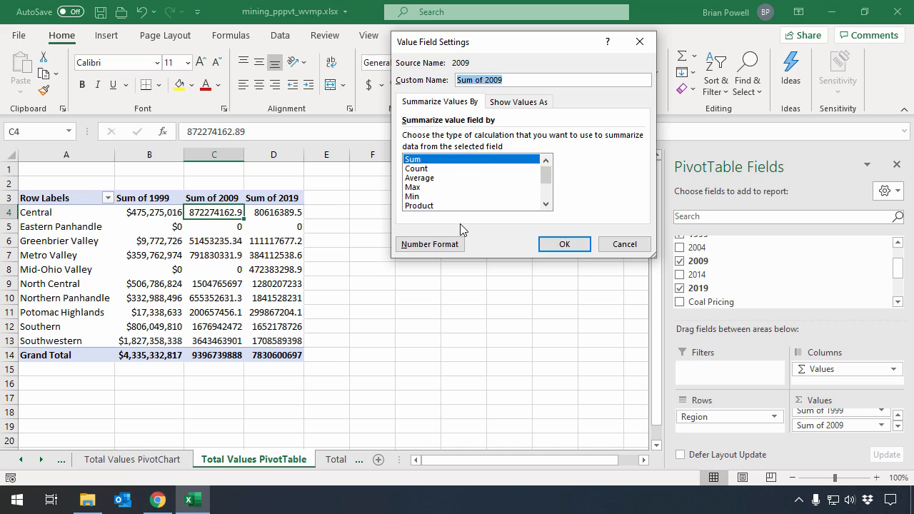
pyautogui.click(428, 245)
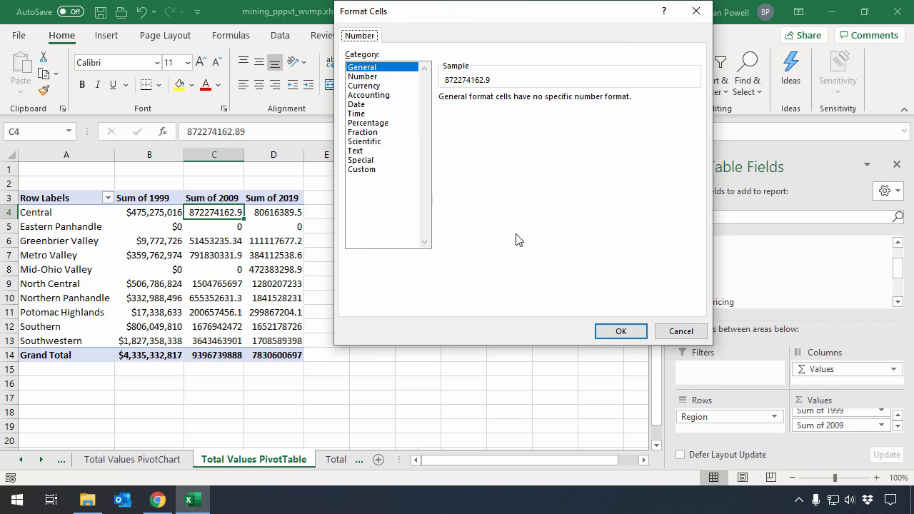
pyautogui.moveTo(376, 91)
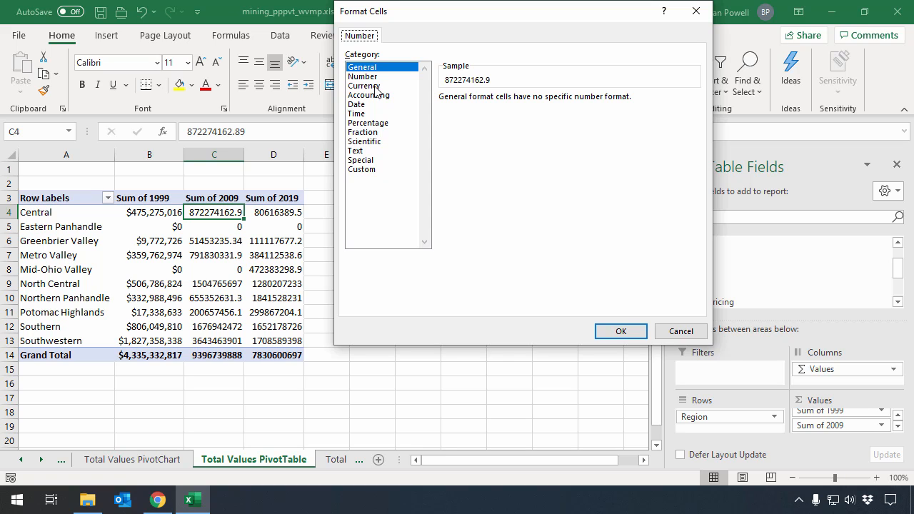
pyautogui.click(364, 86)
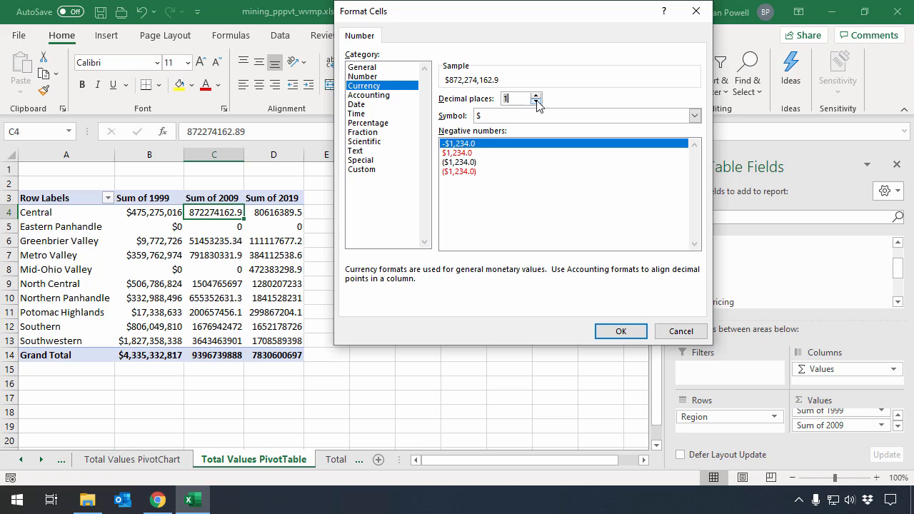
pyautogui.click(619, 331)
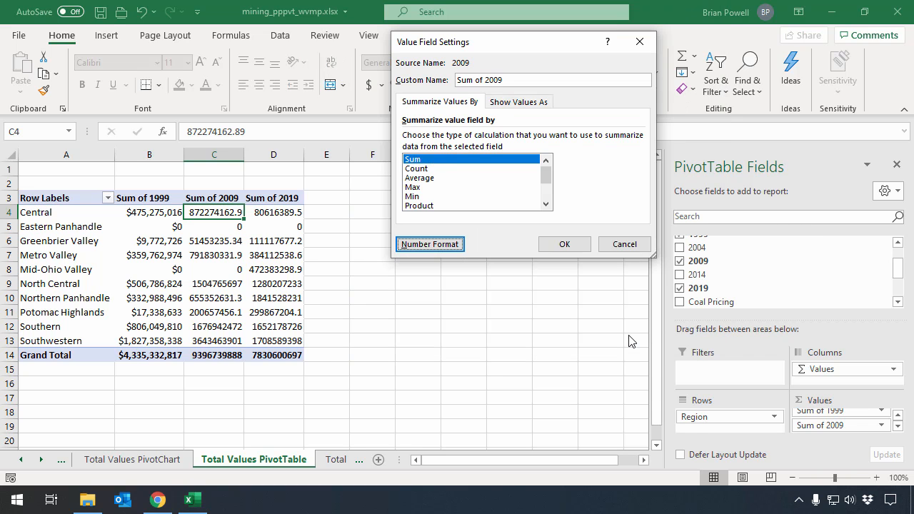
pyautogui.click(564, 243)
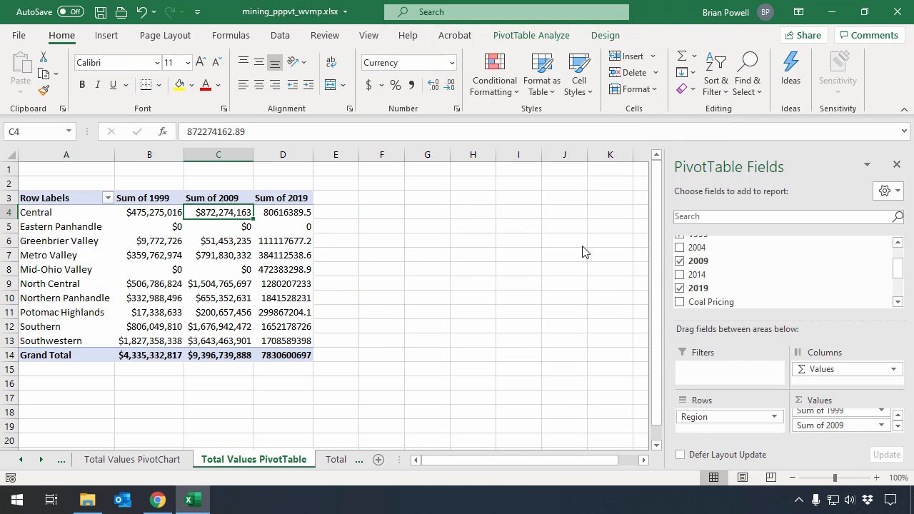
pyautogui.moveTo(287, 226)
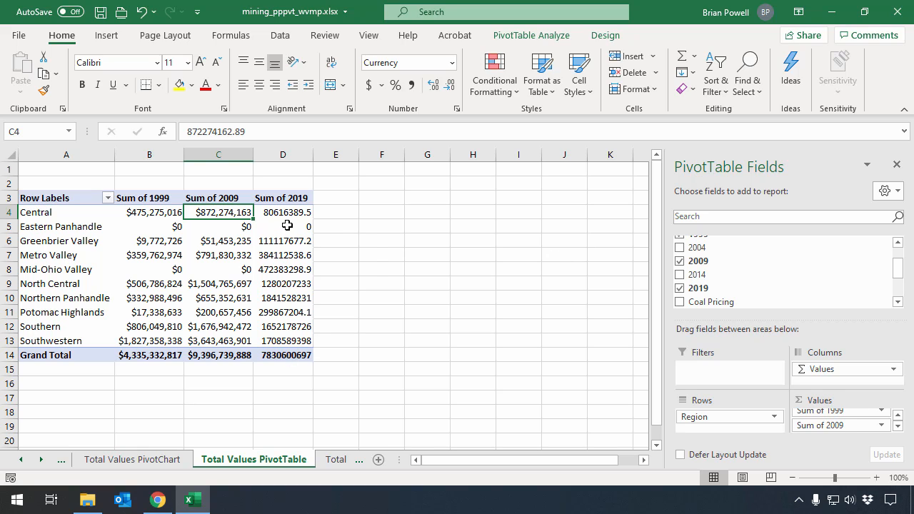
pyautogui.click(283, 211)
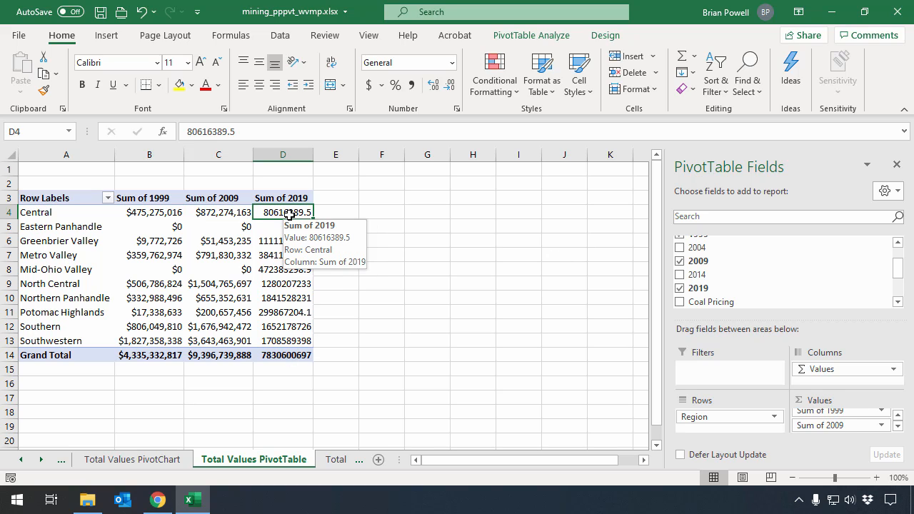
# Format the Sum of 2019 values as currency with 0 decimal places
pyautogui.rightClick(283, 212)
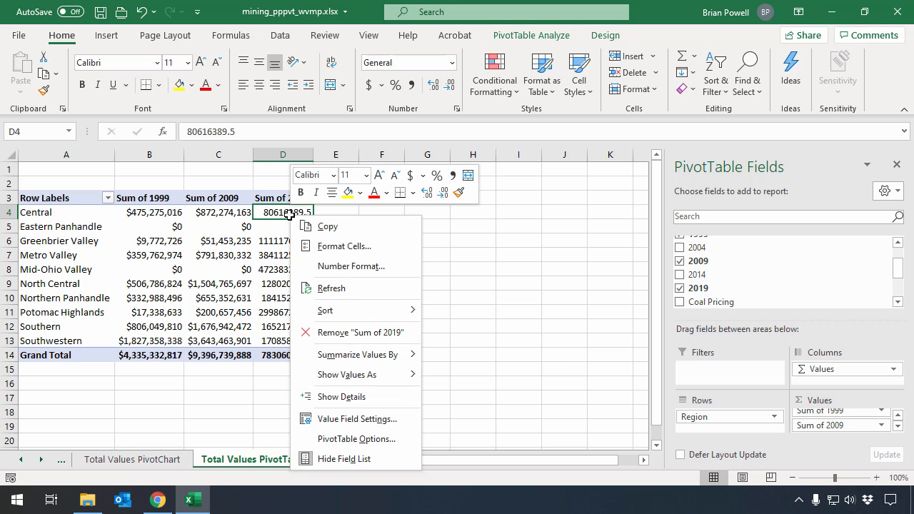
pyautogui.click(346, 246)
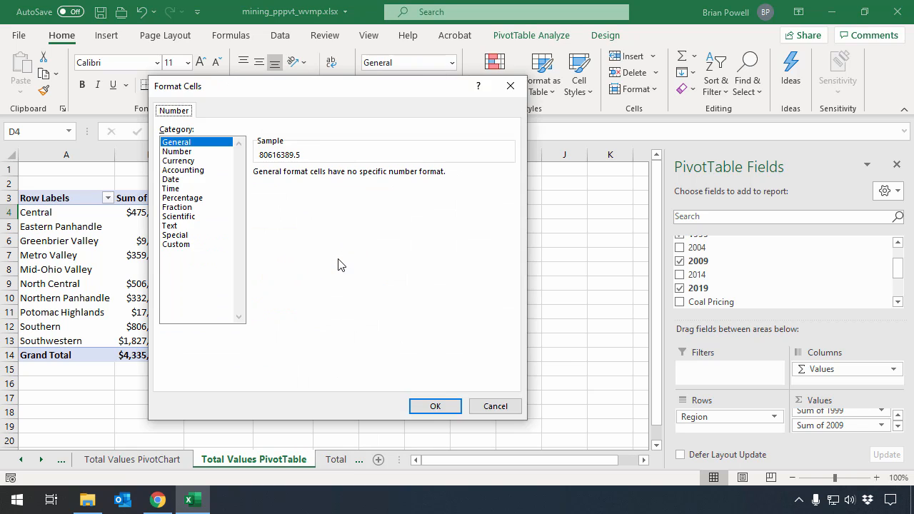
pyautogui.click(178, 160)
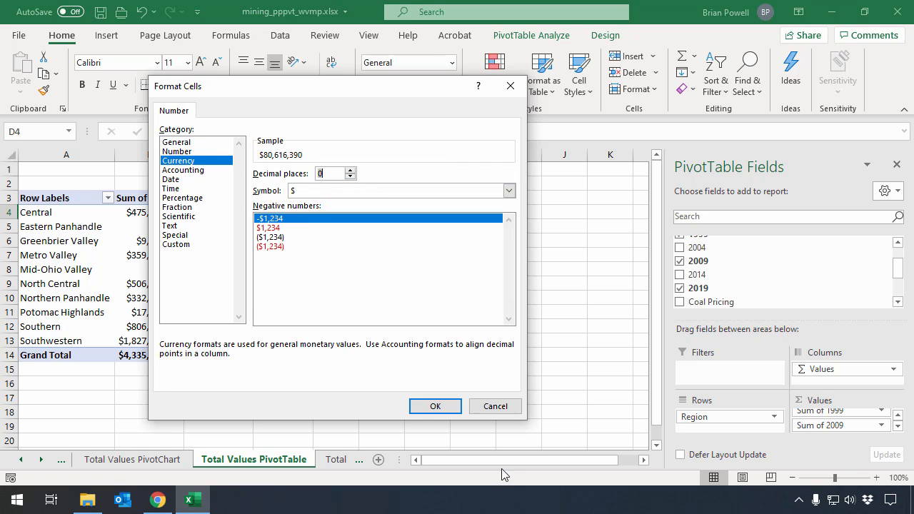
pyautogui.click(434, 406)
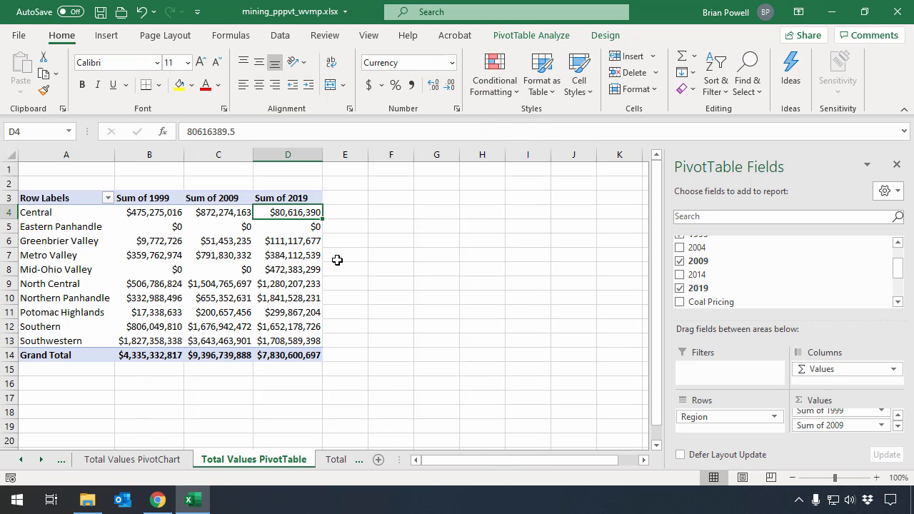
pyautogui.moveTo(306, 254)
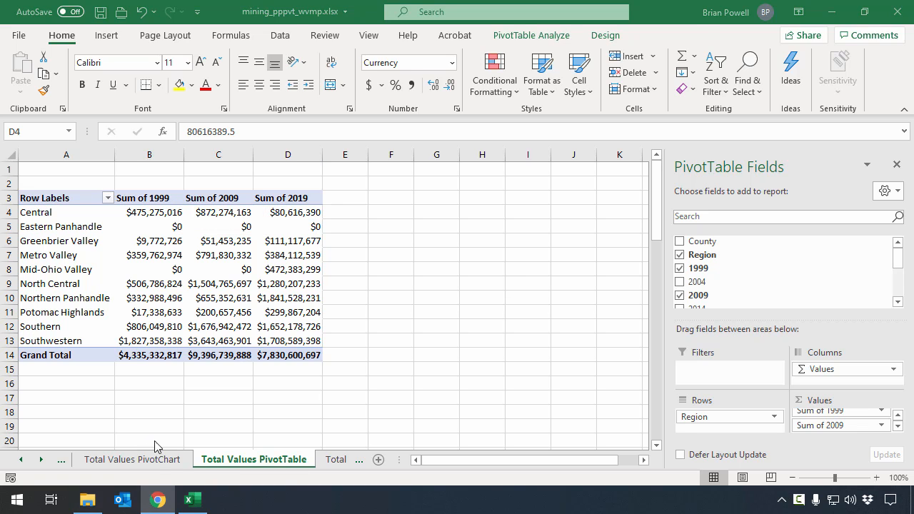
# Return to the Total Values PivotChart sheet
pyautogui.click(131, 460)
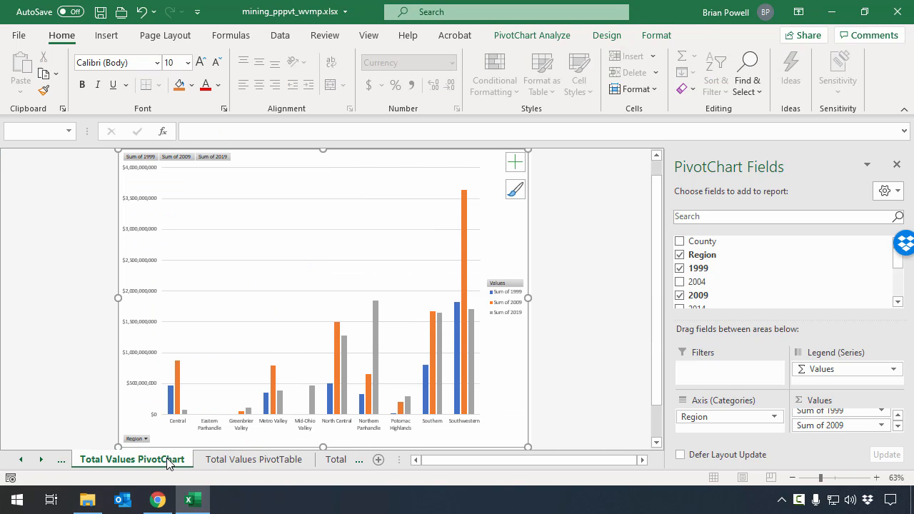
pyautogui.moveTo(148, 380)
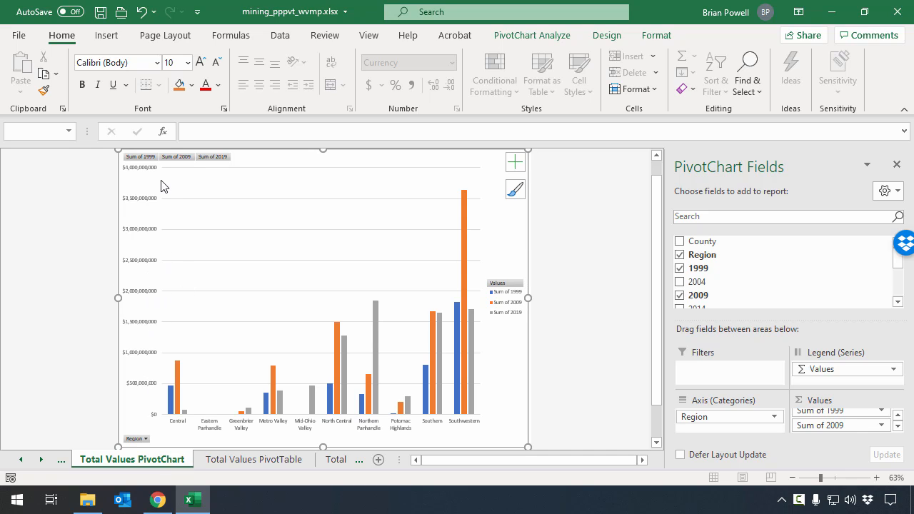
pyautogui.moveTo(143, 185)
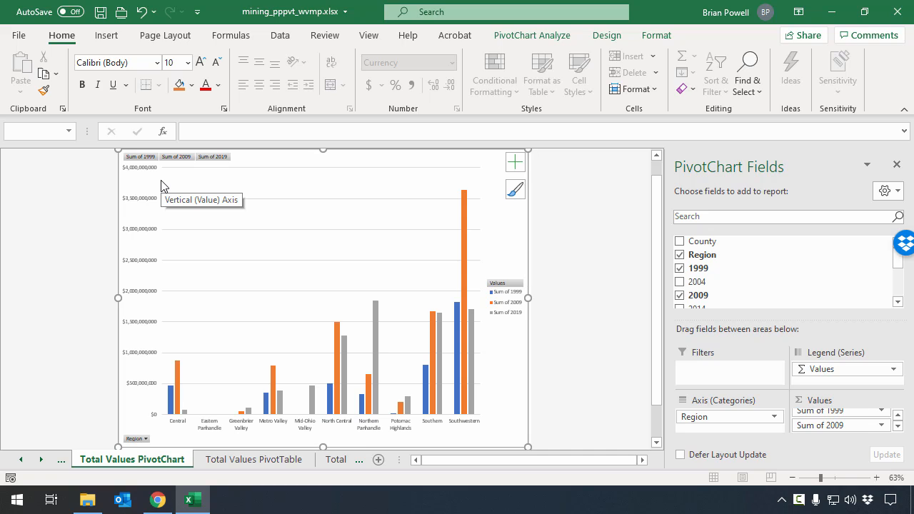
pyautogui.moveTo(454, 246)
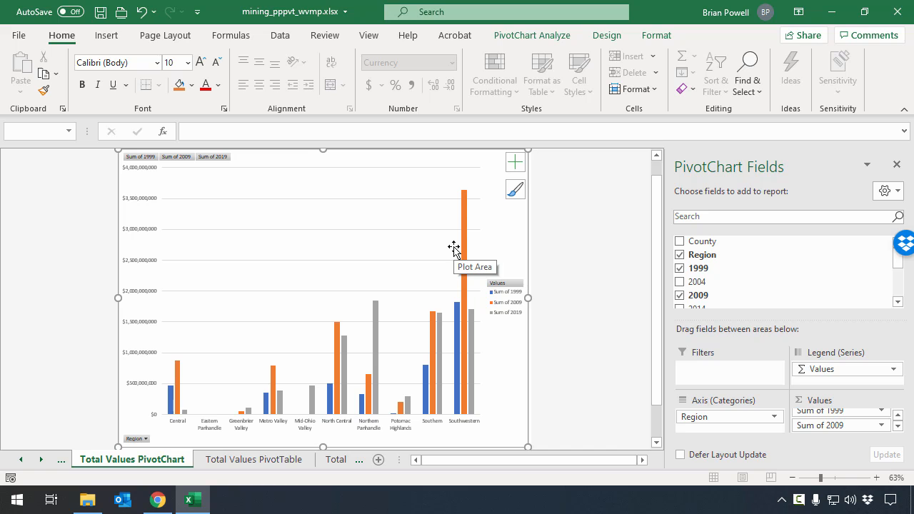
pyautogui.rightClick(454, 250)
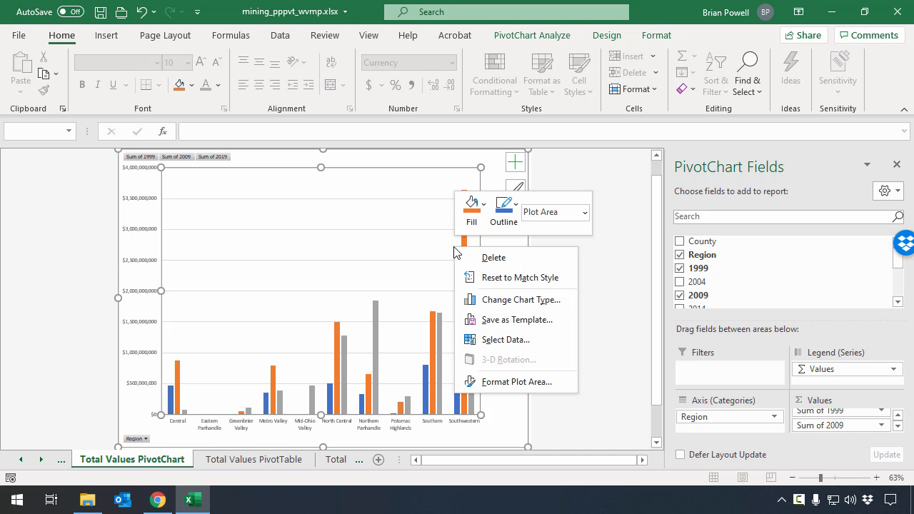
pyautogui.click(519, 300)
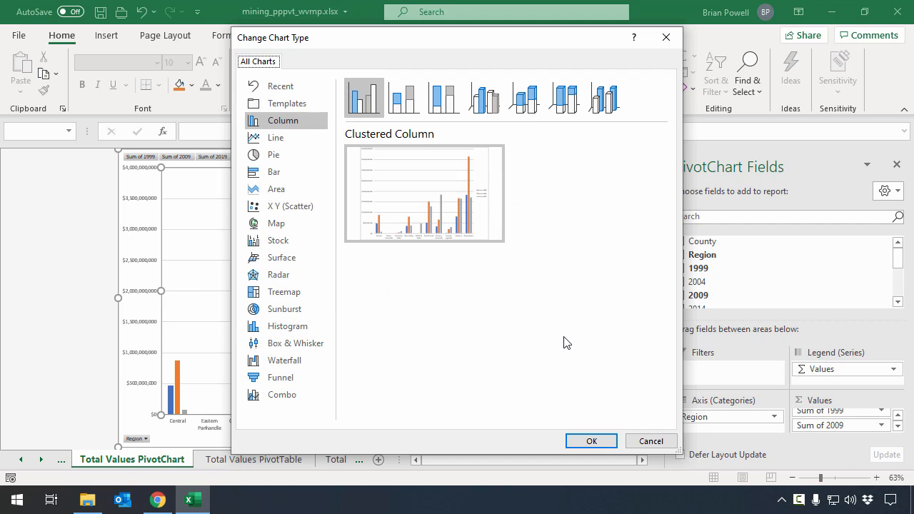
pyautogui.moveTo(574, 305)
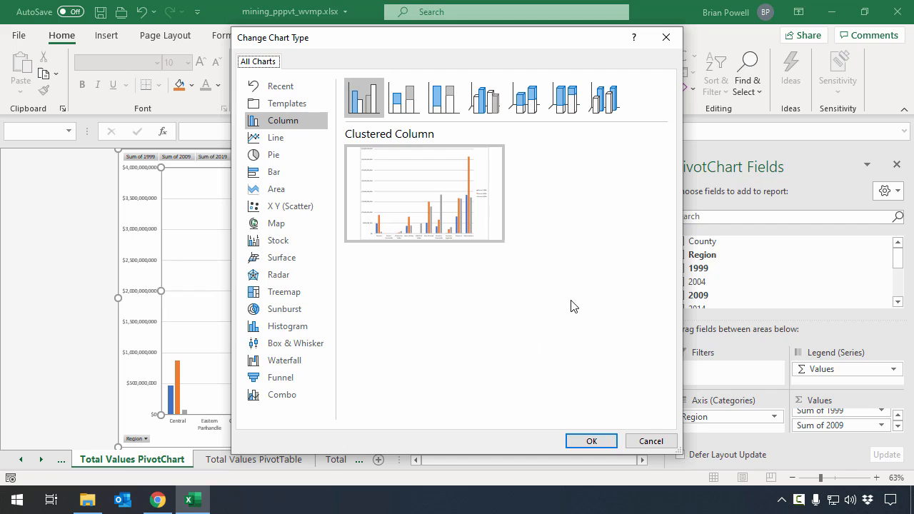
pyautogui.moveTo(483, 97)
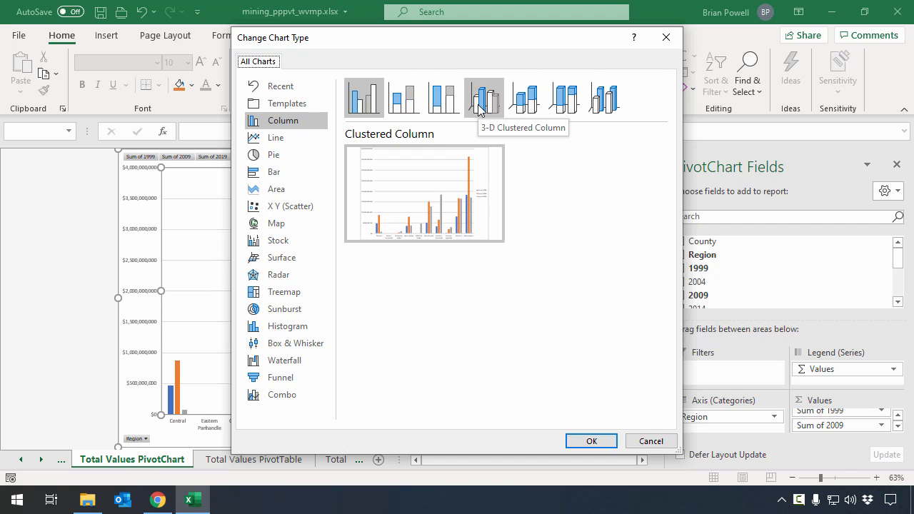
pyautogui.click(591, 440)
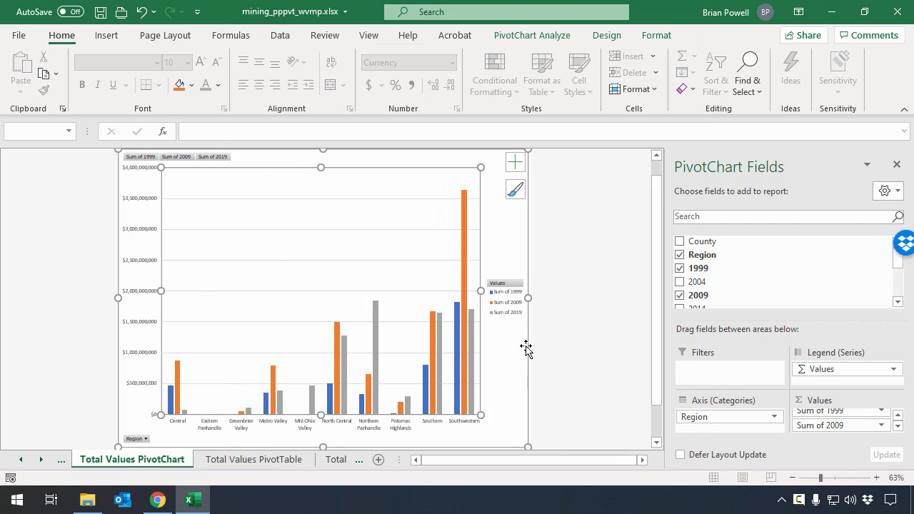
pyautogui.moveTo(550, 368)
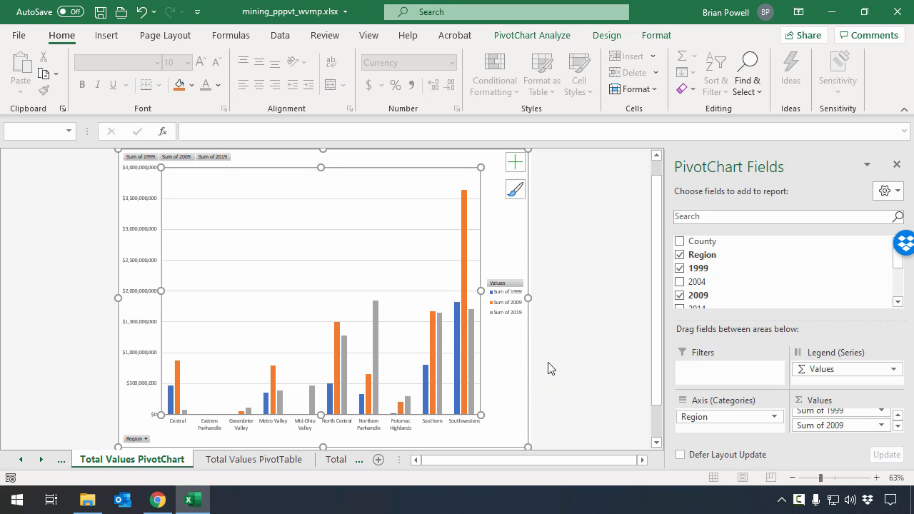
pyautogui.moveTo(537, 365)
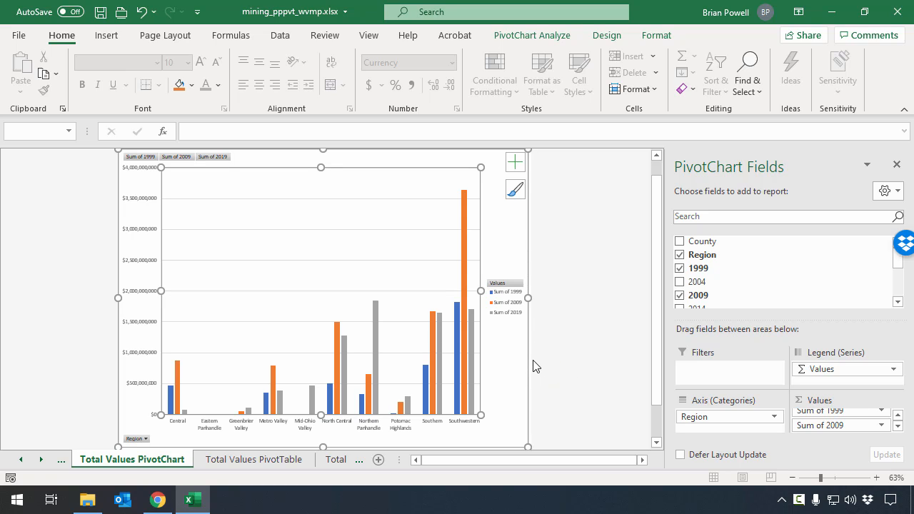
pyautogui.moveTo(516, 163)
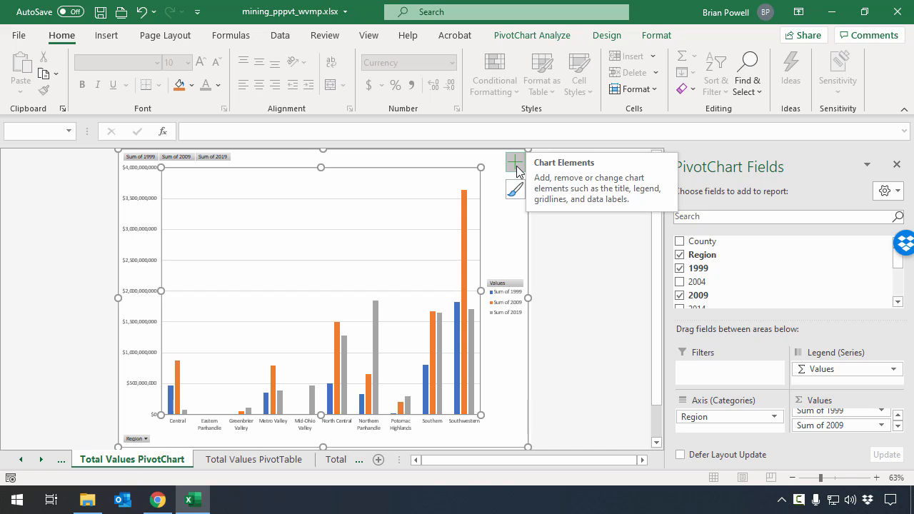
# Add Chart Title 'Value of Coal Mined by Region' and axis titles 'Value of Coal Mined' and 'Region'
pyautogui.click(513, 163)
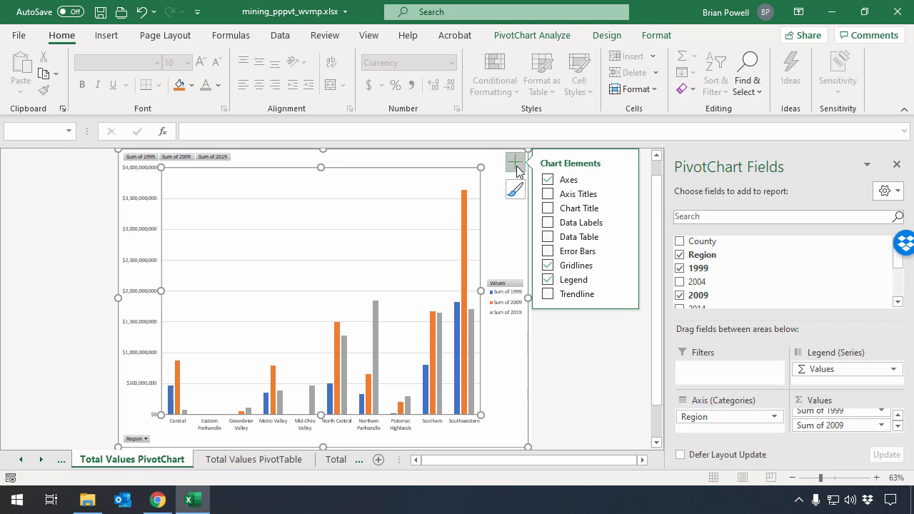
pyautogui.click(547, 194)
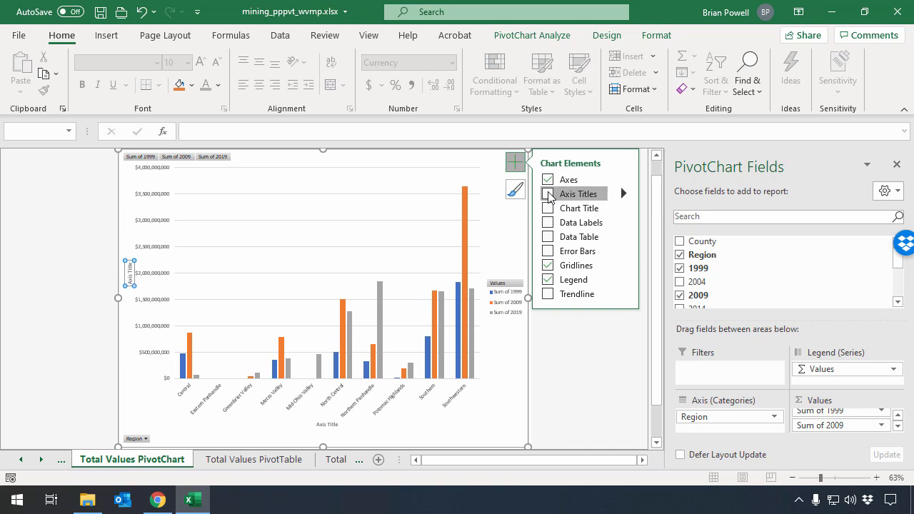
pyautogui.click(547, 208)
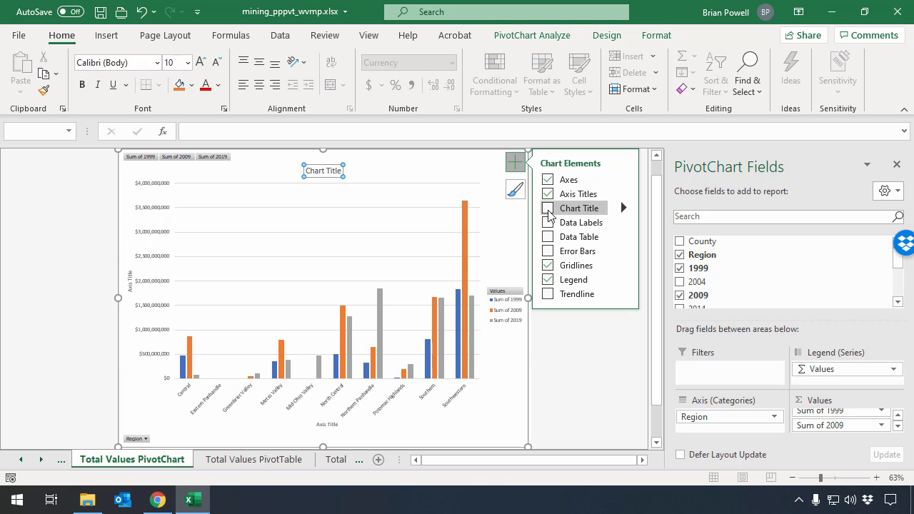
pyautogui.click(547, 208)
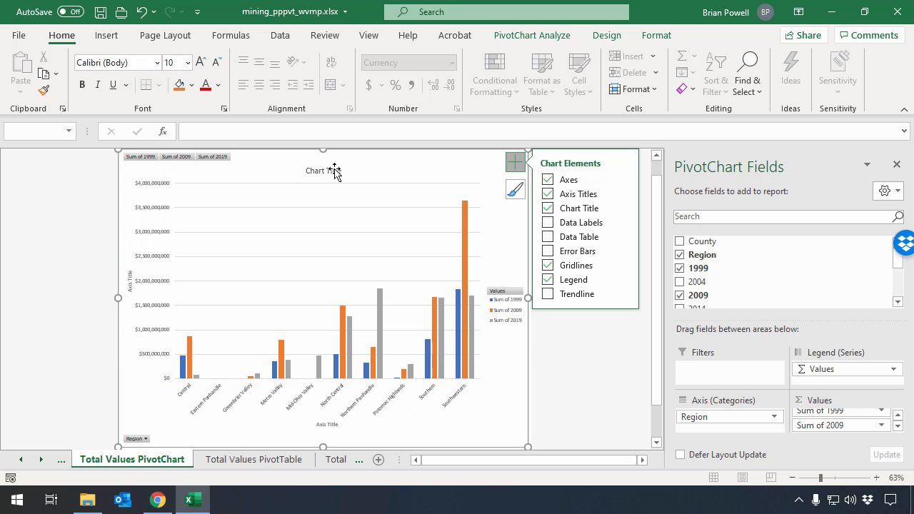
pyautogui.click(323, 171)
pyautogui.write('Value of Coal Mined by Region')
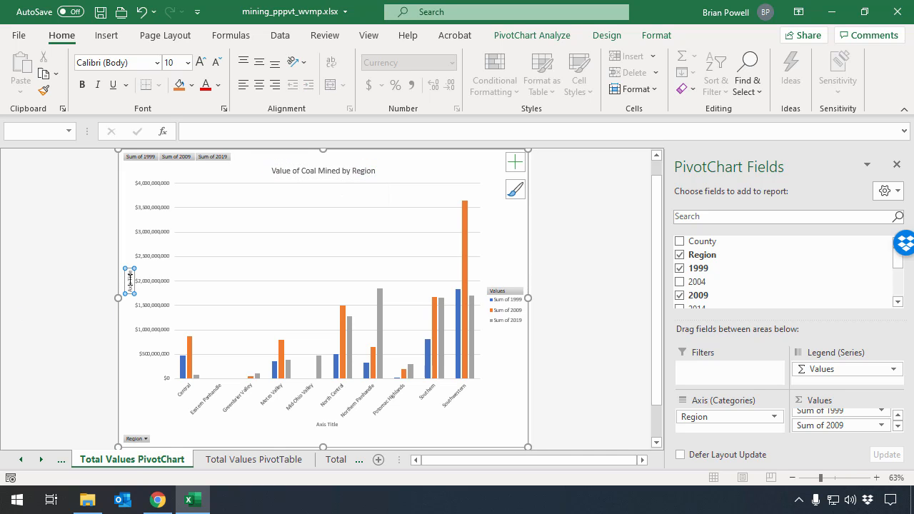
pyautogui.click(131, 280)
pyautogui.write('Value of Coal Mined')
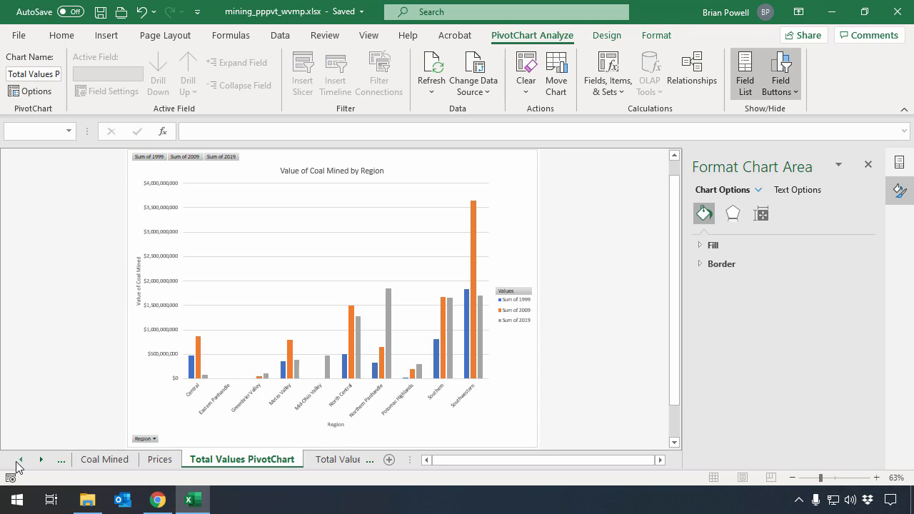
# Go back to the Coal Mined PivotTable sheet
pyautogui.click(130, 459)
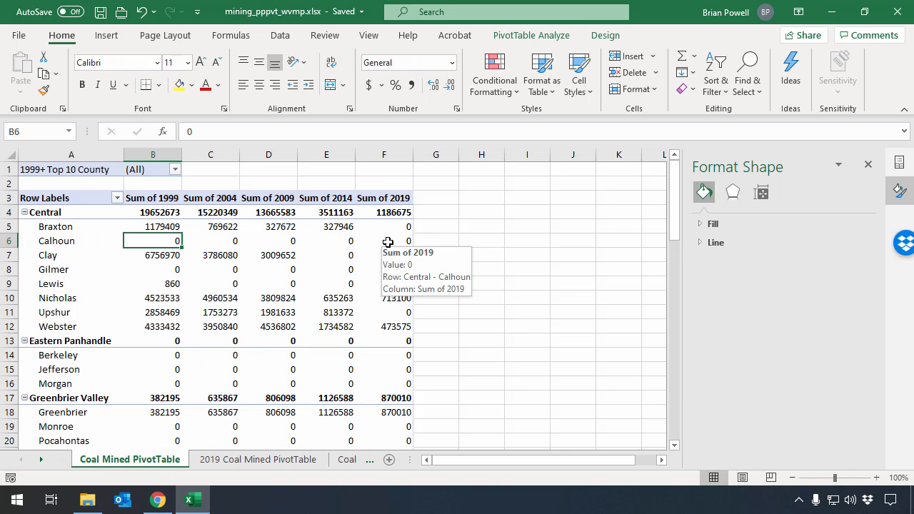
pyautogui.moveTo(294, 310)
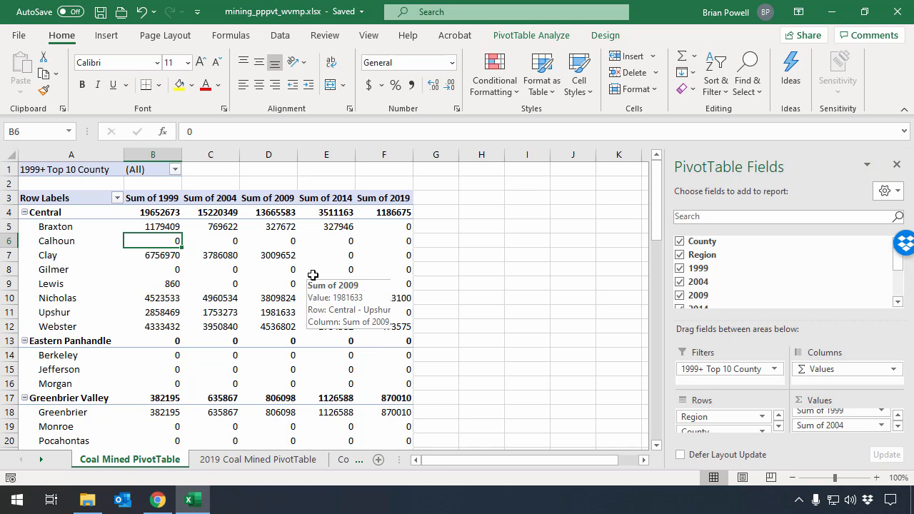
pyautogui.moveTo(326, 268)
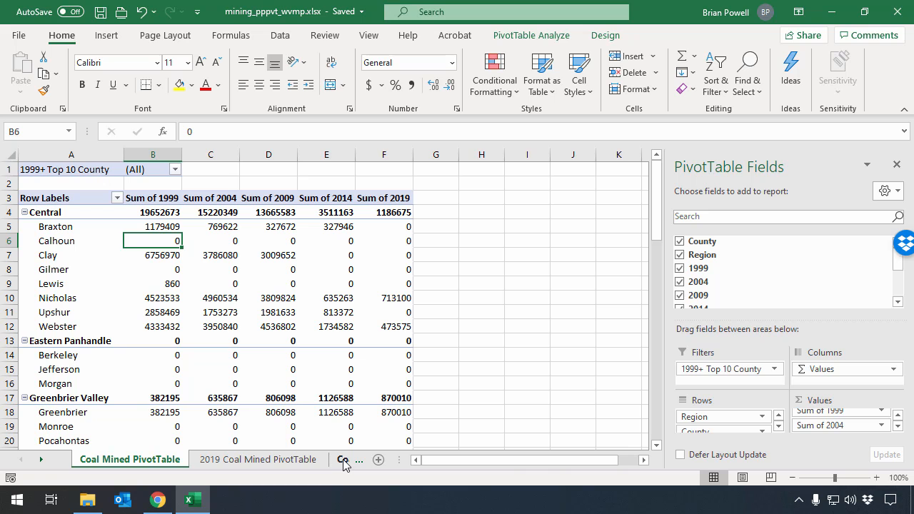
# On the Coal Mined sheet, enter a new 1999 tonnage for Berkeley in cell C5
pyautogui.click(244, 458)
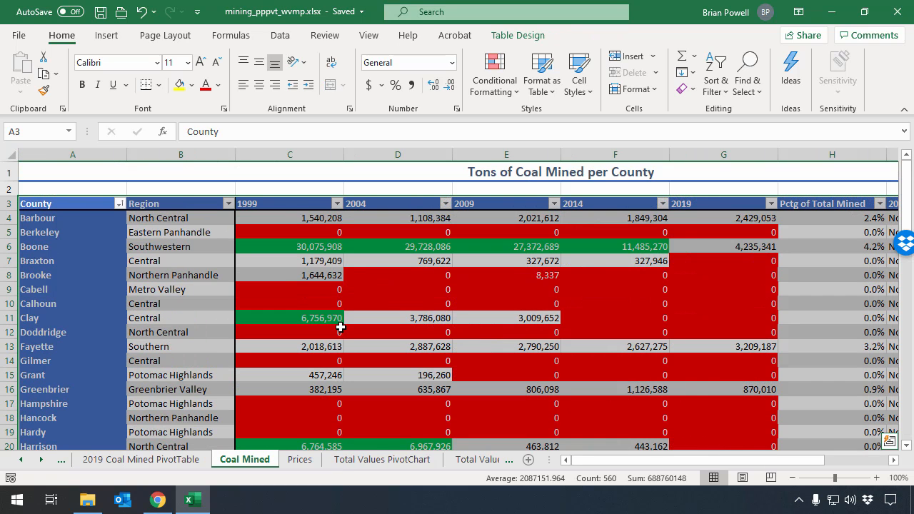
pyautogui.click(289, 231)
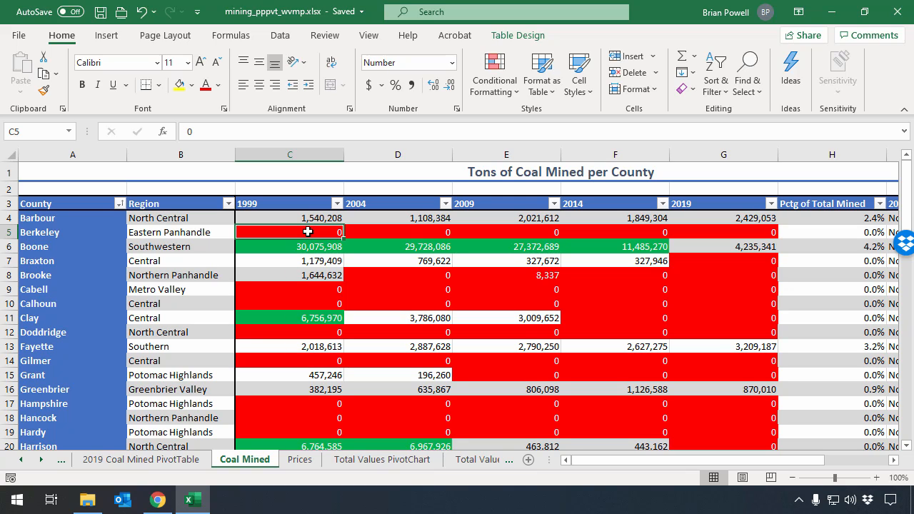
pyautogui.write('1')
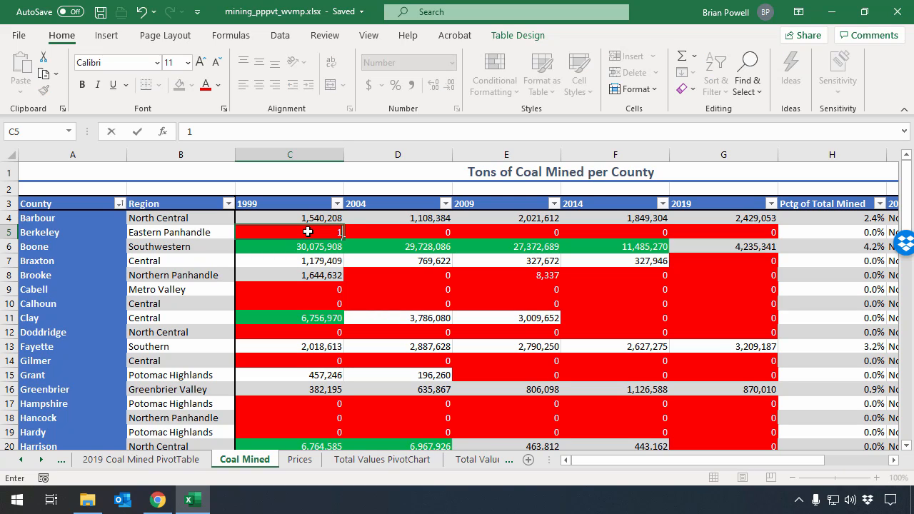
pyautogui.write('1500')
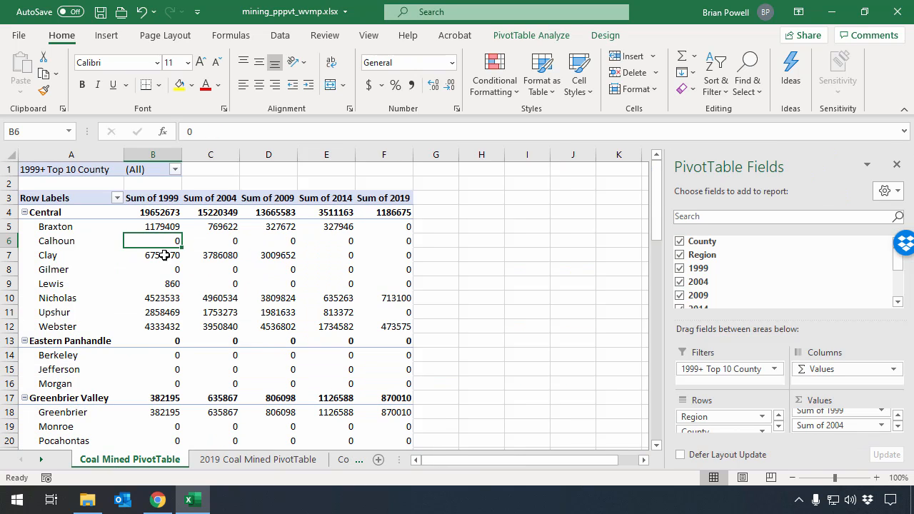
# Refresh the Coal Mined pivot table so Berkeley's 1999 sum reads 150000
pyautogui.click(153, 354)
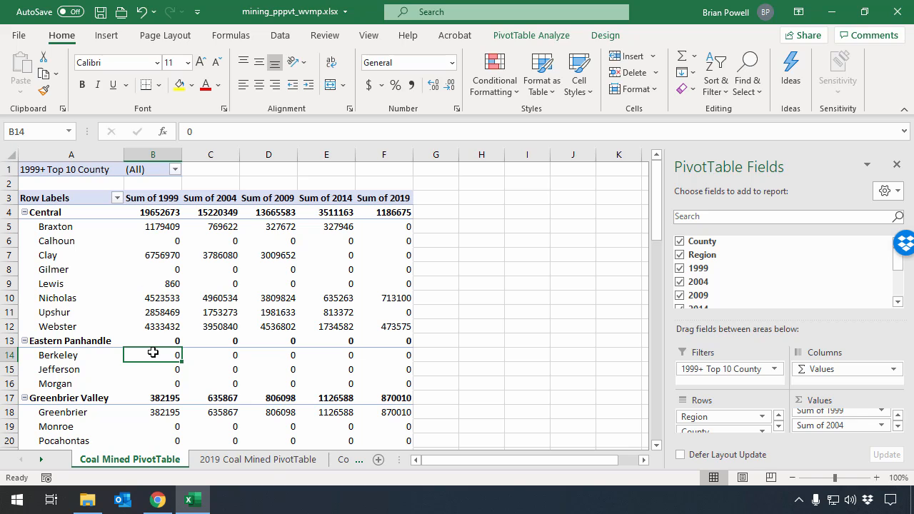
pyautogui.moveTo(153, 354)
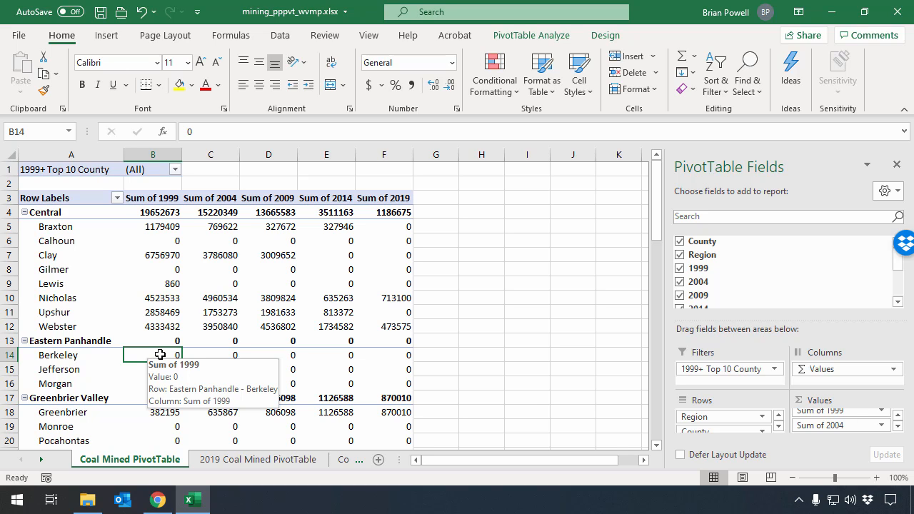
pyautogui.rightClick(160, 354)
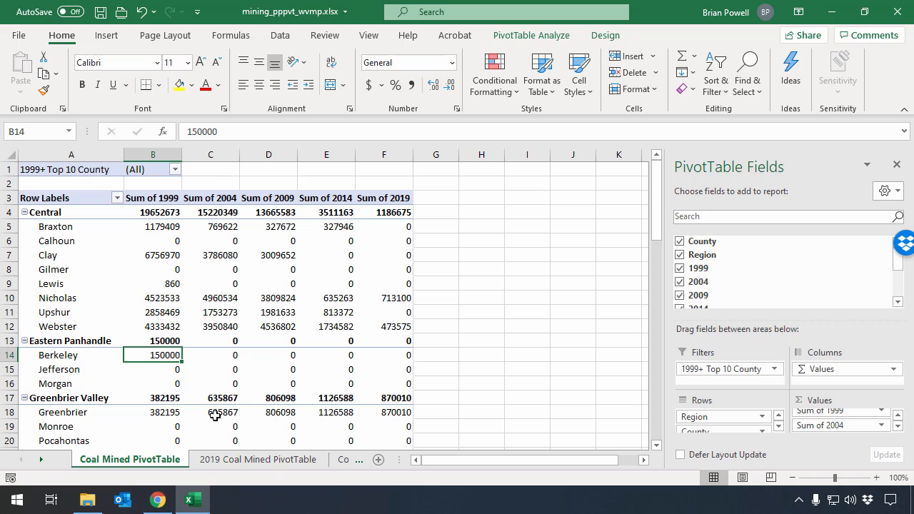
pyautogui.moveTo(152, 354)
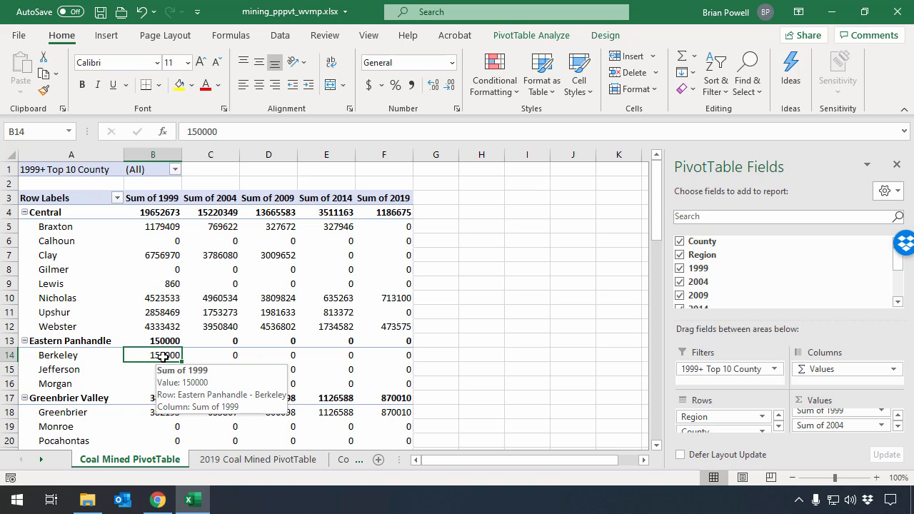
pyautogui.moveTo(151, 360)
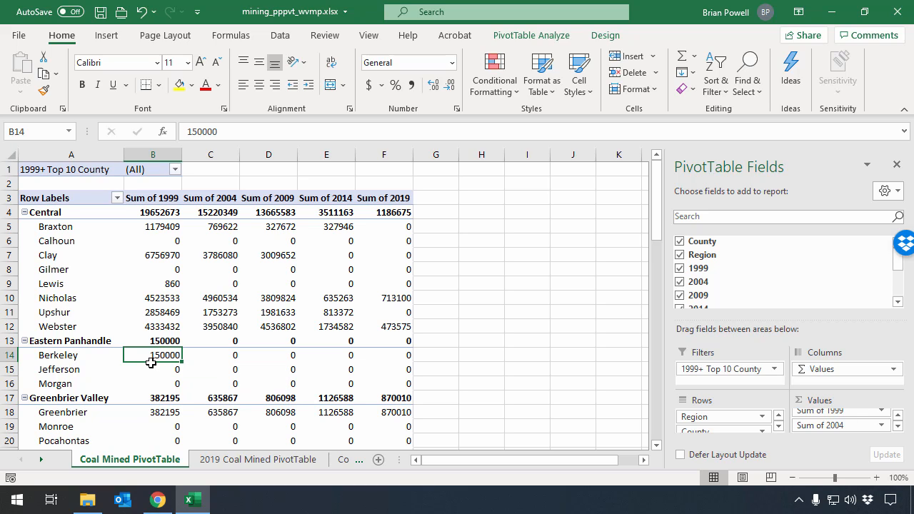
pyautogui.moveTo(151, 362)
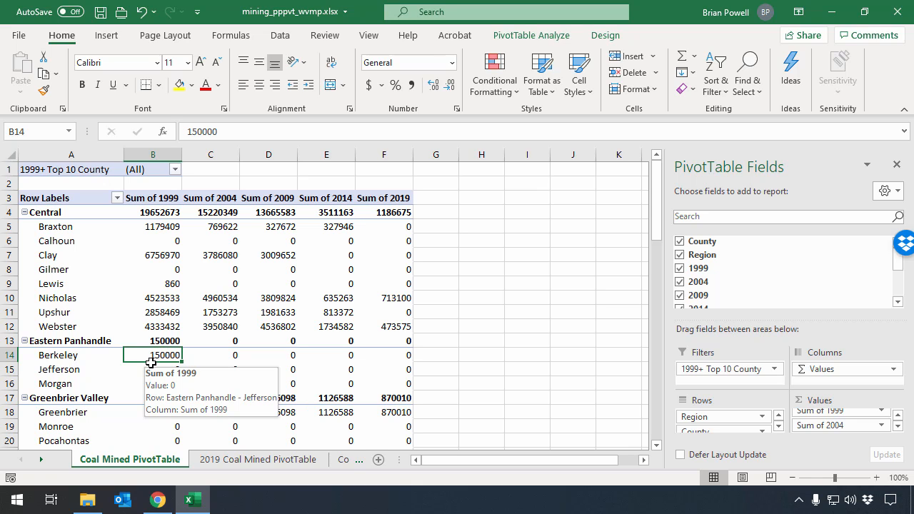
# Revert Berkeley's 1999 coal value to 0 and refresh the Coal Mined PivotTable so Eastern Panhandle shows 0
pyautogui.click(244, 459)
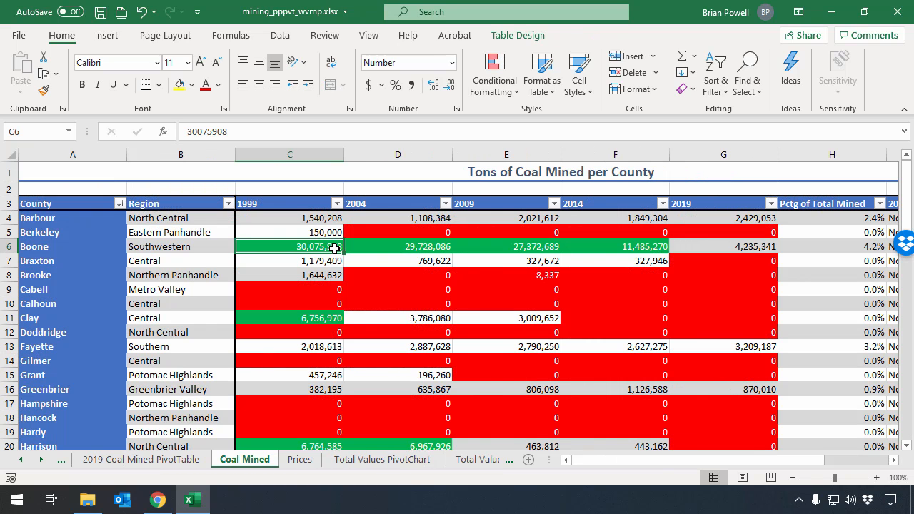
pyautogui.click(288, 231)
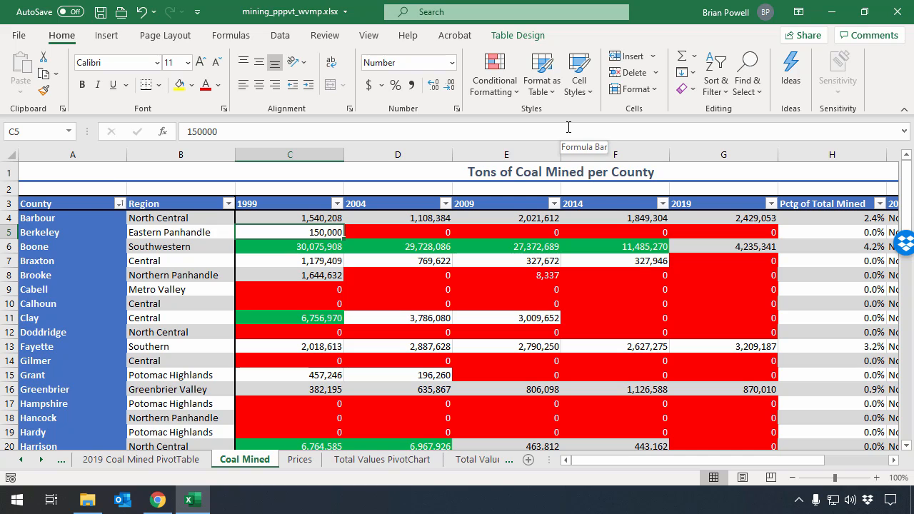
pyautogui.click(288, 246)
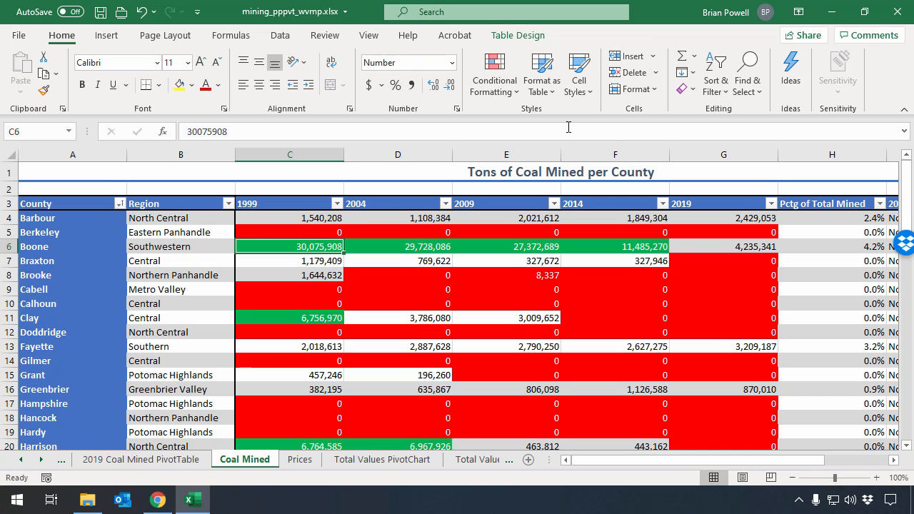
pyautogui.click(128, 459)
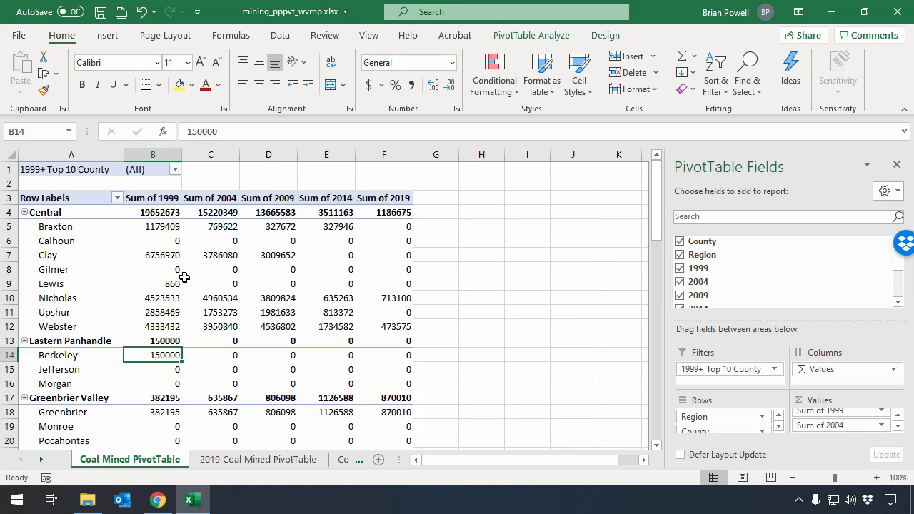
pyautogui.rightClick(151, 268)
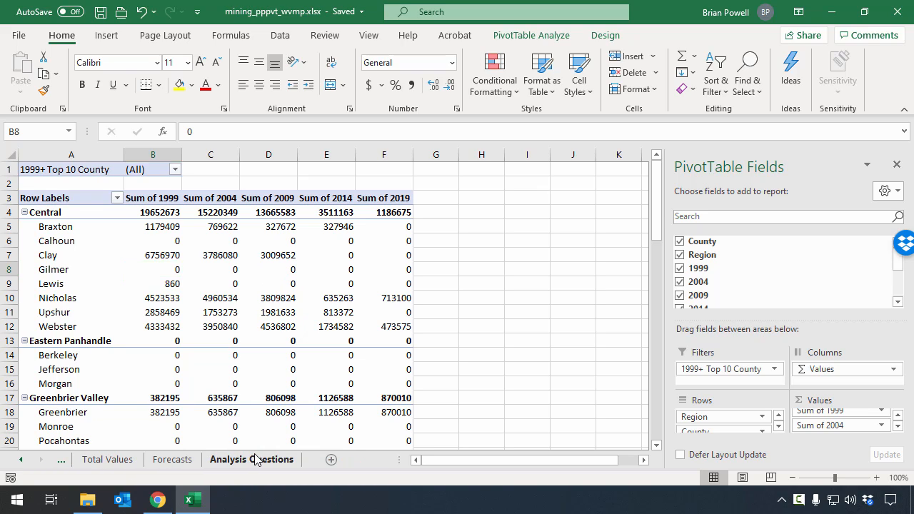
# Enter question number 7c under Question Number on the Analysis Questions sheet
pyautogui.click(252, 459)
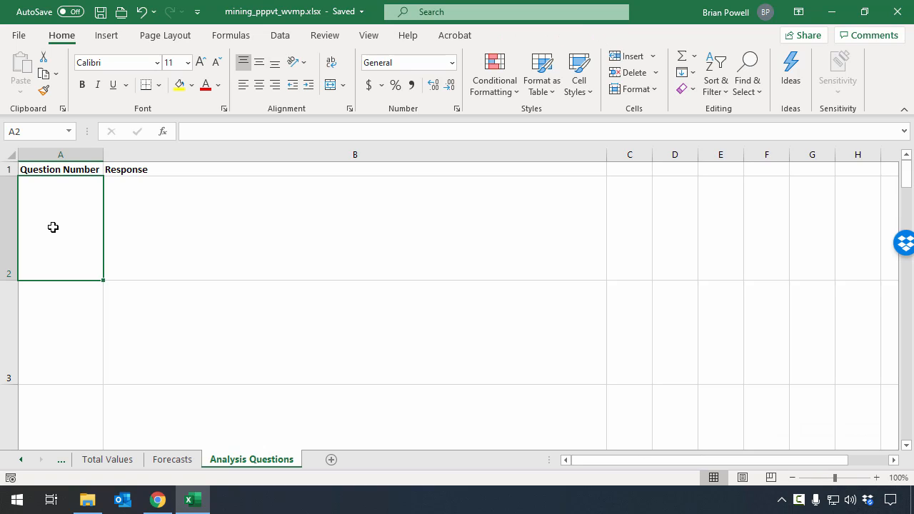
pyautogui.write('7c')
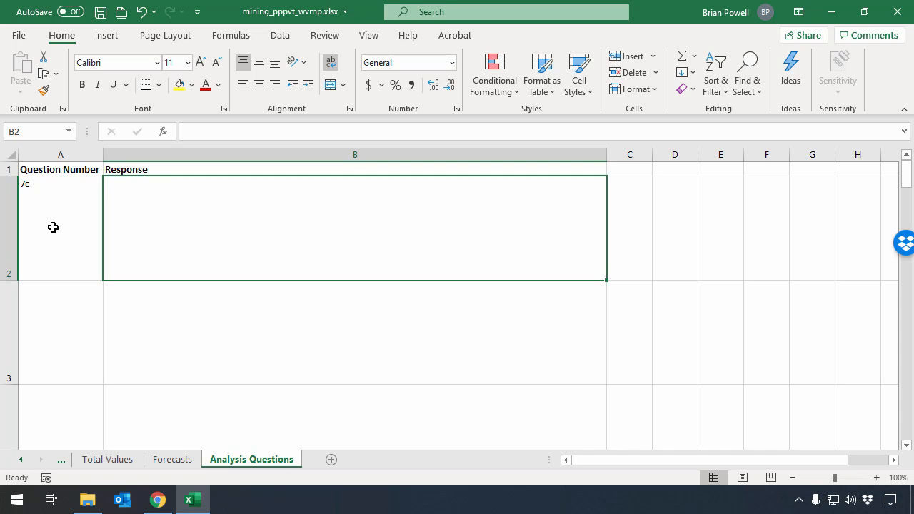
# Write the 7c response: mechanization made each worker much more productive, so each miner gets more done and mines more coal
pyautogui.write('Mechaniza')
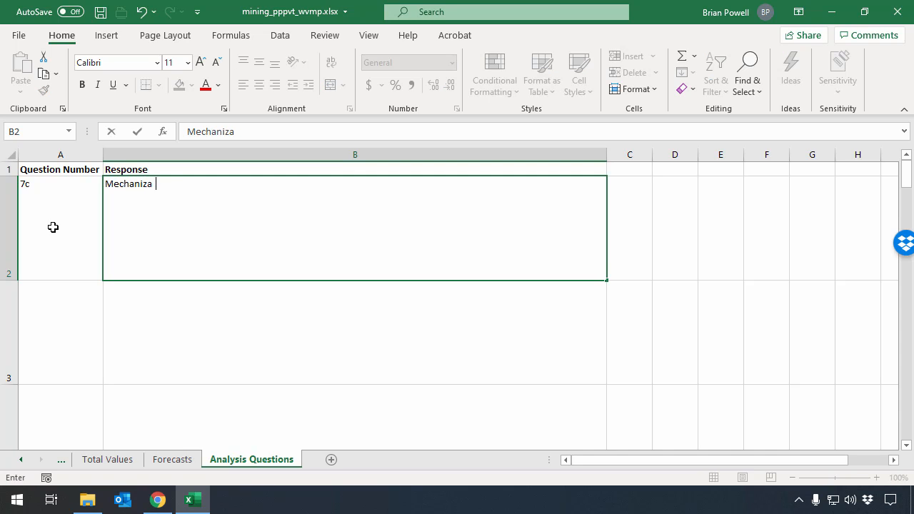
pyautogui.write('tion allowed')
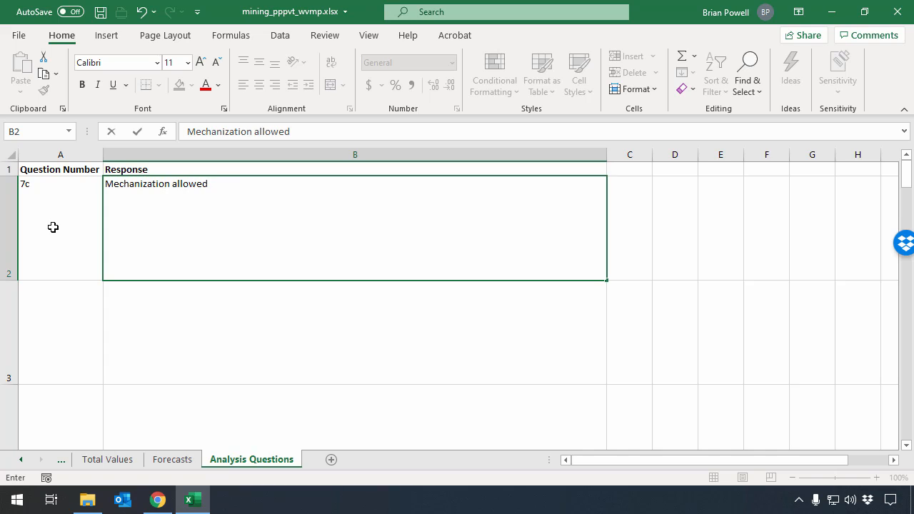
pyautogui.write('each worker to becom')
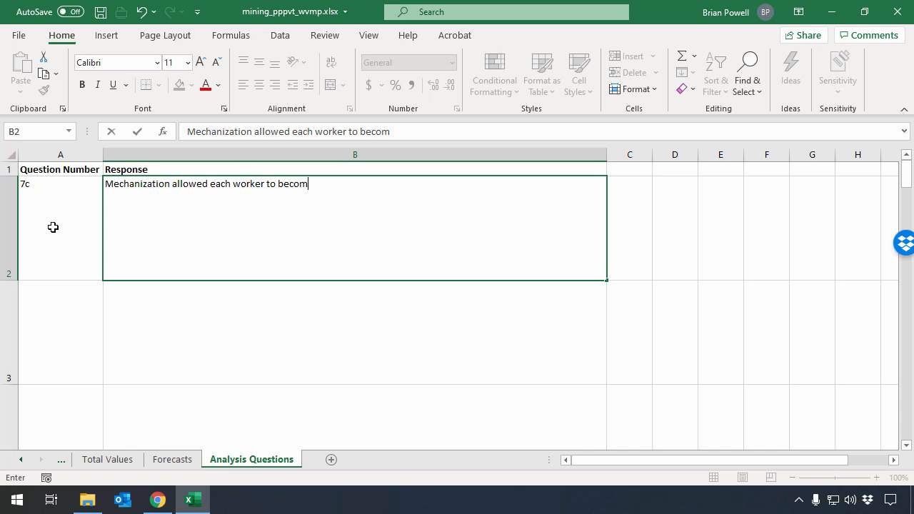
pyautogui.write('e much more')
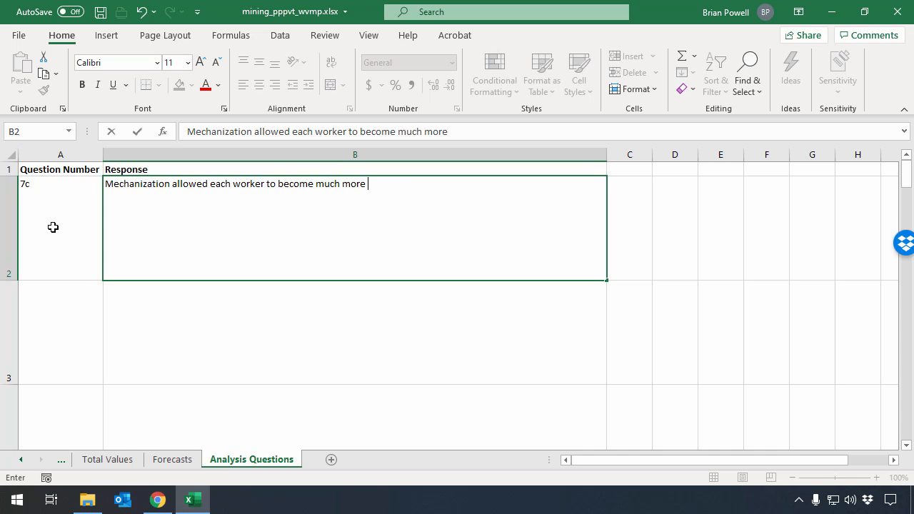
pyautogui.write('productive.')
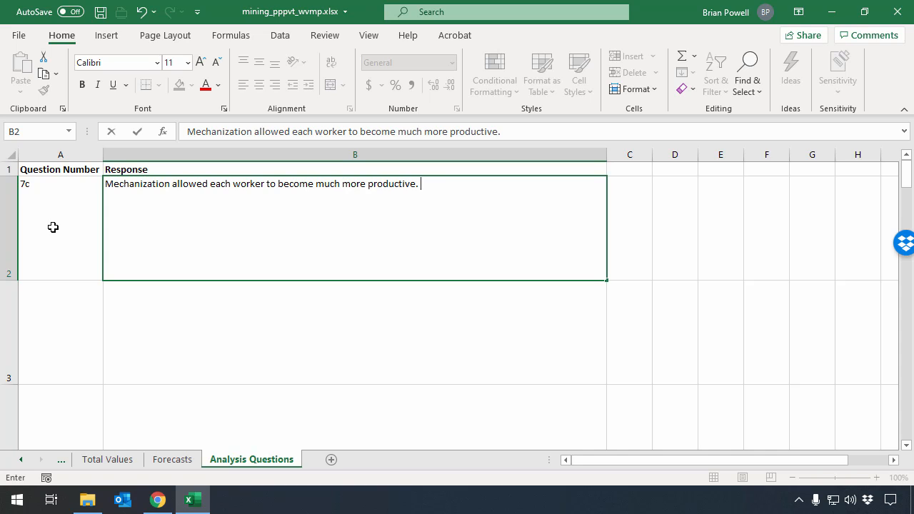
pyautogui.write('By having')
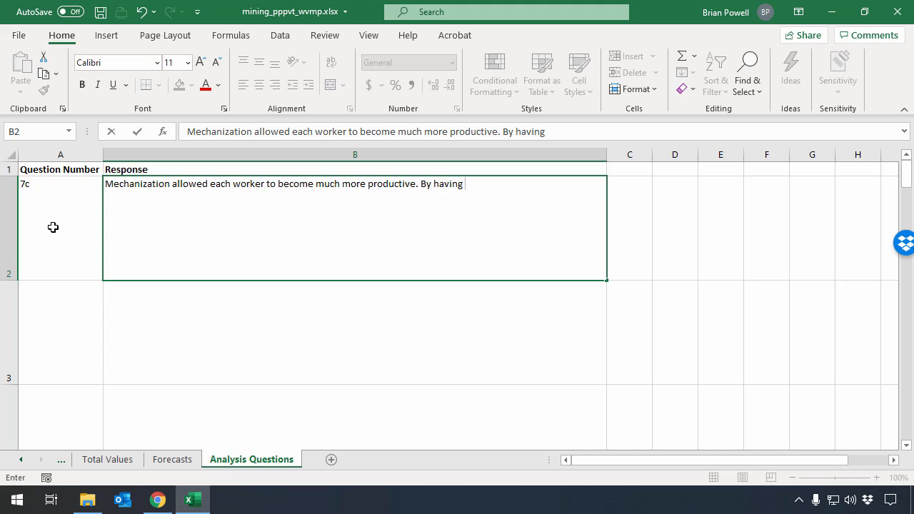
pyautogui.write('machines')
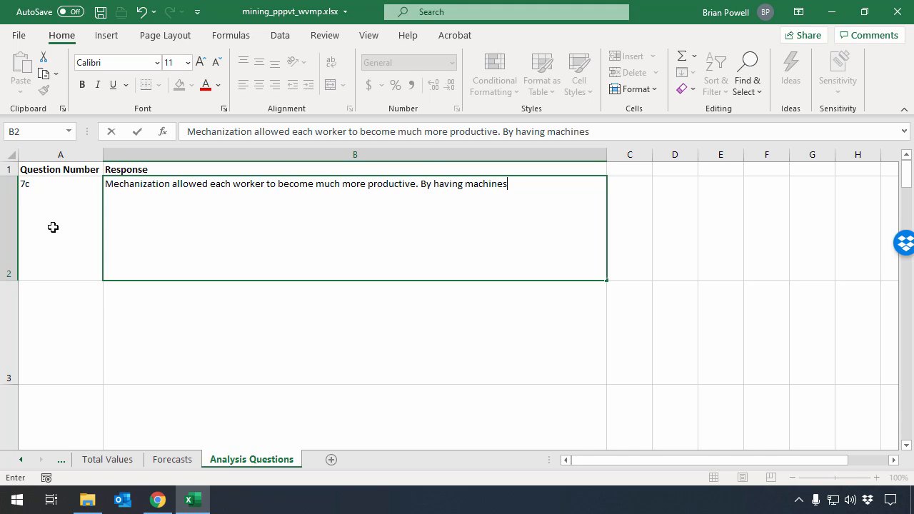
pyautogui.write('do work rather')
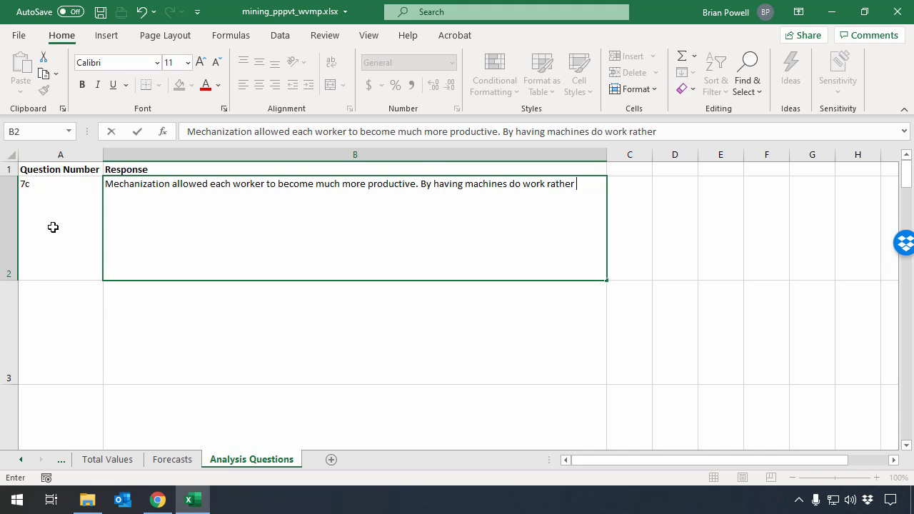
pyautogui.write('than completing tasks by')
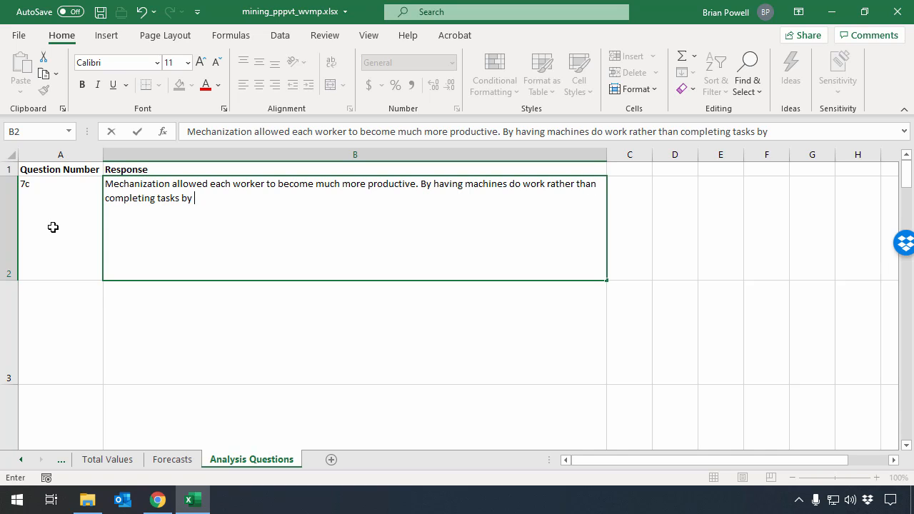
pyautogui.write('hand, each miner')
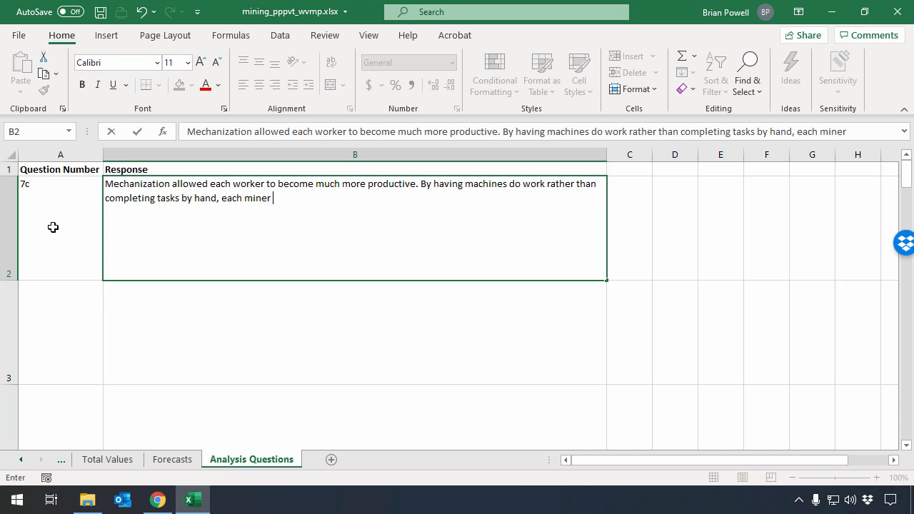
pyautogui.write('is able to')
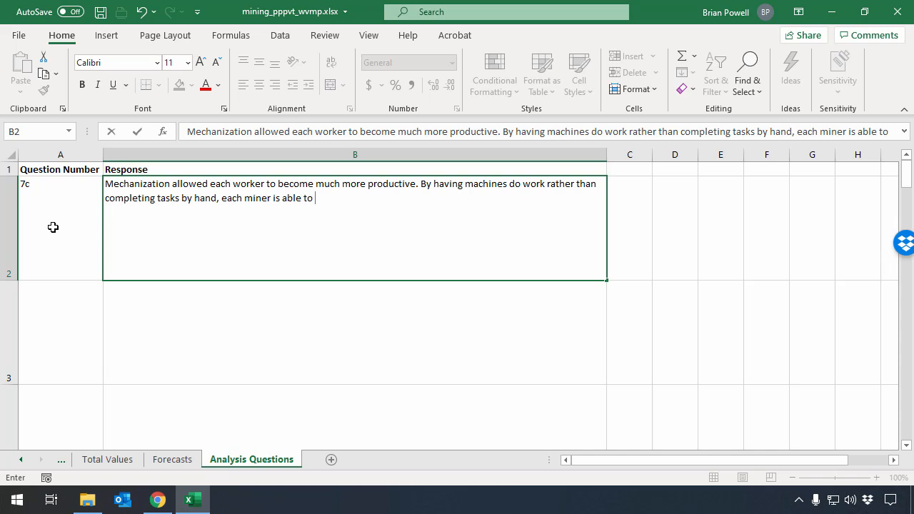
pyautogui.write('get much more')
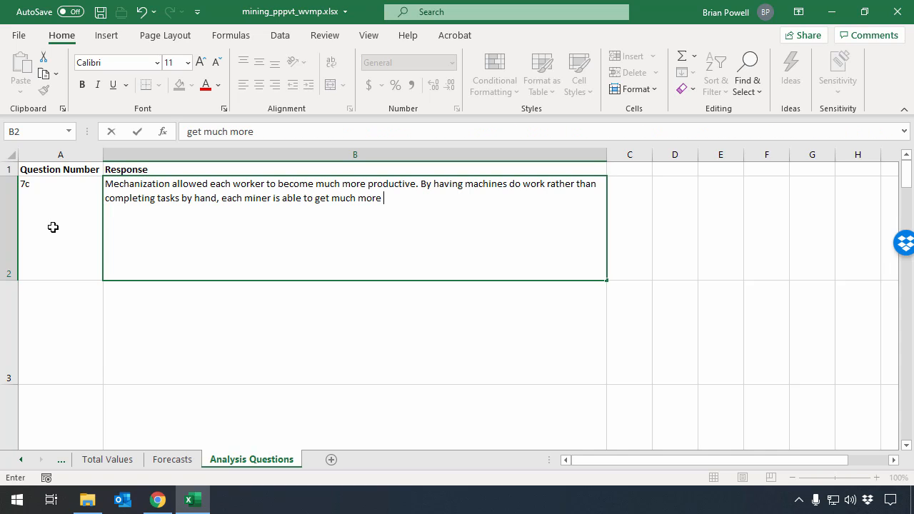
pyautogui.write('done and mine m')
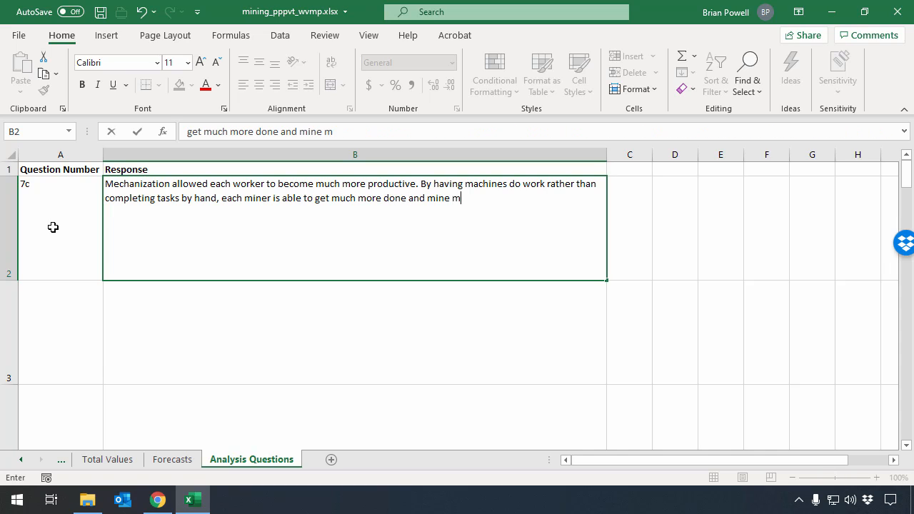
pyautogui.write('ore coal.')
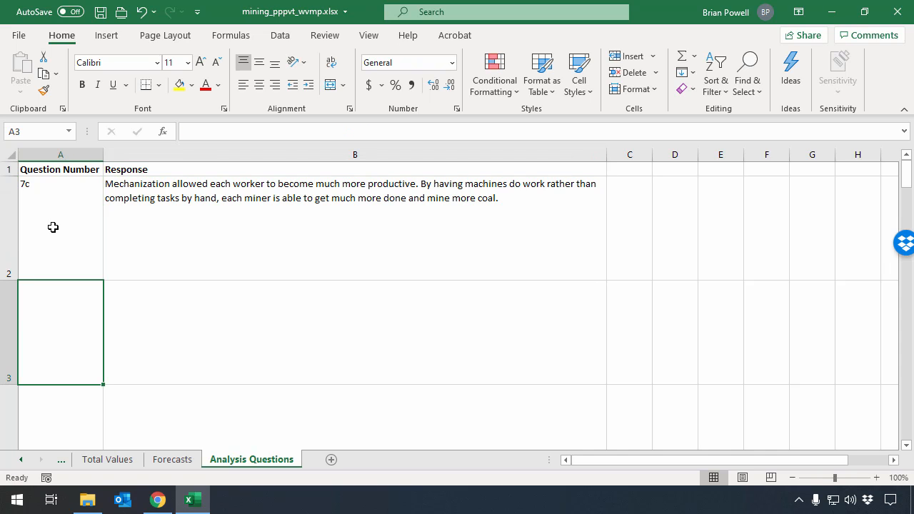